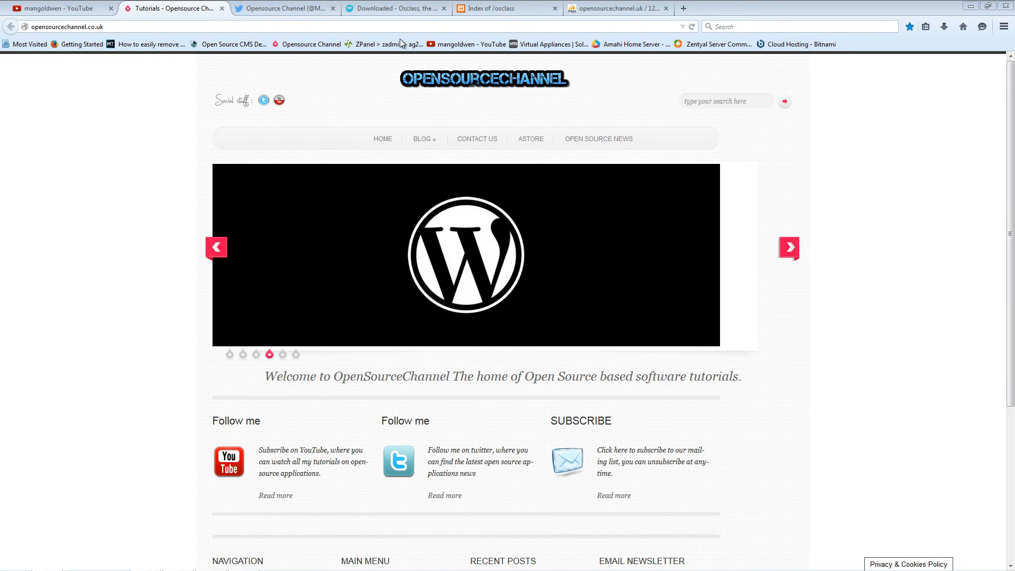
pyautogui.moveTo(395, 8)
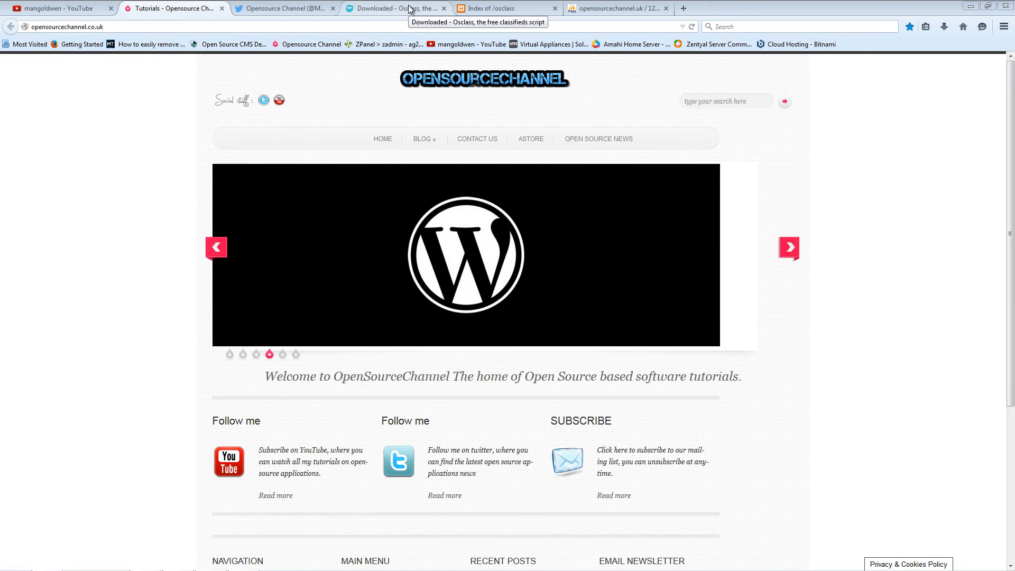
# - Switch to the Osclass download page showing the thanks-for-downloading message
pyautogui.click(395, 8)
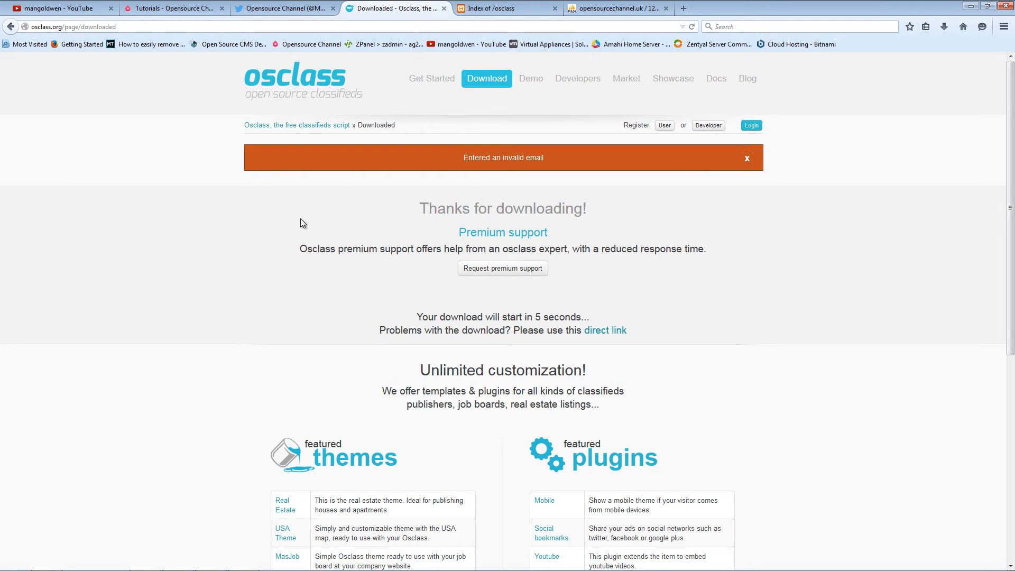
pyautogui.moveTo(326, 288)
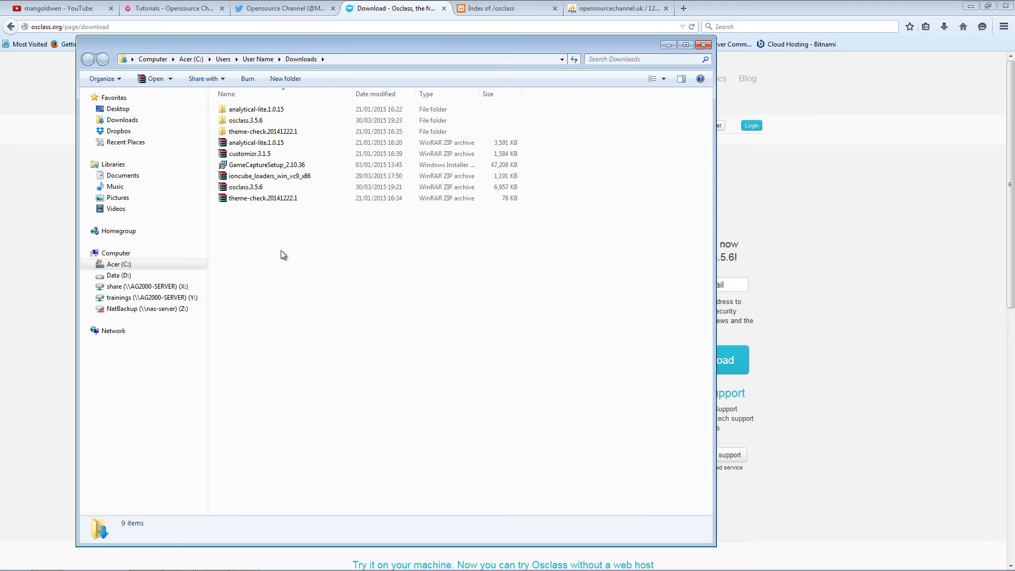
# - Extract the osclass.3.5.6 archive to an osclass.3.5.6 folder in Downloads and open it
pyautogui.click(245, 187)
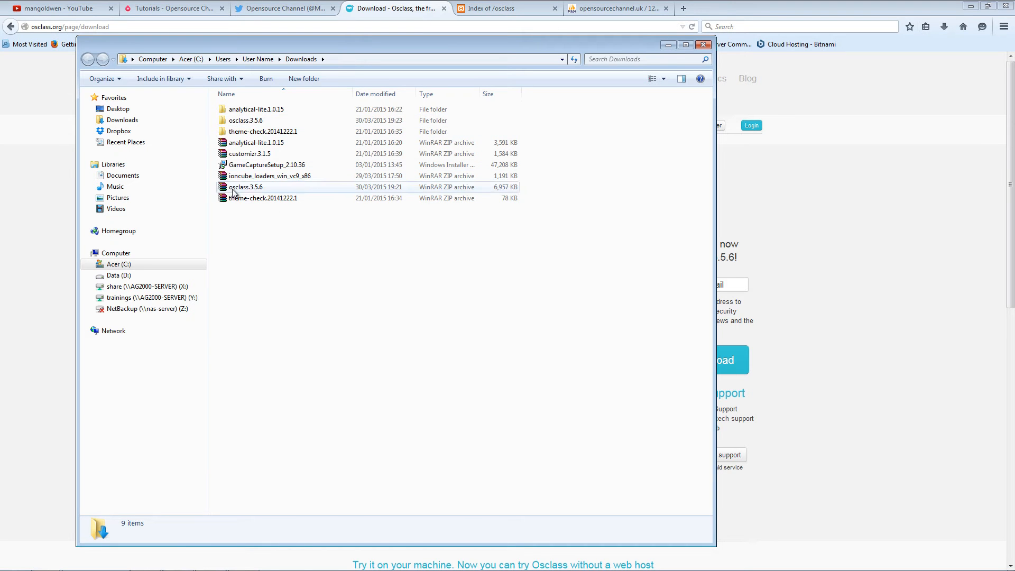
pyautogui.rightClick(245, 188)
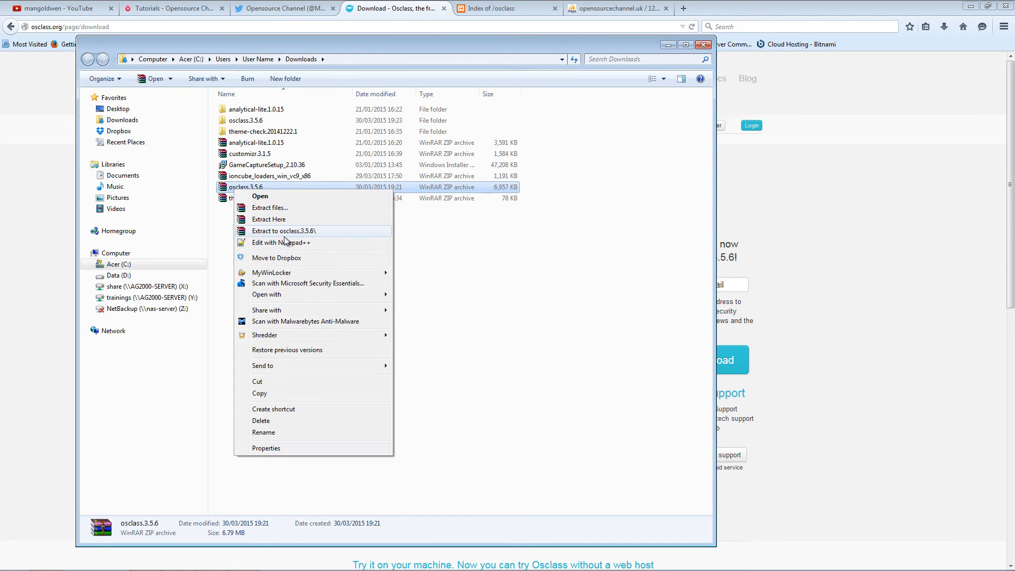
pyautogui.click(283, 231)
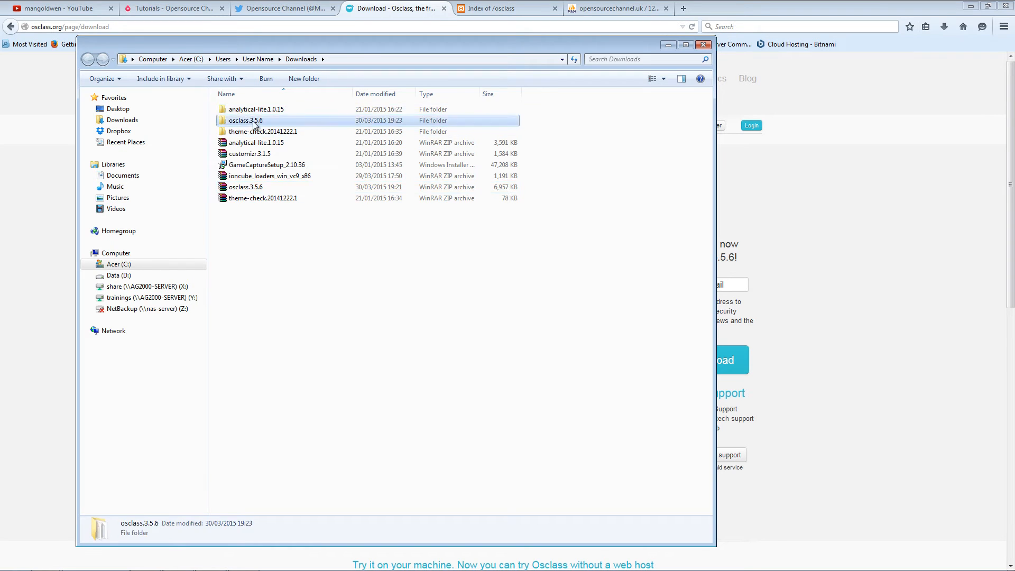
pyautogui.doubleClick(245, 121)
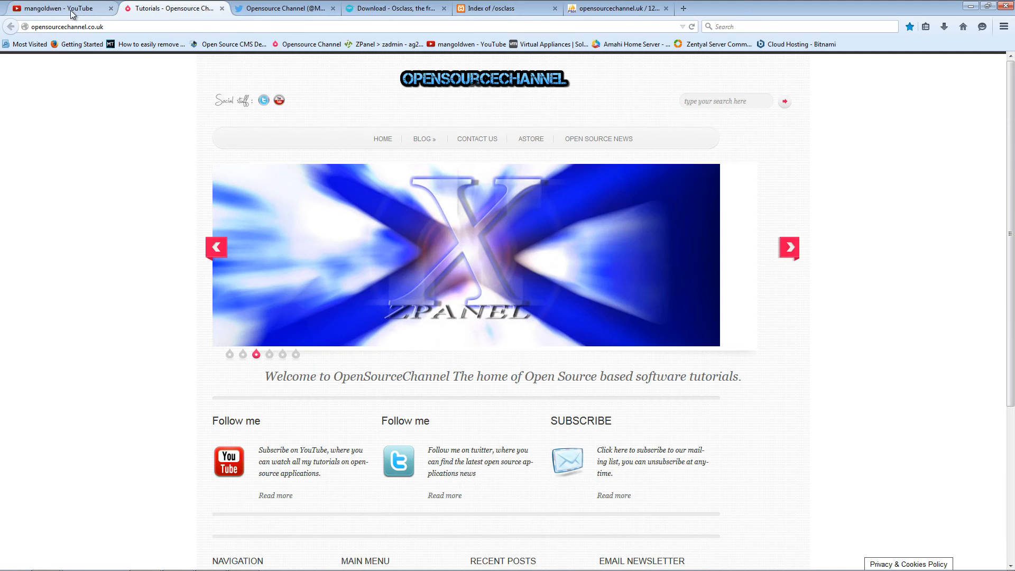
# - Look through the YouTube, OpenSourceChannel website and Twitter tabs, ending on the YouTube Videos page
pyautogui.click(58, 8)
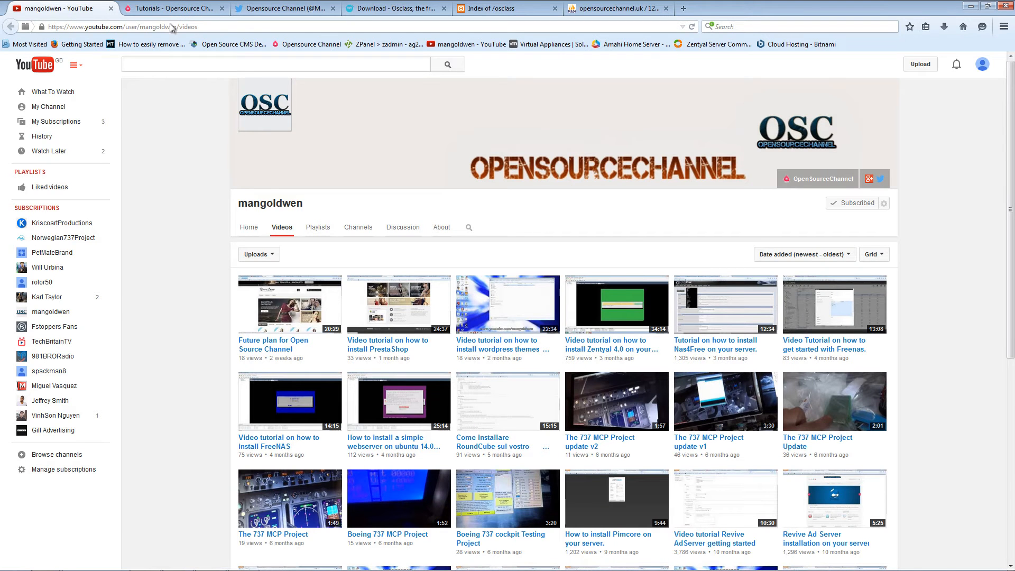
pyautogui.click(174, 8)
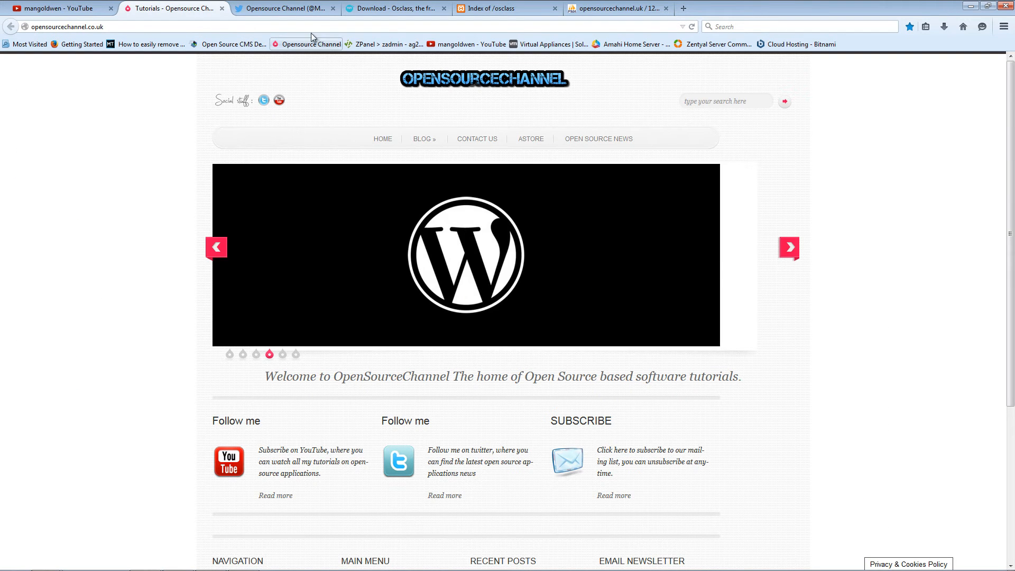
pyautogui.click(283, 8)
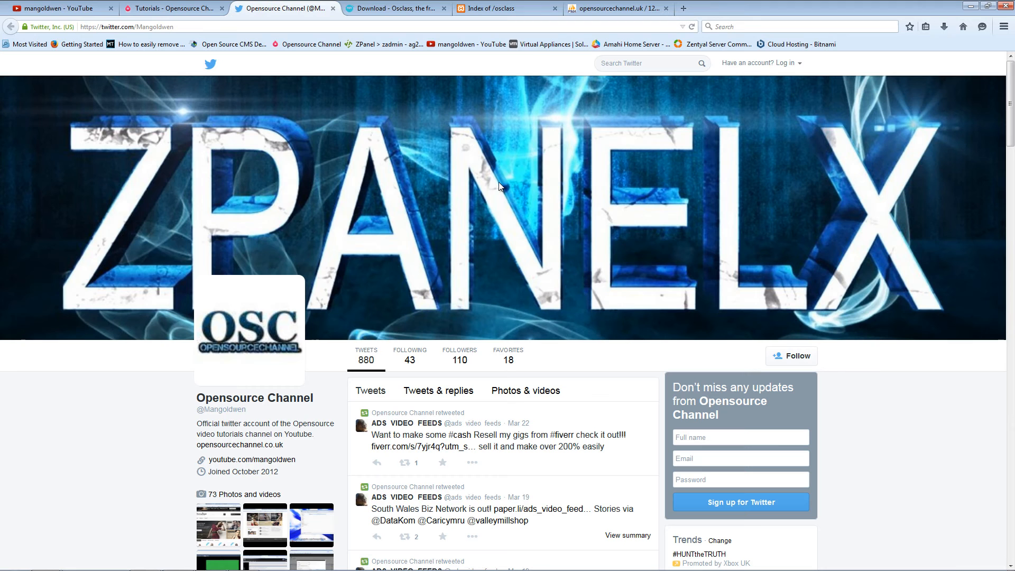
pyautogui.click(58, 8)
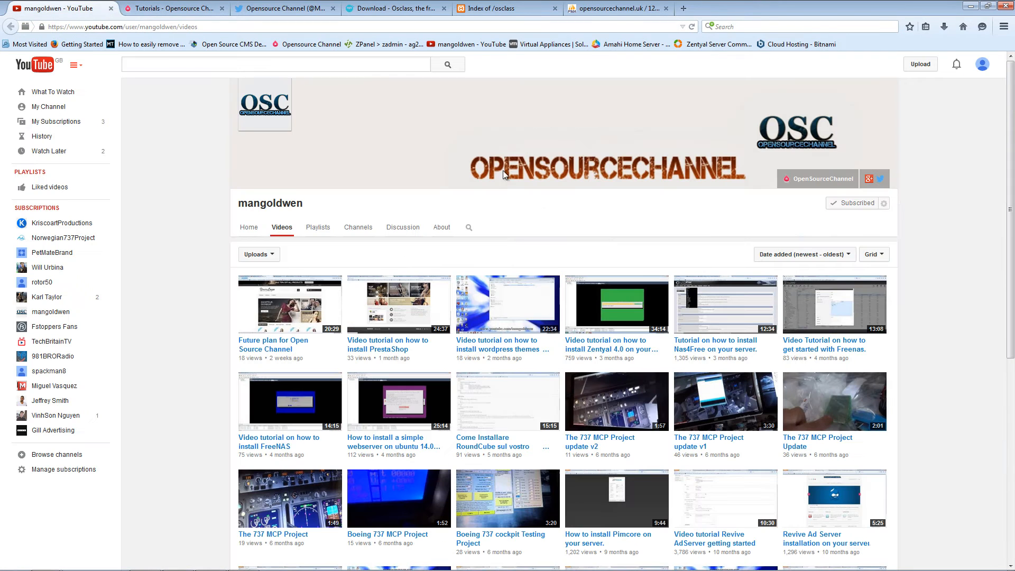
pyautogui.moveTo(871, 179)
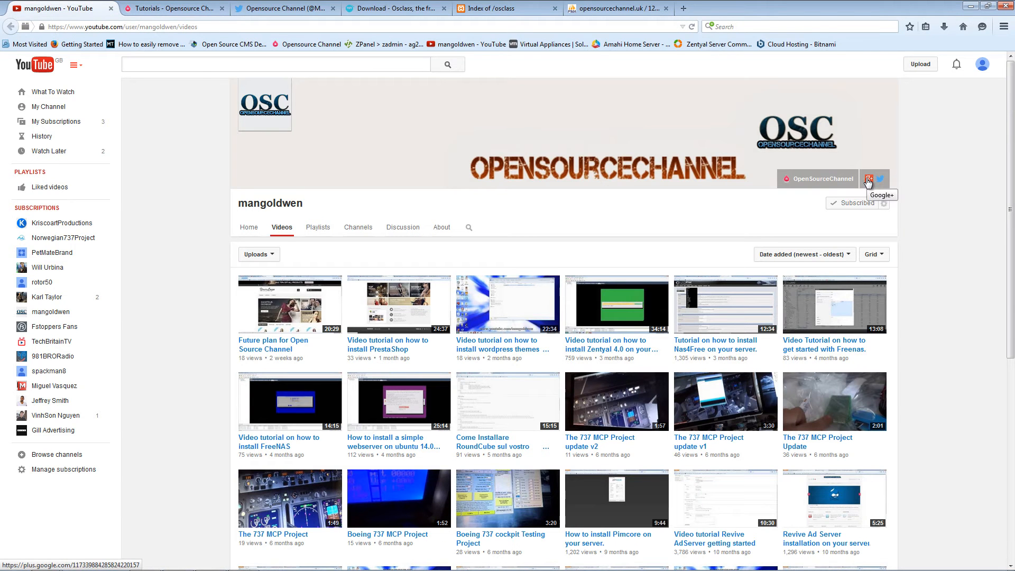
pyautogui.moveTo(505, 8)
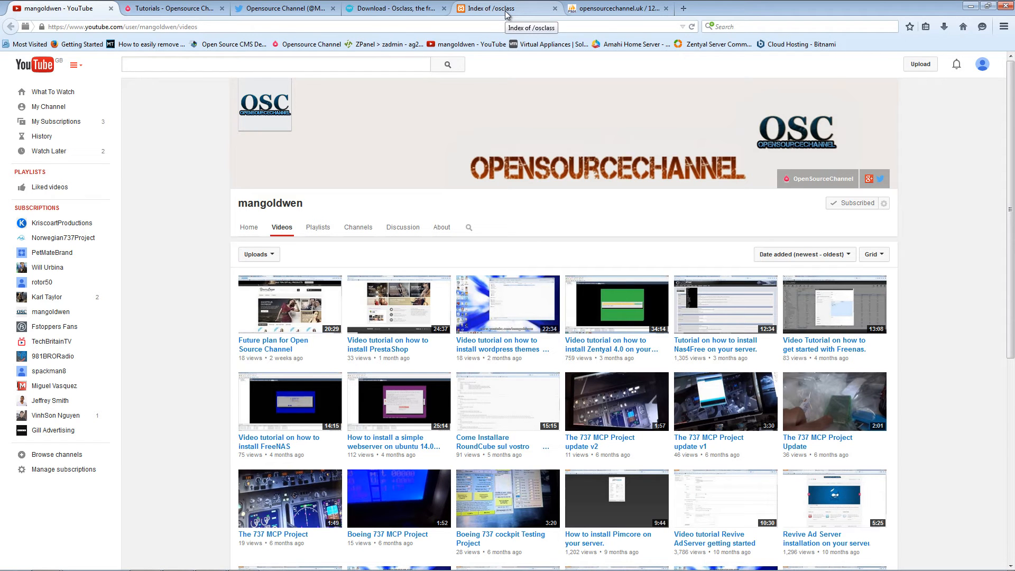
# - Try creating an 'osclass' database, dismiss the #1007 already-exists error, and open osclass
pyautogui.click(508, 8)
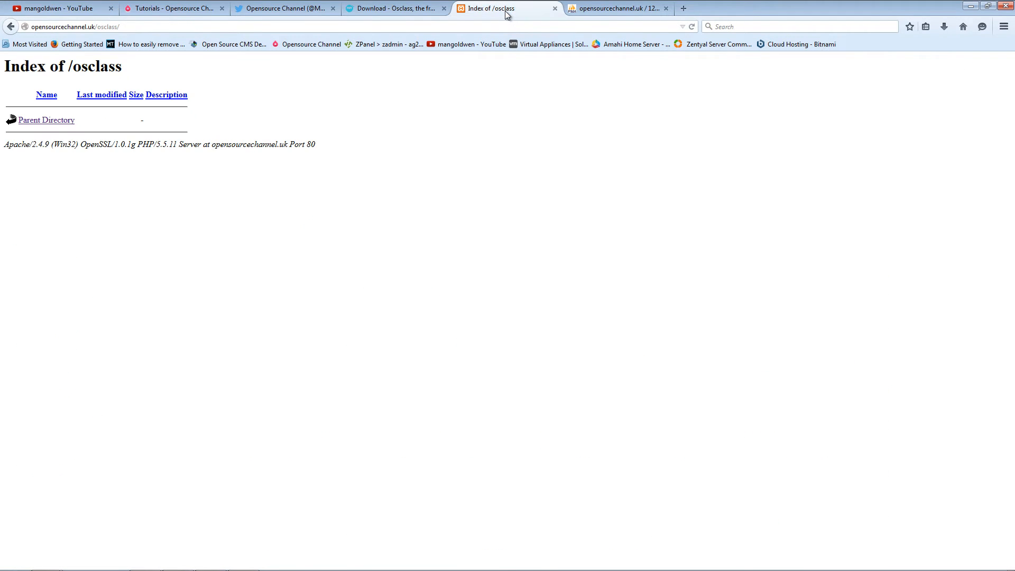
pyautogui.click(612, 8)
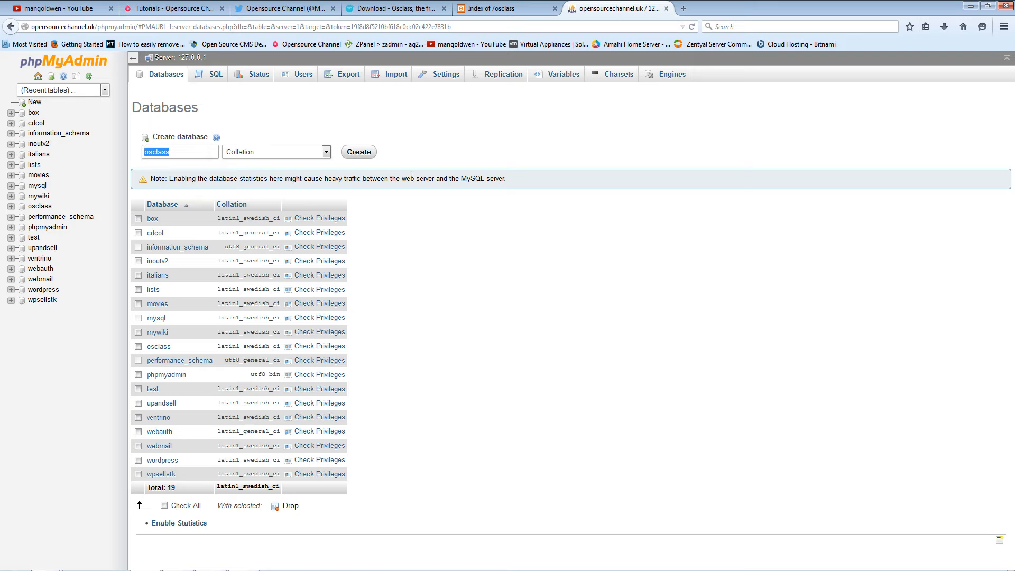
pyautogui.click(358, 152)
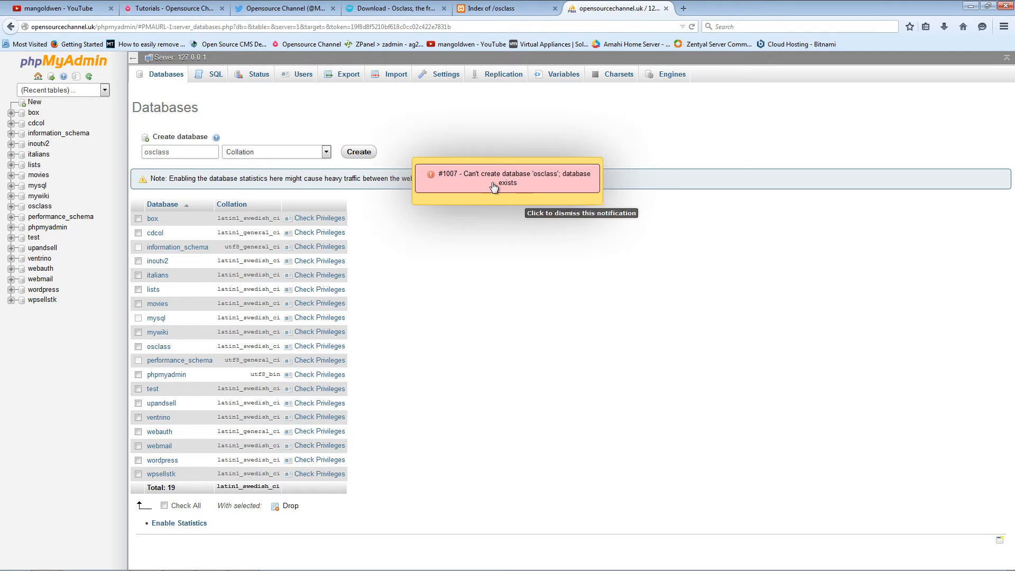
pyautogui.click(506, 179)
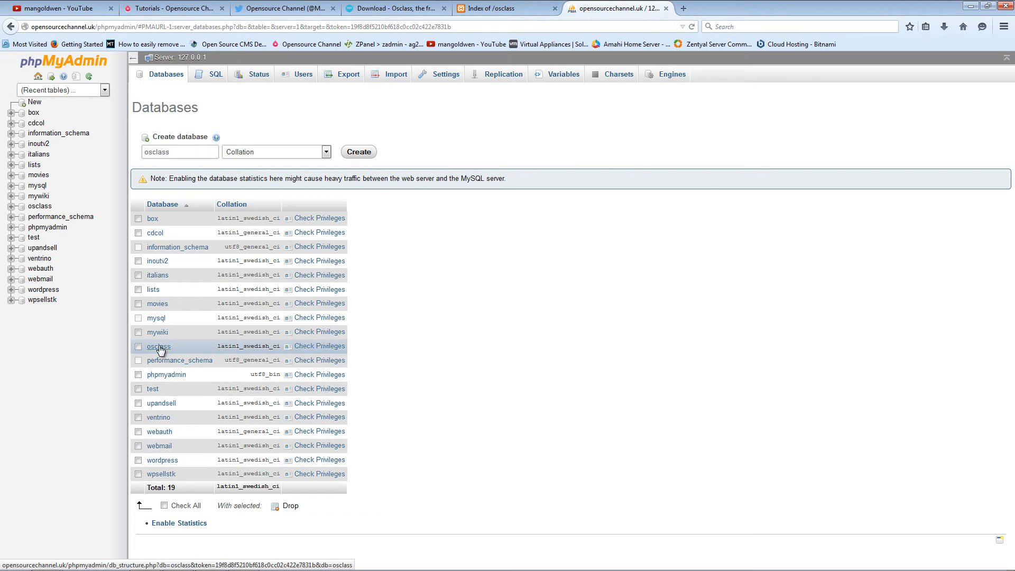
pyautogui.click(158, 346)
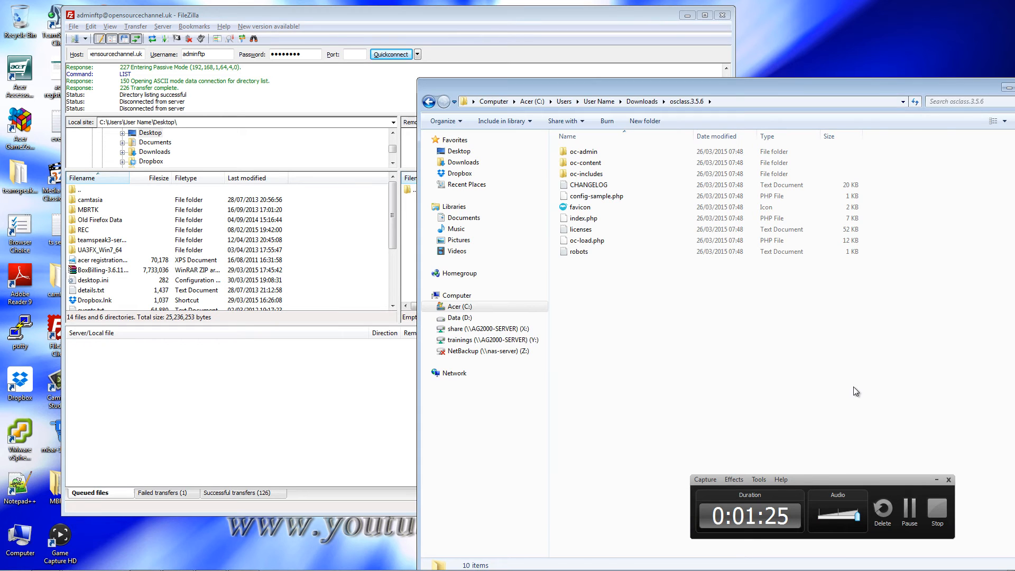
# - Select all extracted Osclass 3.5.6 files for upload to the remote osclass folder
pyautogui.press('ctrl+a')
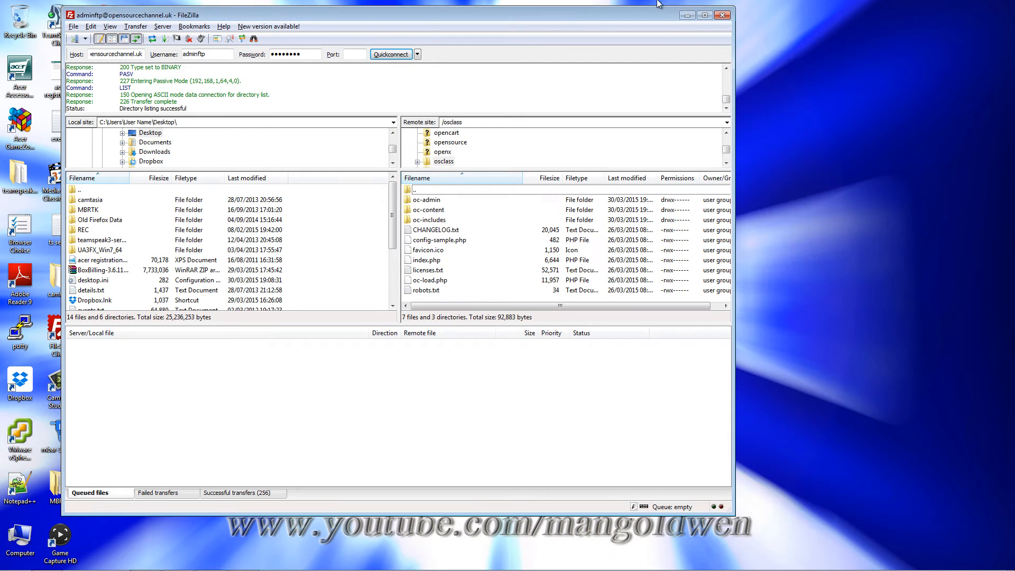
pyautogui.moveTo(681, 19)
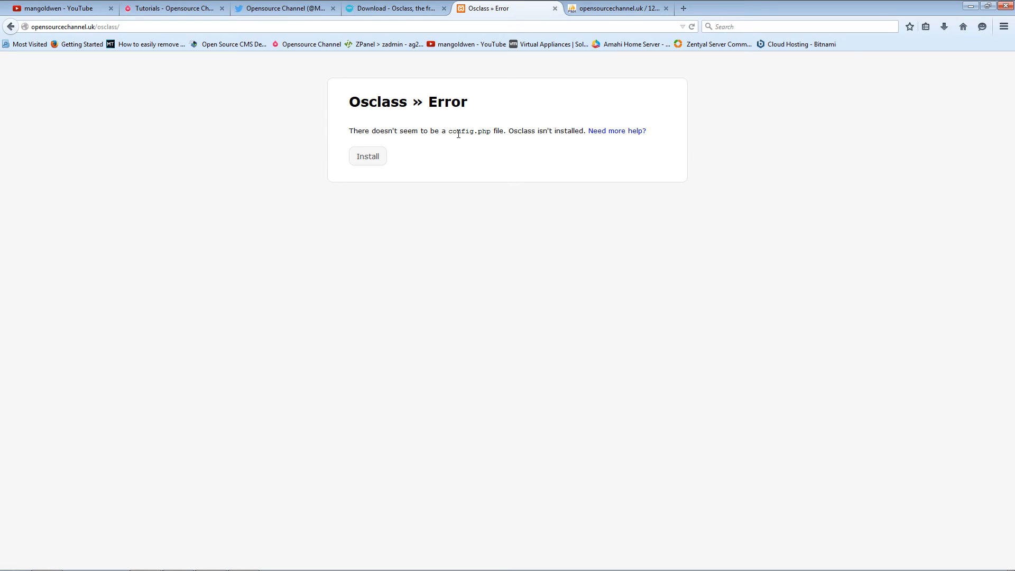
pyautogui.moveTo(374, 108)
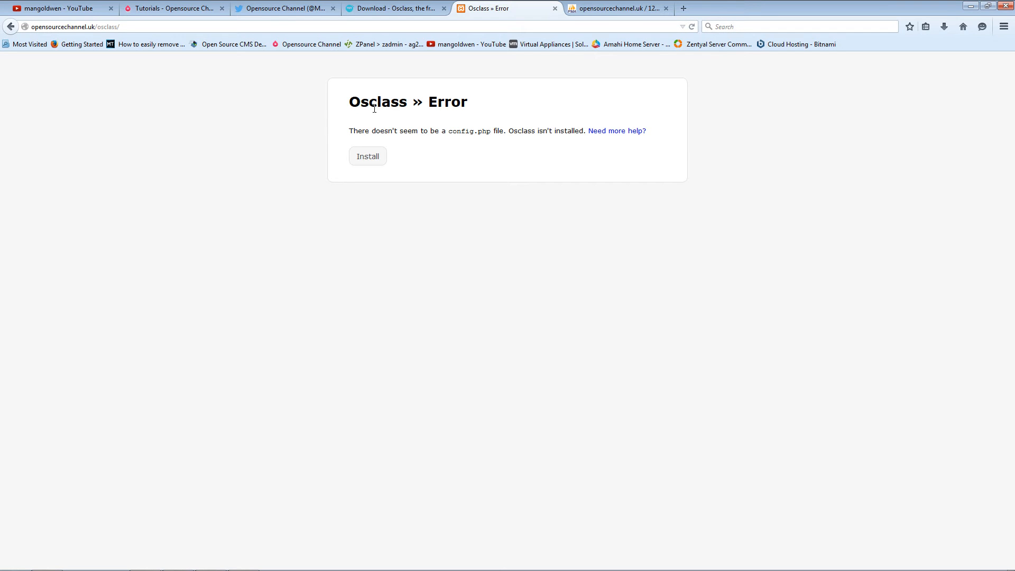
# - View the opensourcechannel.uk/osclass error page reporting the missing config.php
pyautogui.doubleClick(447, 102)
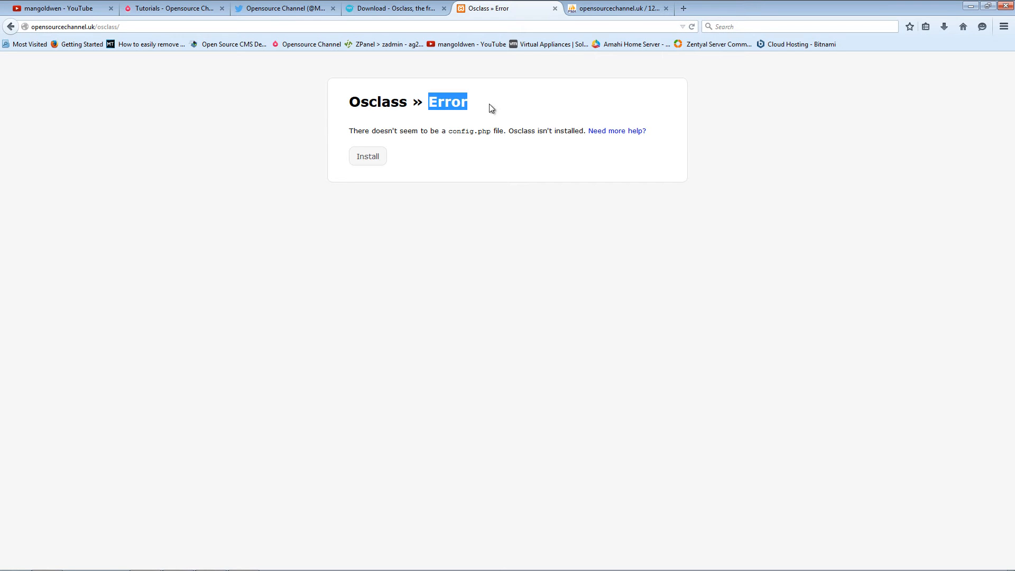
pyautogui.moveTo(454, 143)
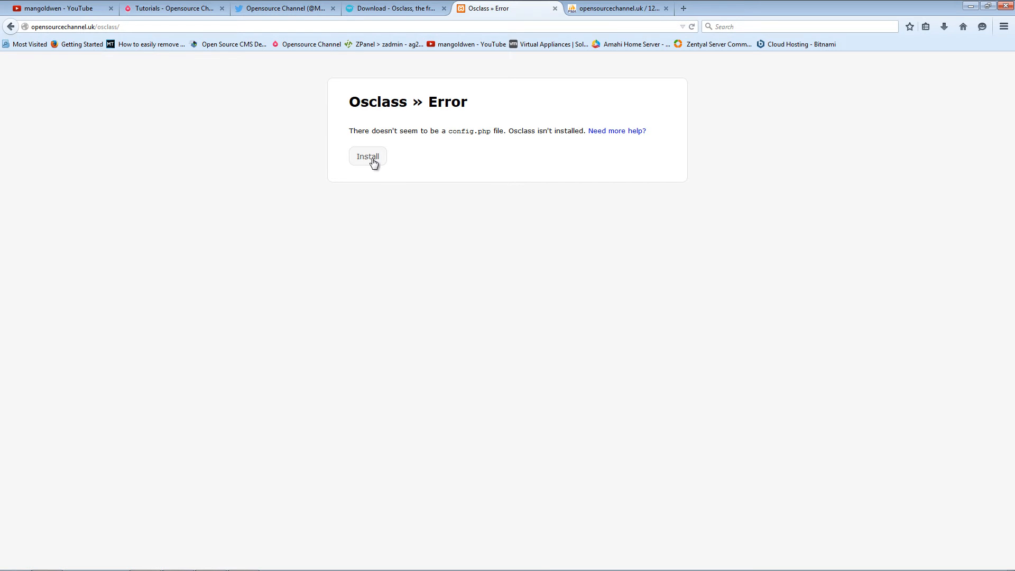
# - Begin the install with search engine indexing and usage statistics both kept checked
pyautogui.click(367, 156)
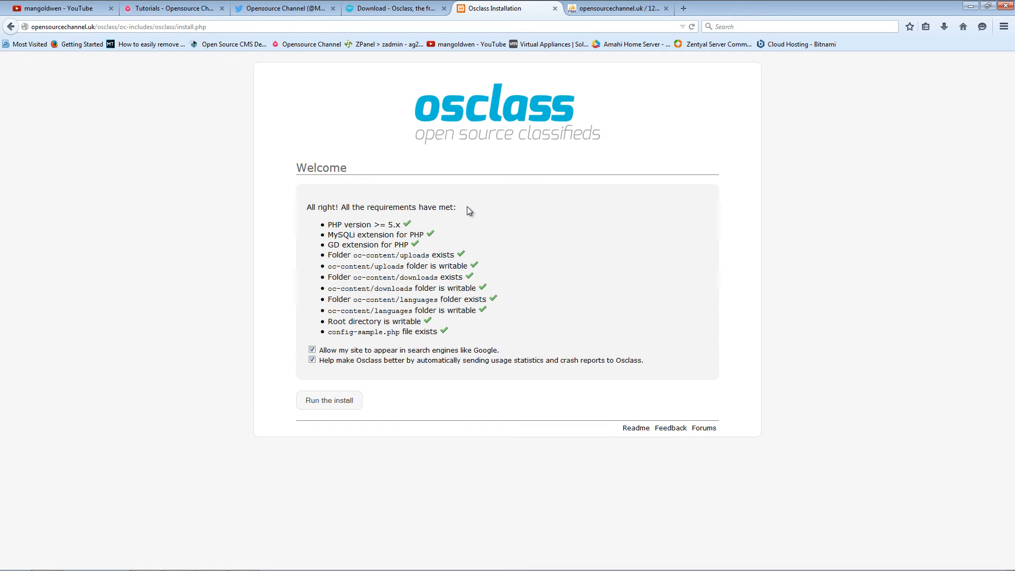
pyautogui.moveTo(457, 338)
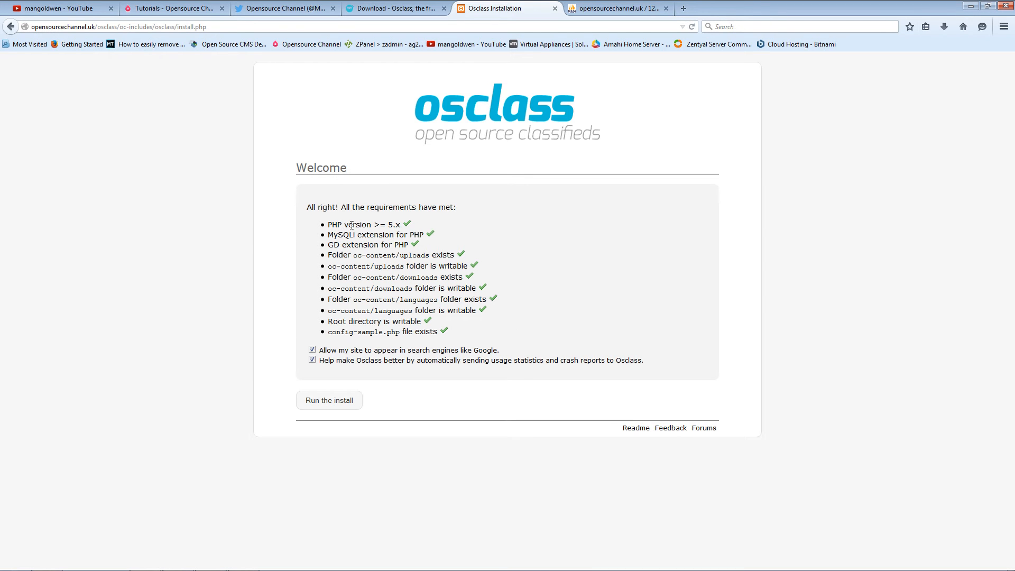
pyautogui.moveTo(409, 241)
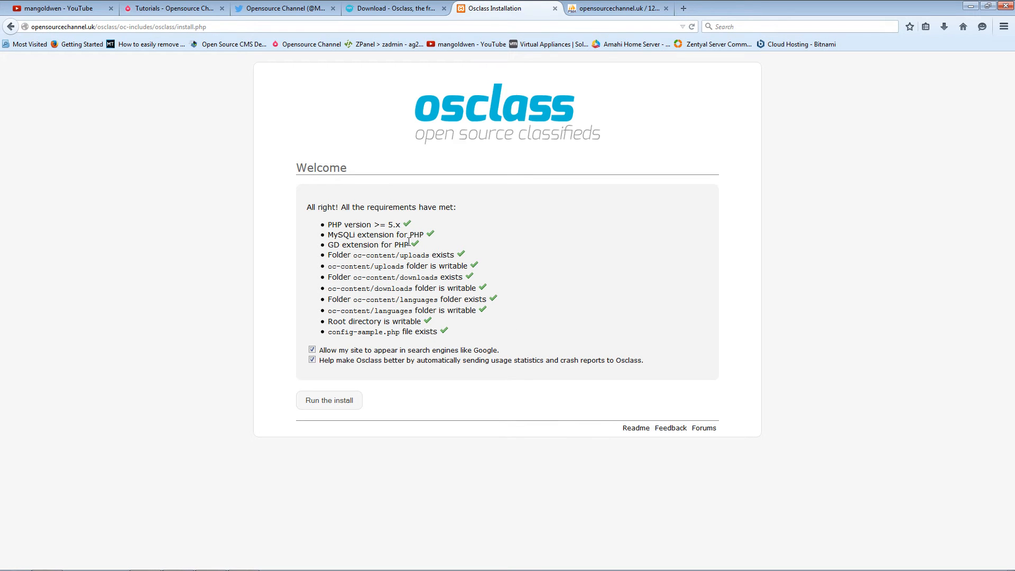
pyautogui.moveTo(409, 224)
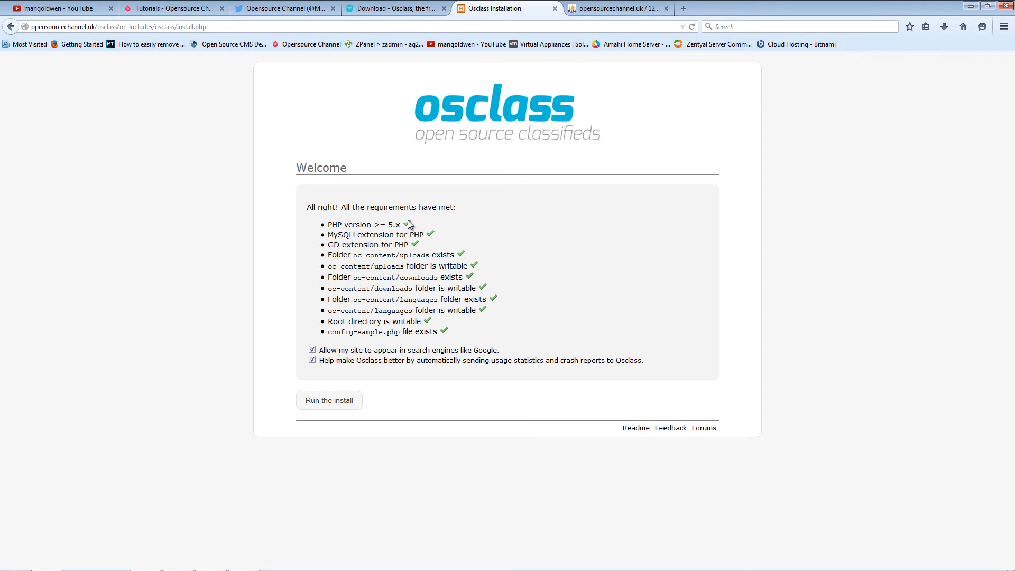
pyautogui.moveTo(444, 277)
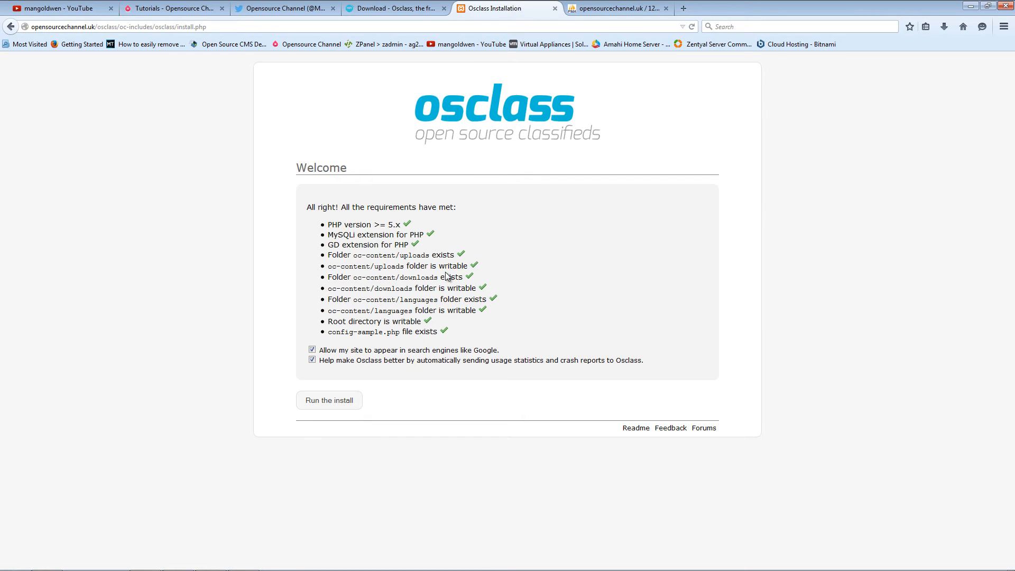
pyautogui.moveTo(436, 244)
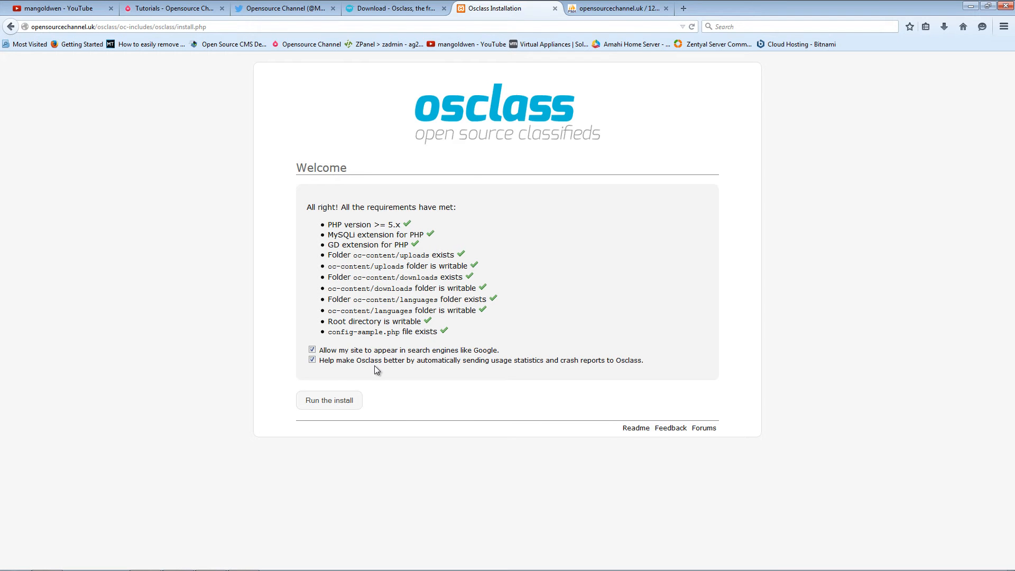
pyautogui.click(312, 349)
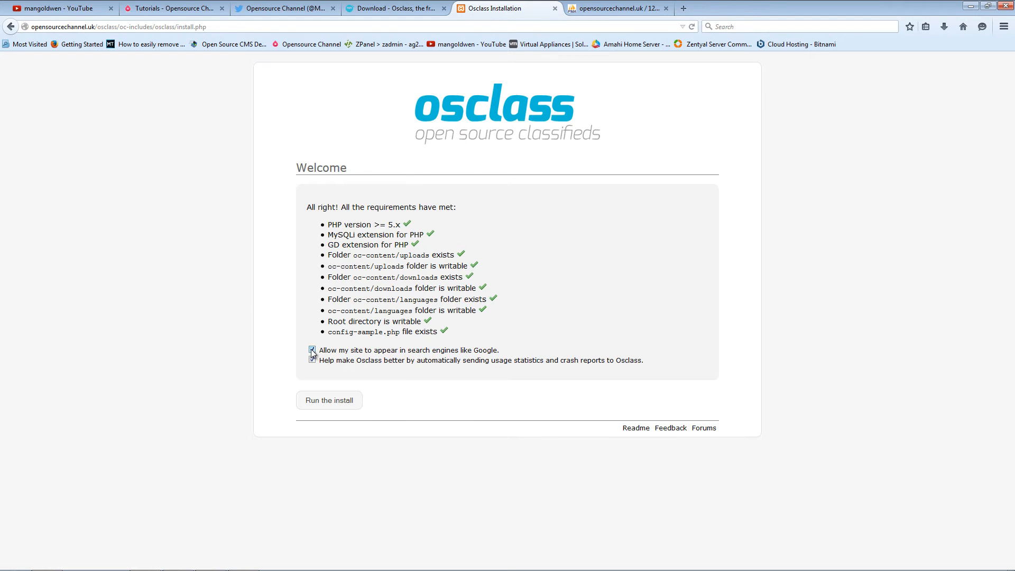
pyautogui.click(312, 360)
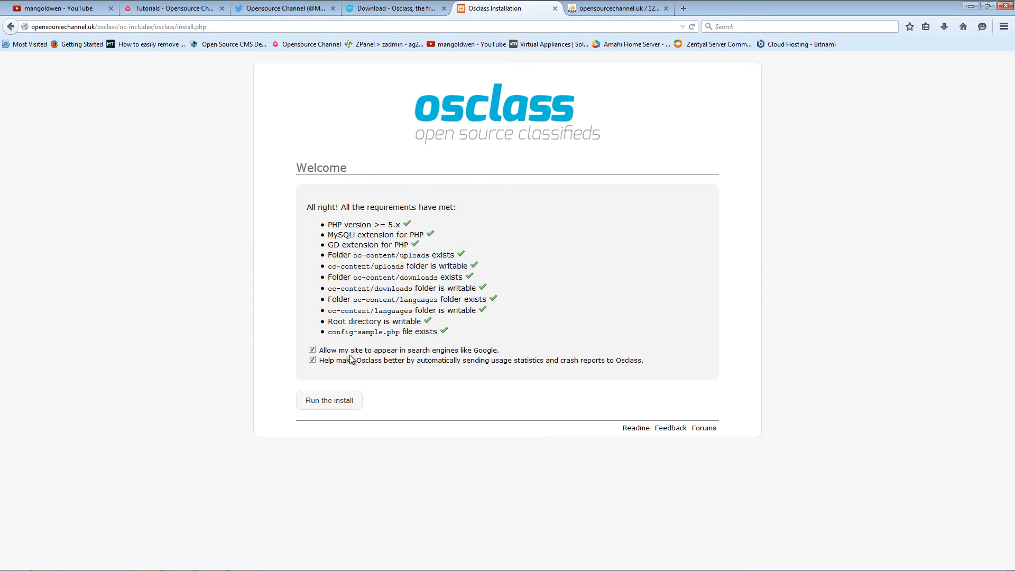
pyautogui.moveTo(493, 360)
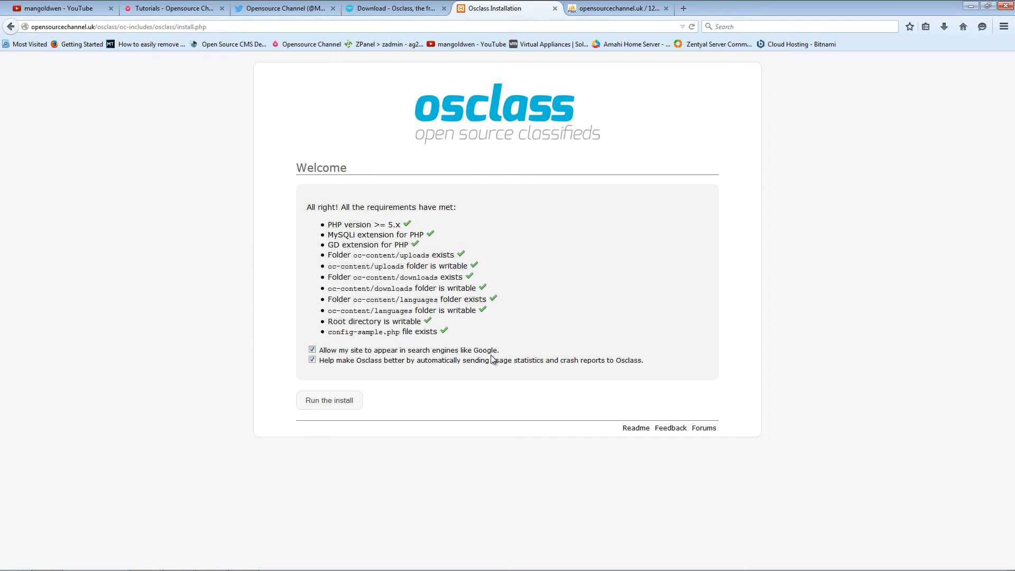
pyautogui.moveTo(357, 363)
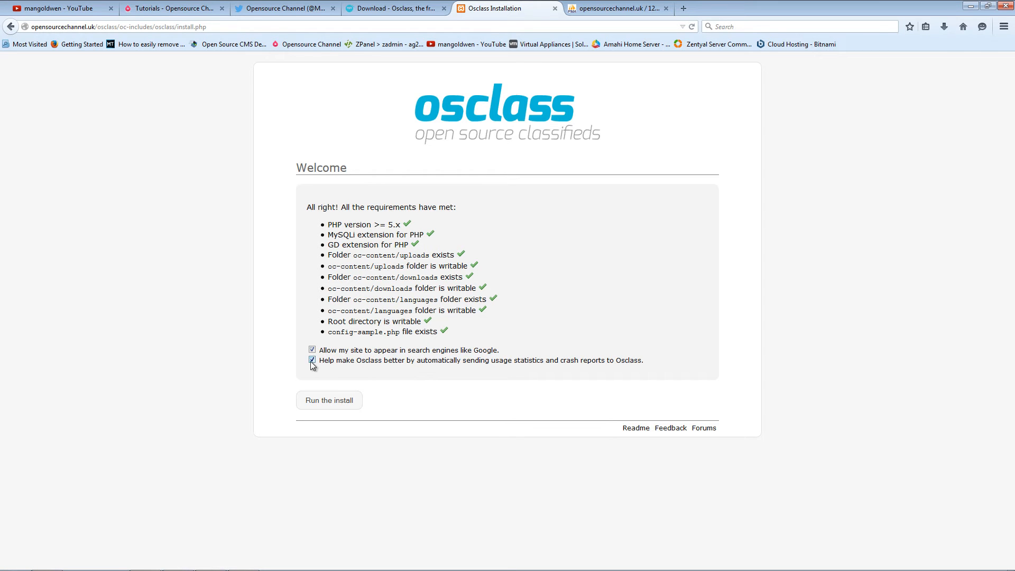
pyautogui.moveTo(346, 360); pyautogui.dragTo(644, 360)
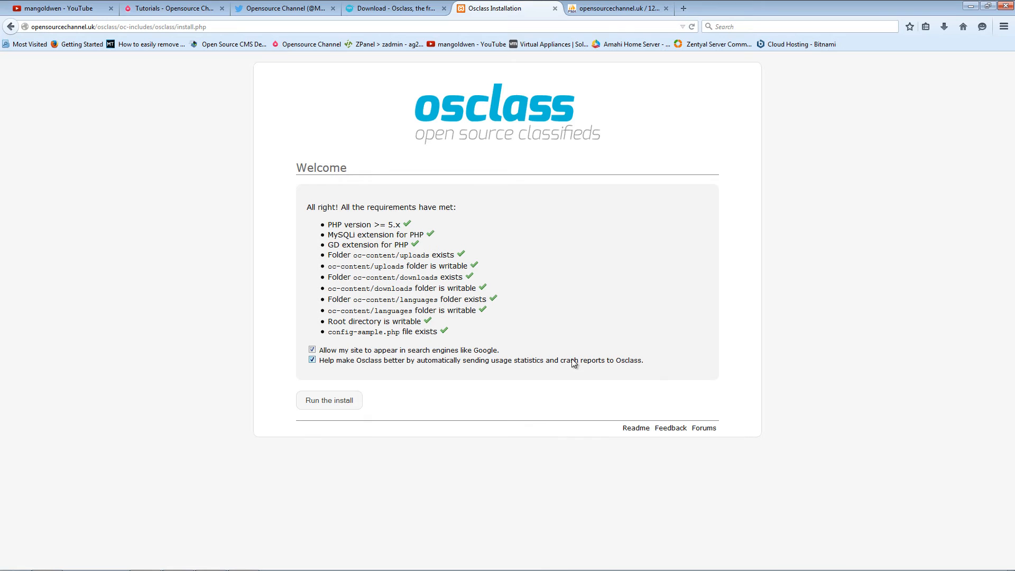
pyautogui.click(312, 349)
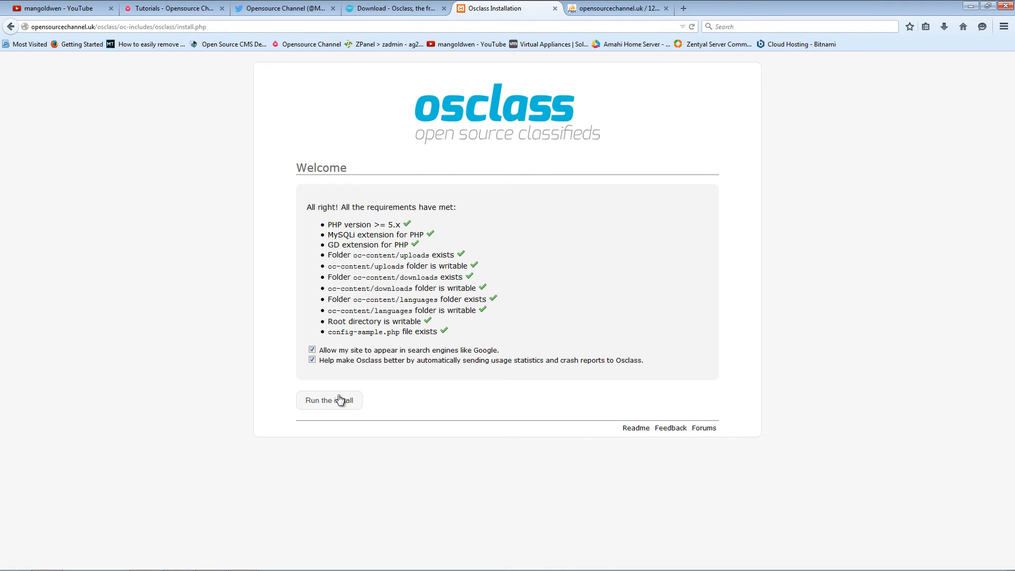
pyautogui.moveTo(327, 407)
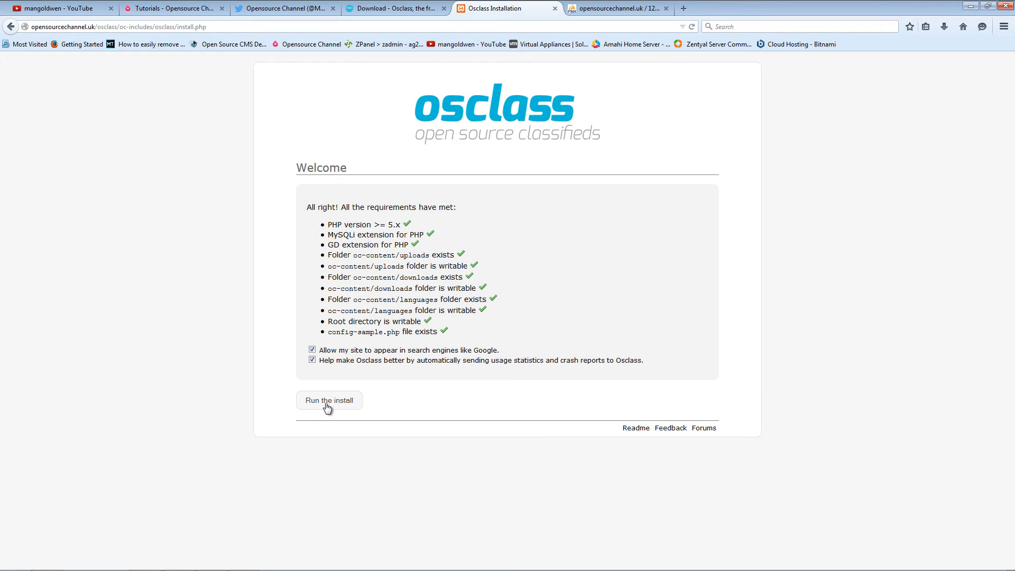
pyautogui.click(328, 400)
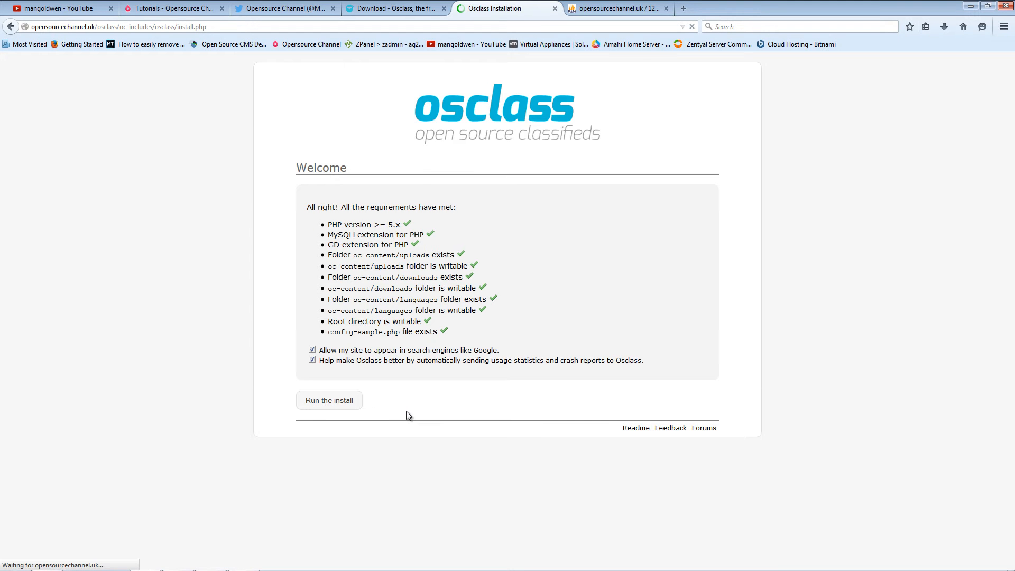
# - Replace the long database user name with 'database' on the Database information step
pyautogui.click(328, 400)
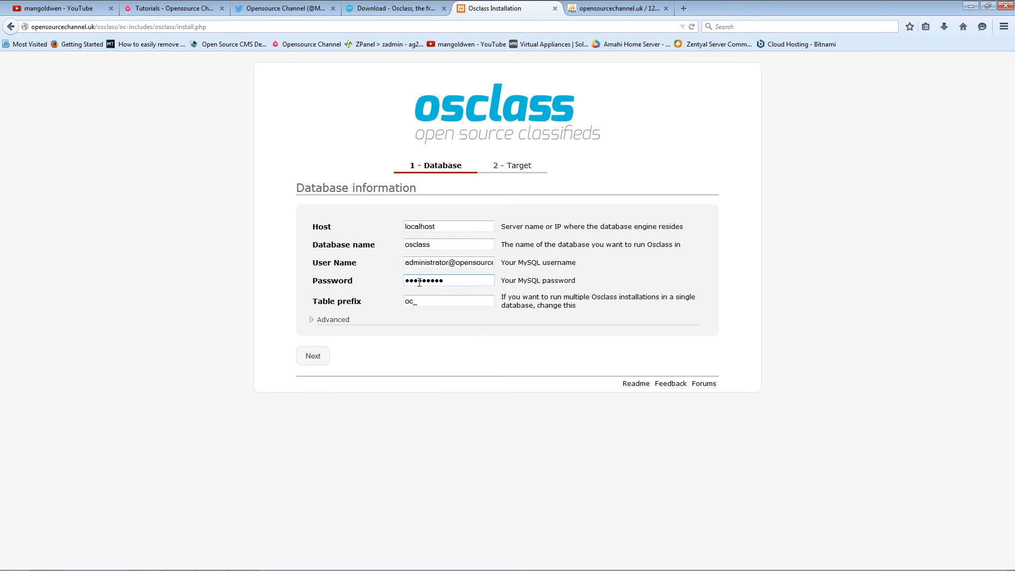
pyautogui.click(449, 245)
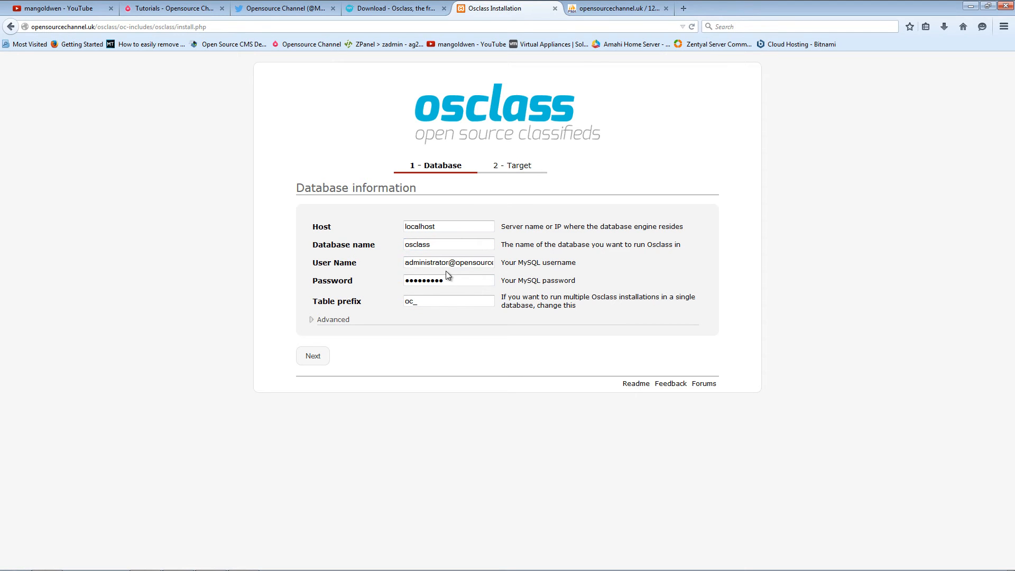
pyautogui.tripleClick(448, 263)
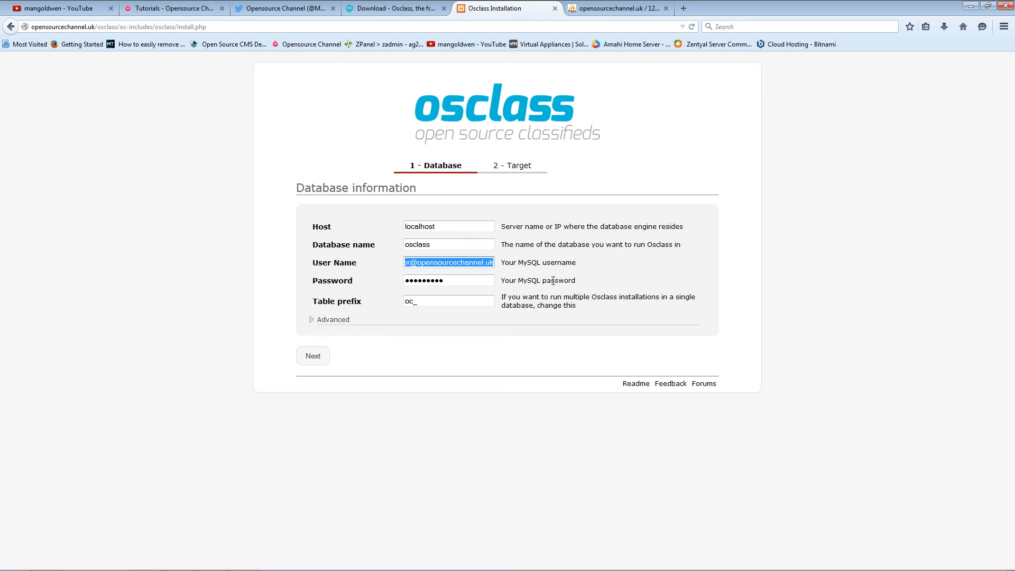
pyautogui.press('Delete')
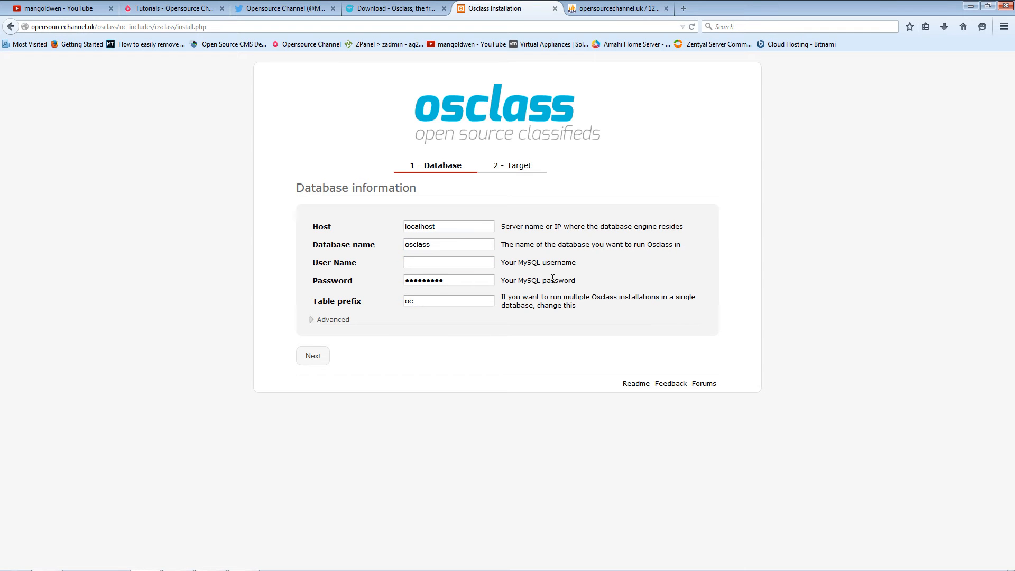
pyautogui.write('d')
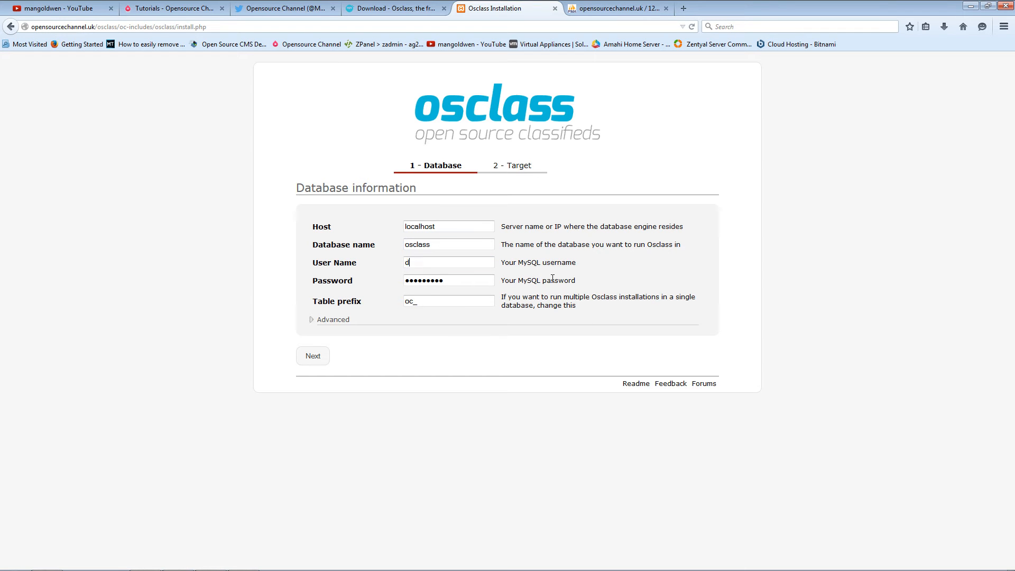
pyautogui.write('atabase')
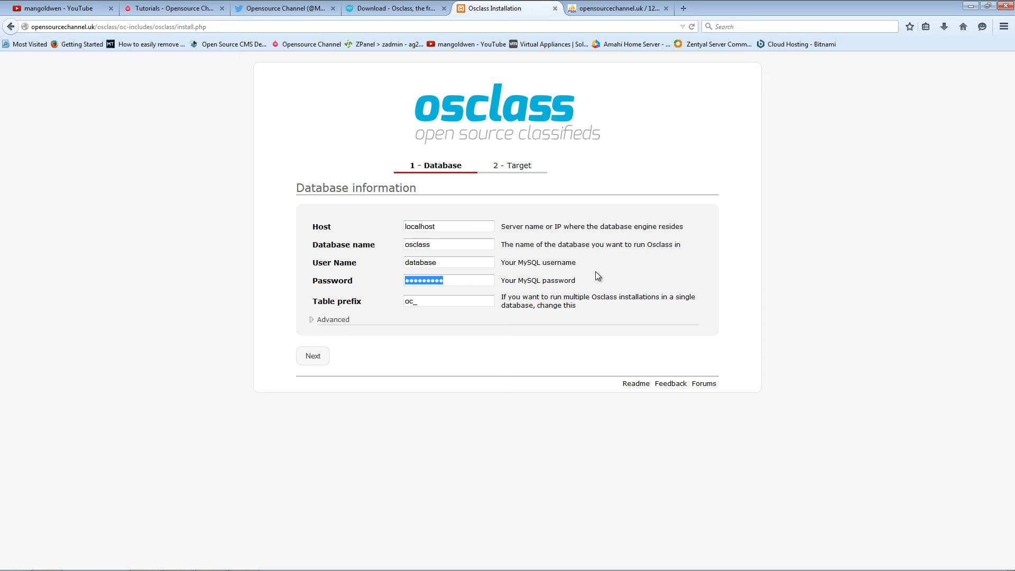
pyautogui.moveTo(590, 274)
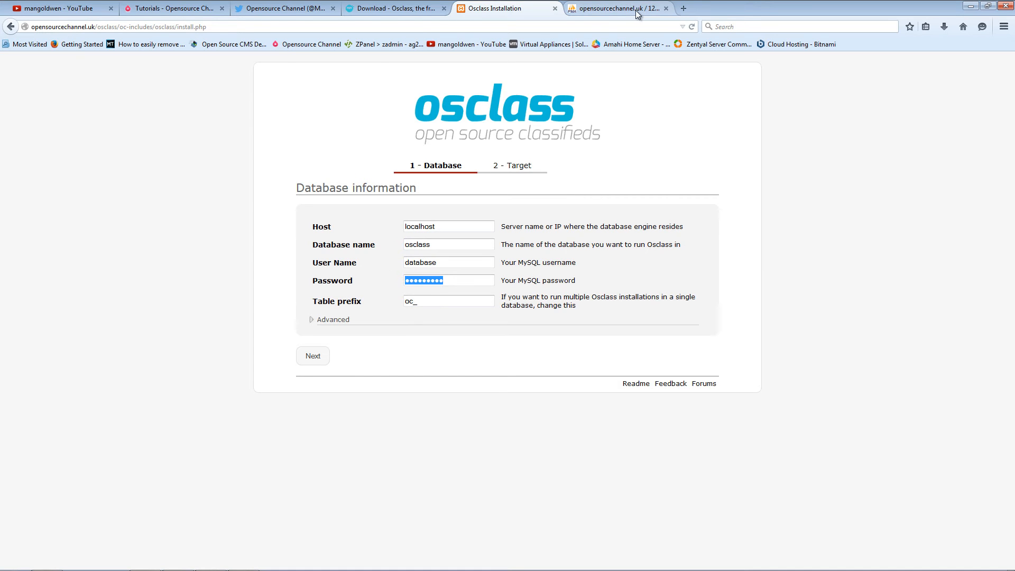
# - Return to phpMyAdmin's empty osclass database and go to the server home page
pyautogui.click(612, 8)
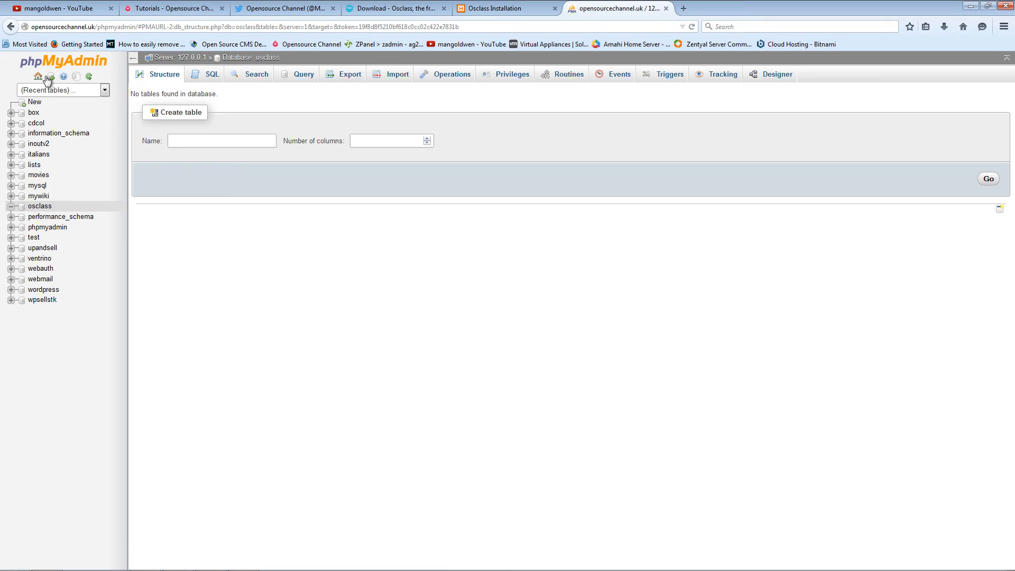
pyautogui.moveTo(107, 22)
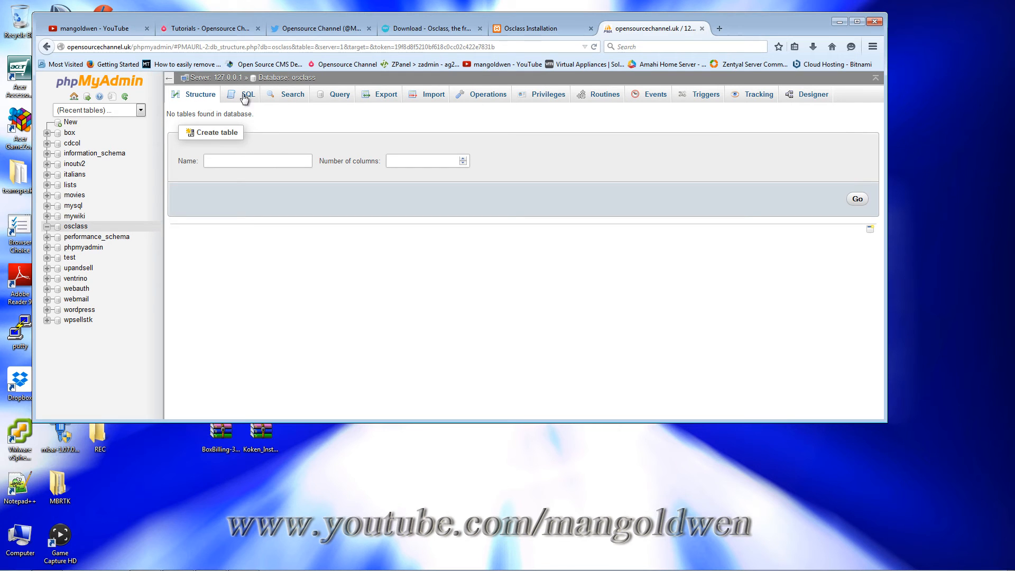
pyautogui.click(74, 96)
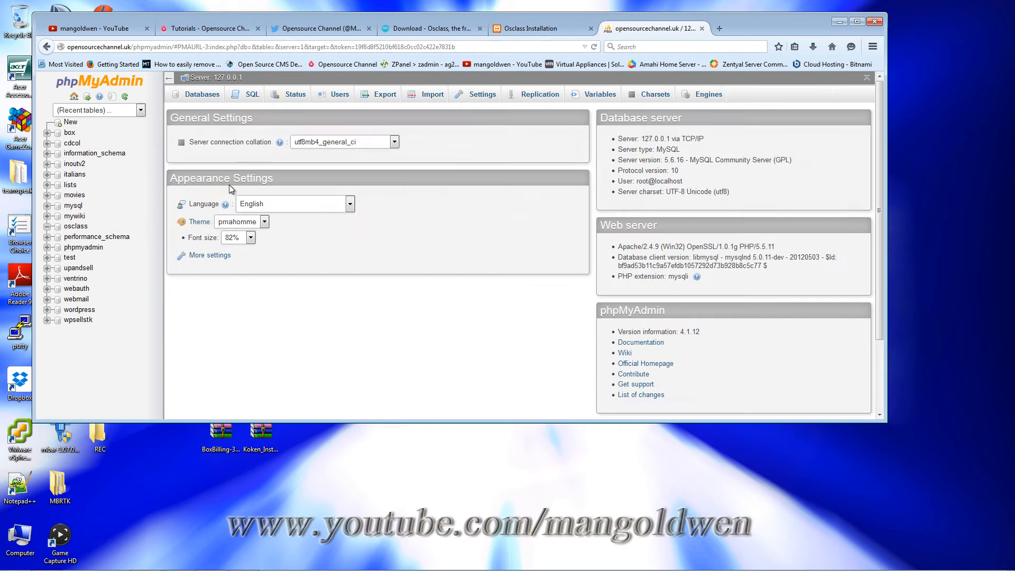
# - Review the user accounts and database list, maximize the browser, and return to the installer
pyautogui.click(340, 94)
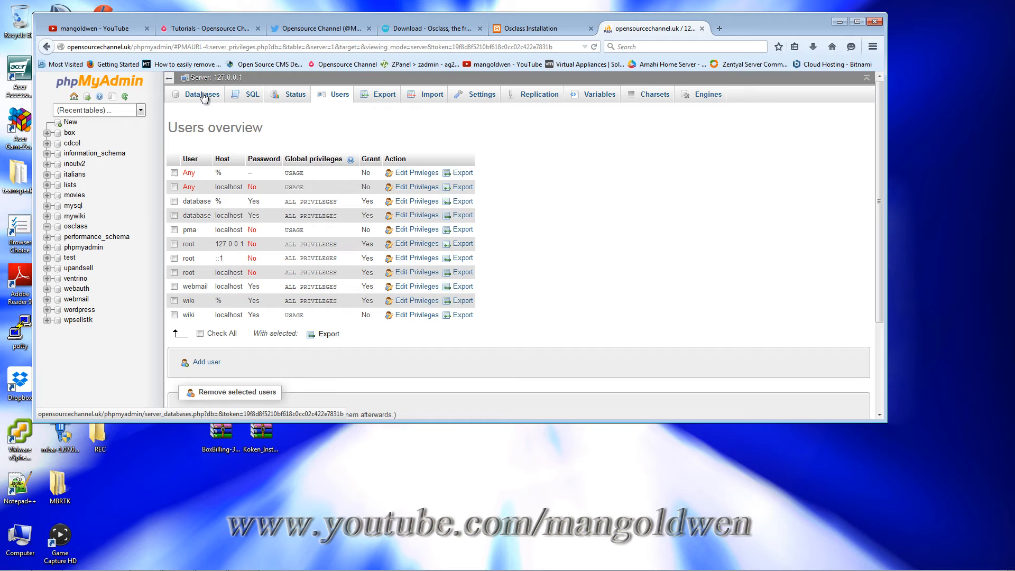
pyautogui.click(202, 94)
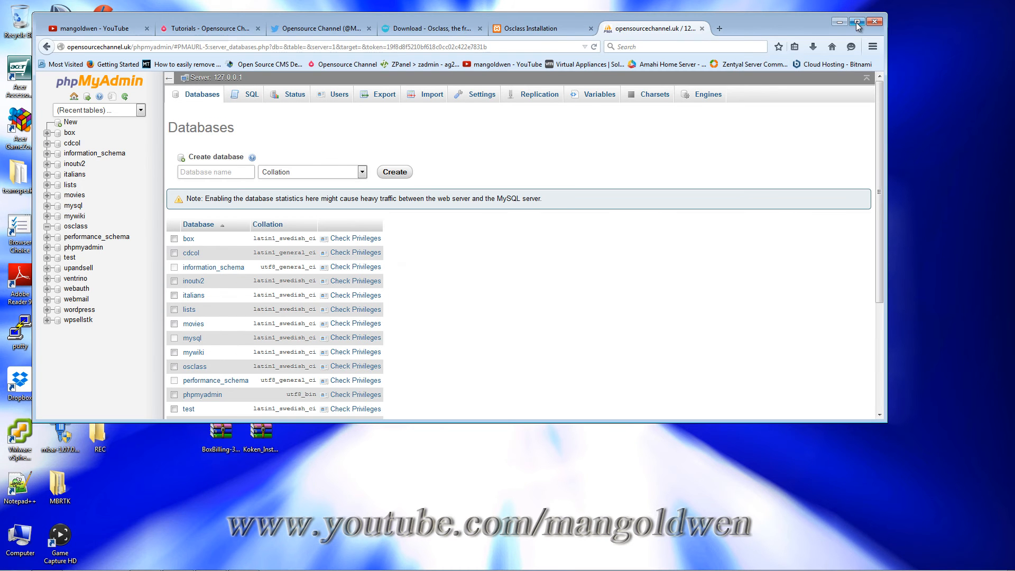
pyautogui.click(858, 21)
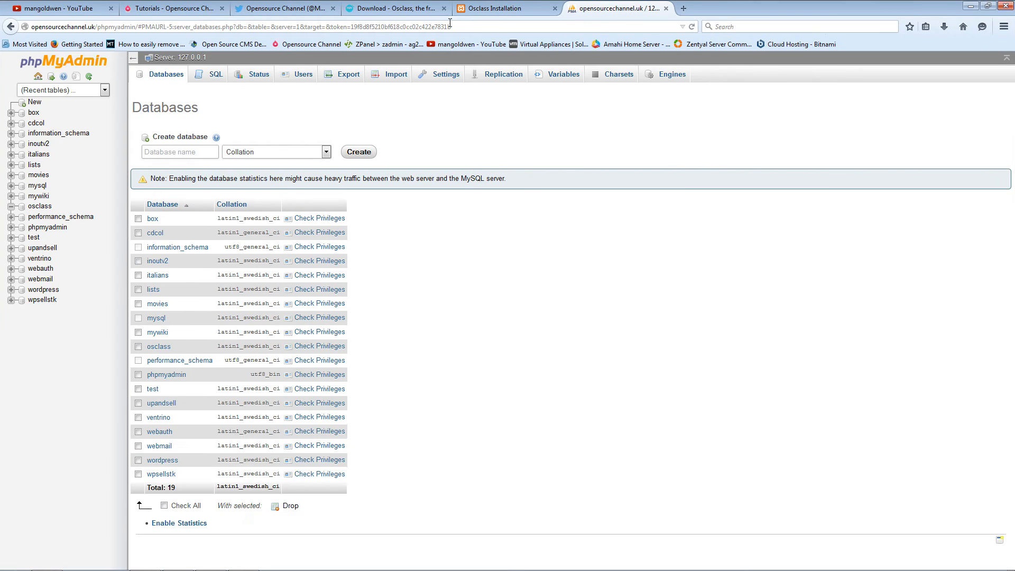
pyautogui.click(507, 7)
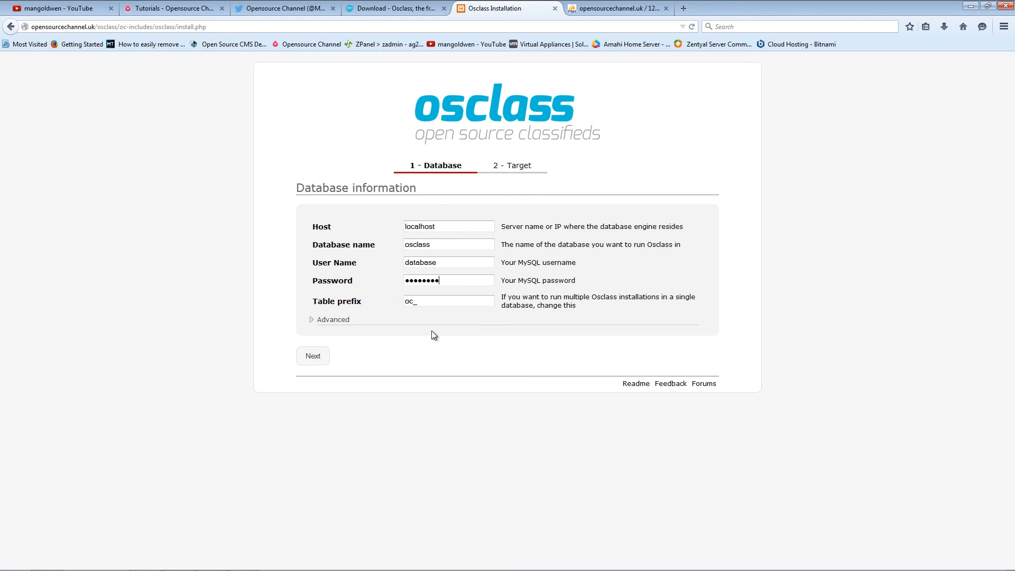
# - Correct the table prefix to os_ and submit the localhost/osclass database details
pyautogui.click(447, 301)
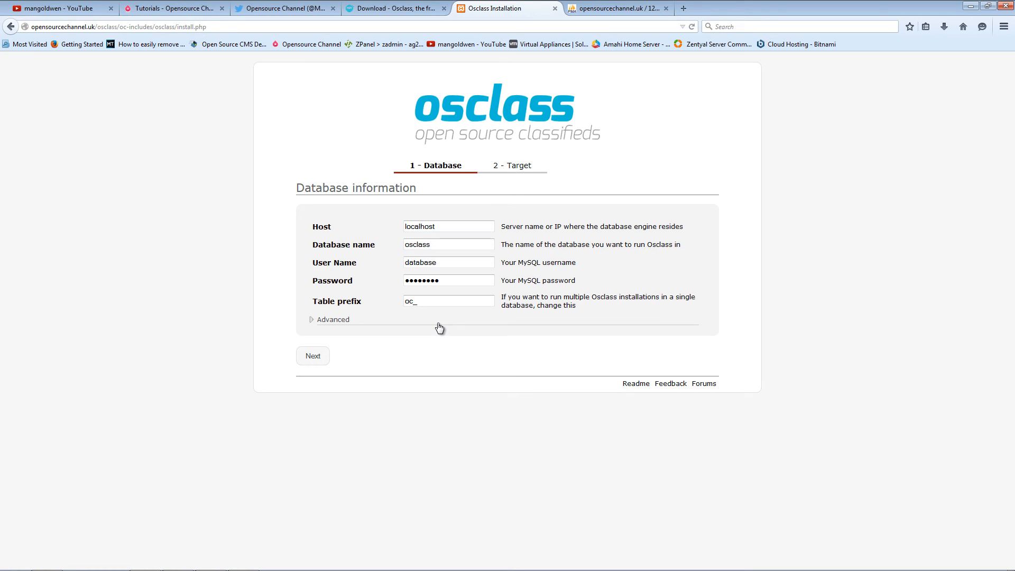
pyautogui.press('Backspace')
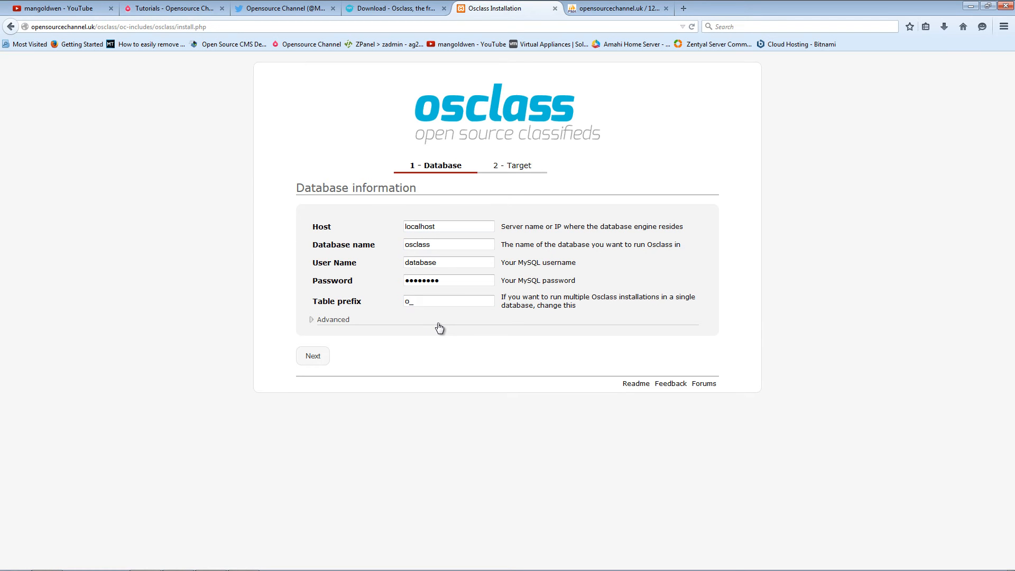
pyautogui.write('s')
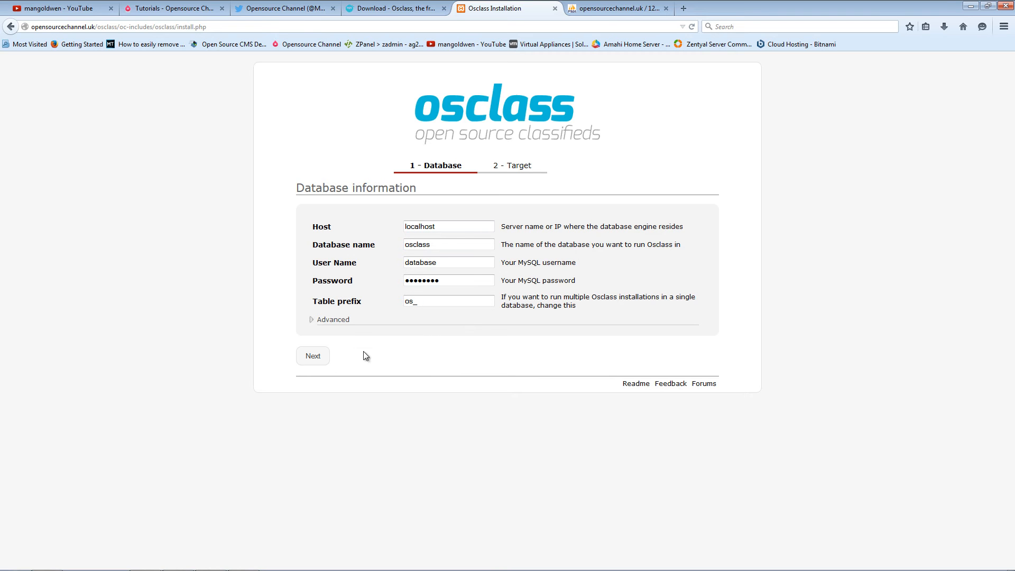
pyautogui.click(313, 355)
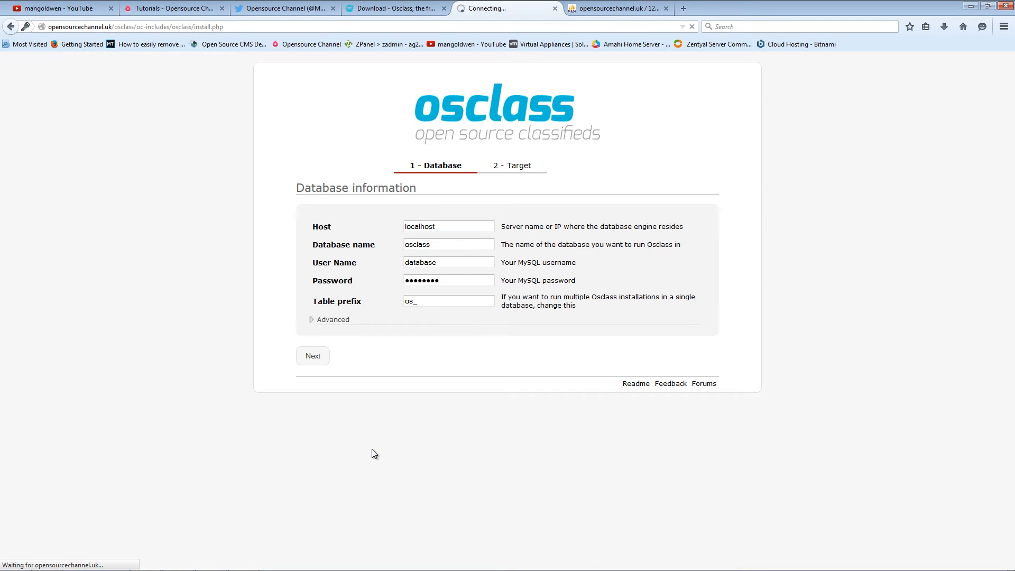
pyautogui.moveTo(626, 465)
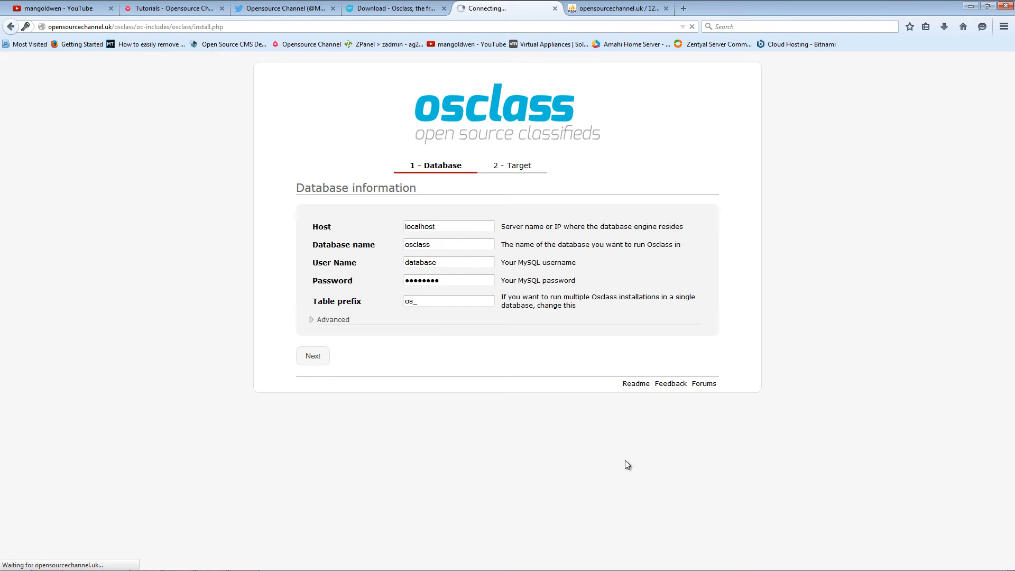
pyautogui.moveTo(837, 339)
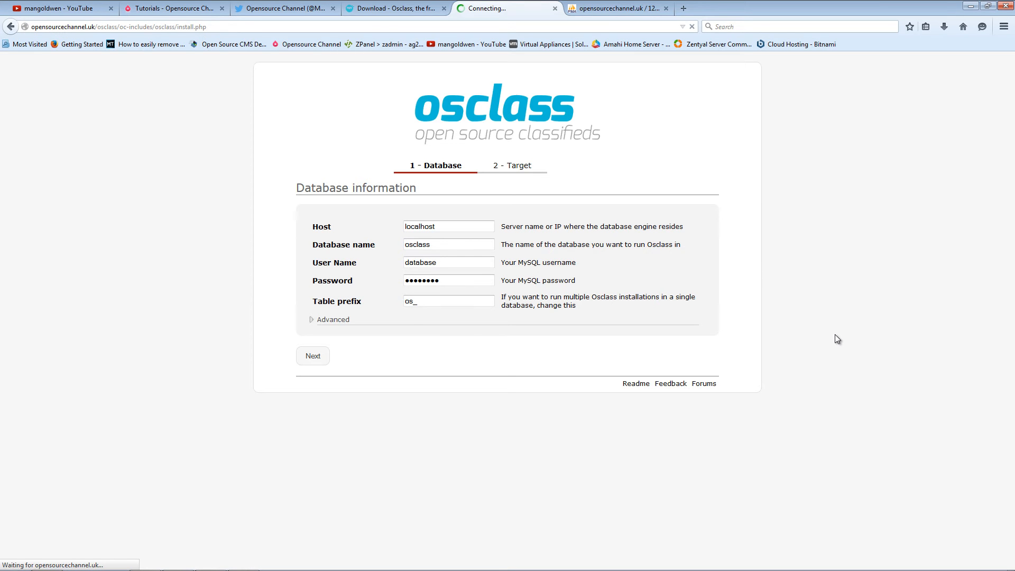
pyautogui.click(313, 356)
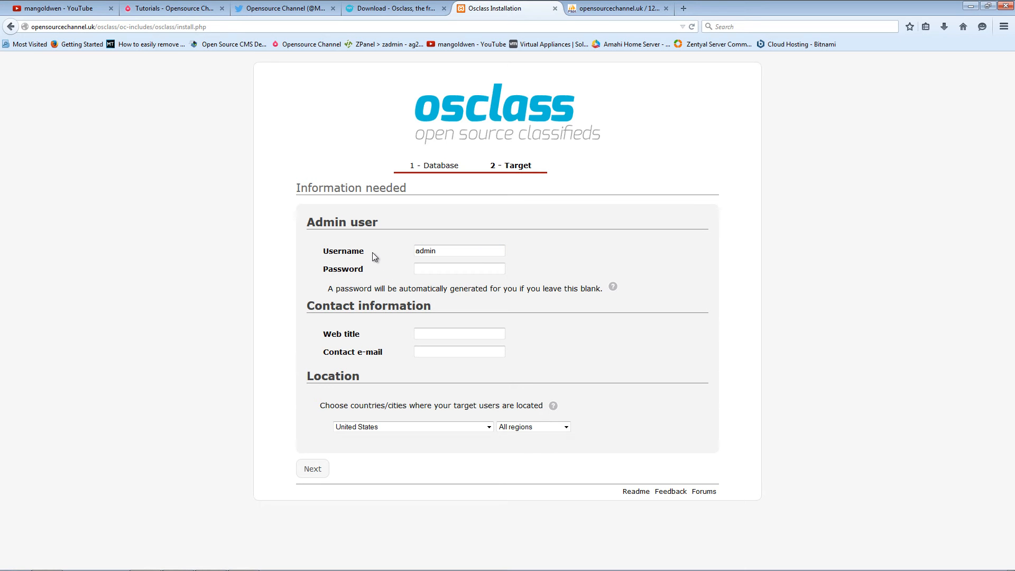
# - Enter the admin password and set the web title to osclass
pyautogui.click(458, 268)
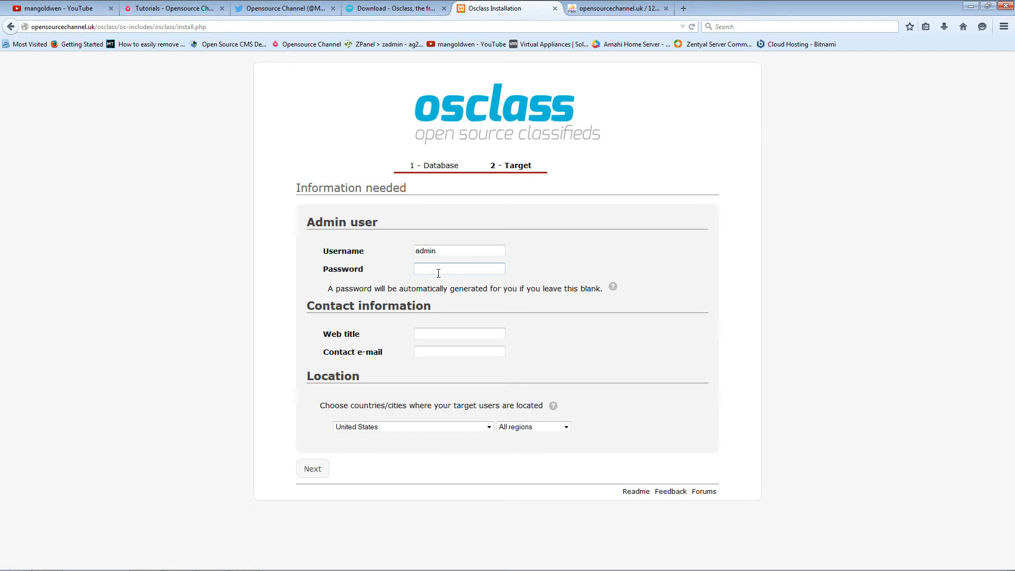
pyautogui.moveTo(578, 254)
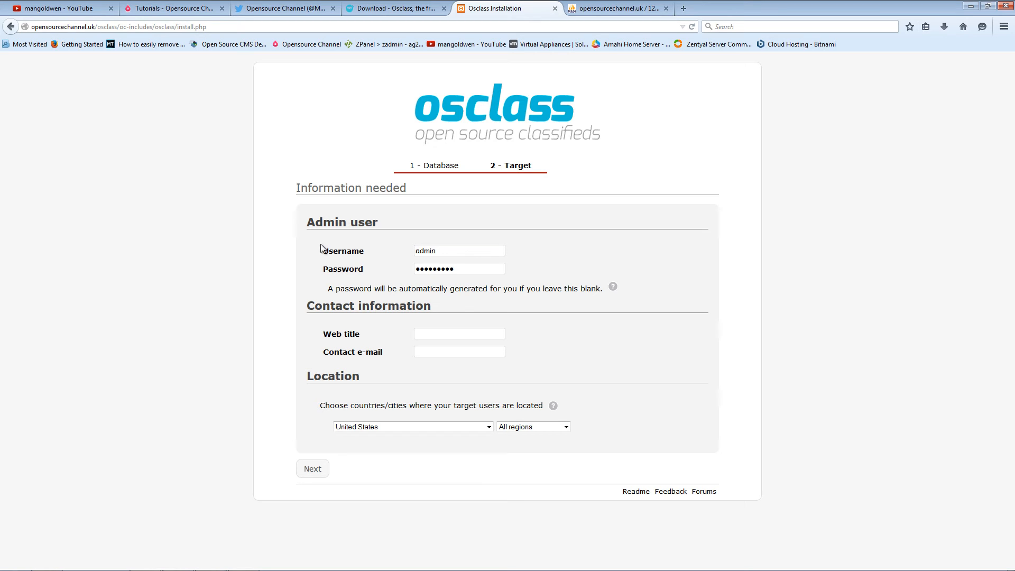
pyautogui.moveTo(398, 273)
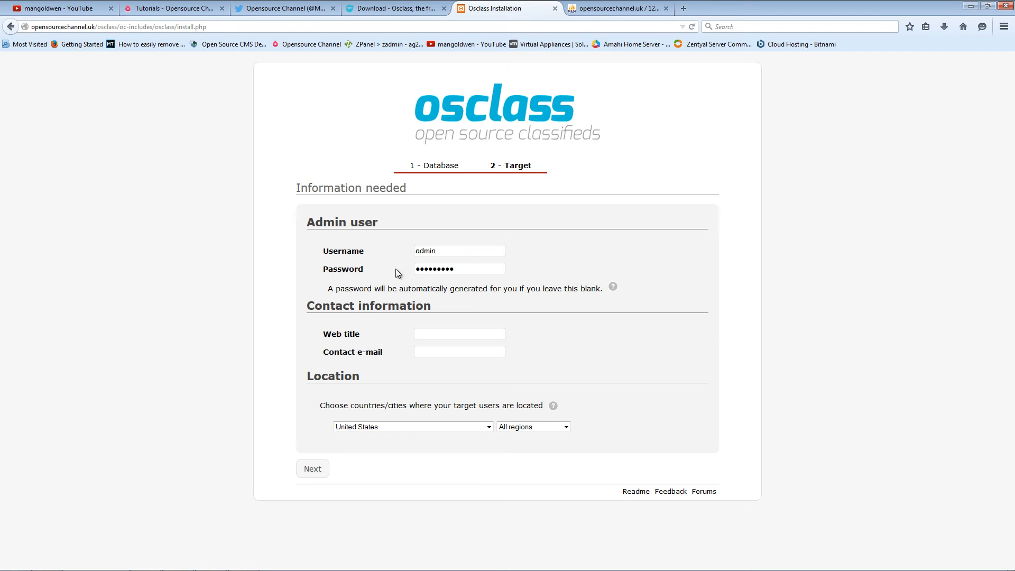
pyautogui.click(459, 269)
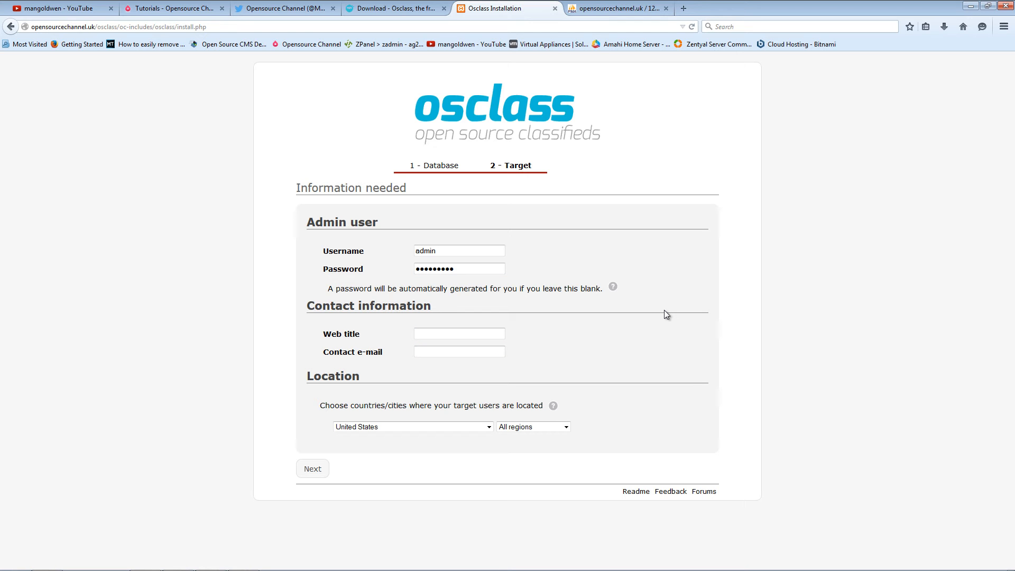
pyautogui.click(458, 334)
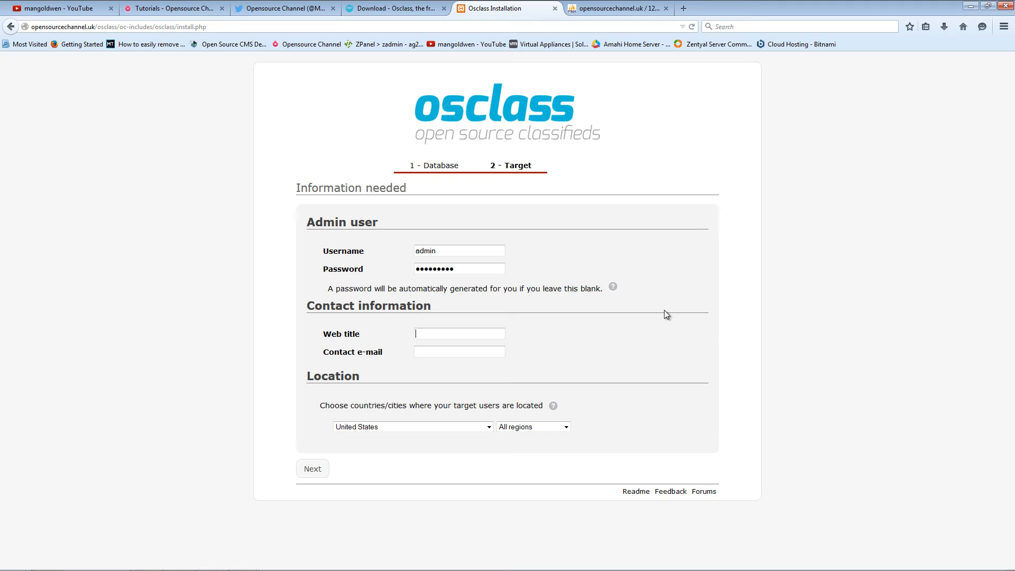
pyautogui.write('osclass')
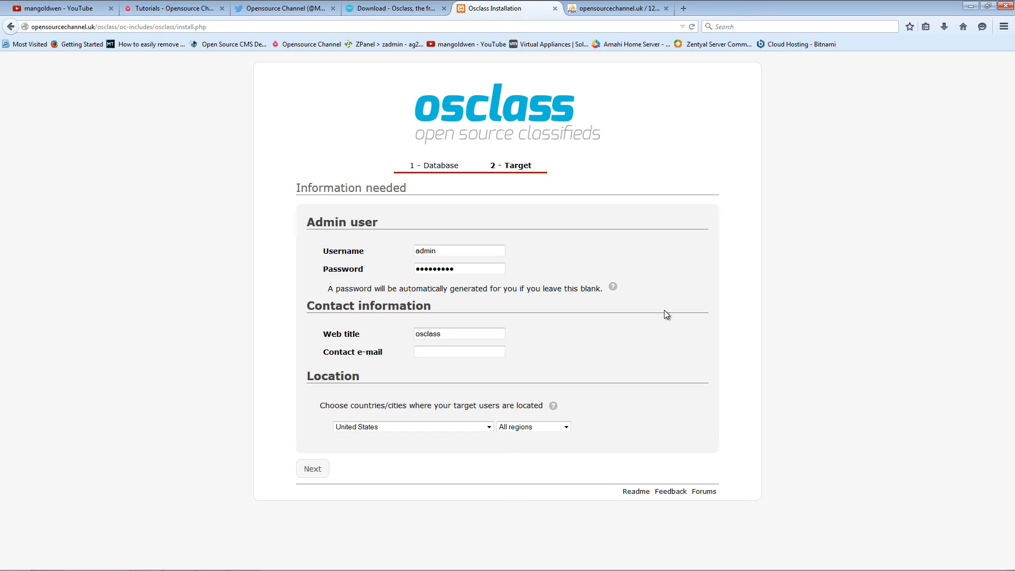
# - Enter the contact e-mail and choose United Kingdom as the country
pyautogui.click(458, 351)
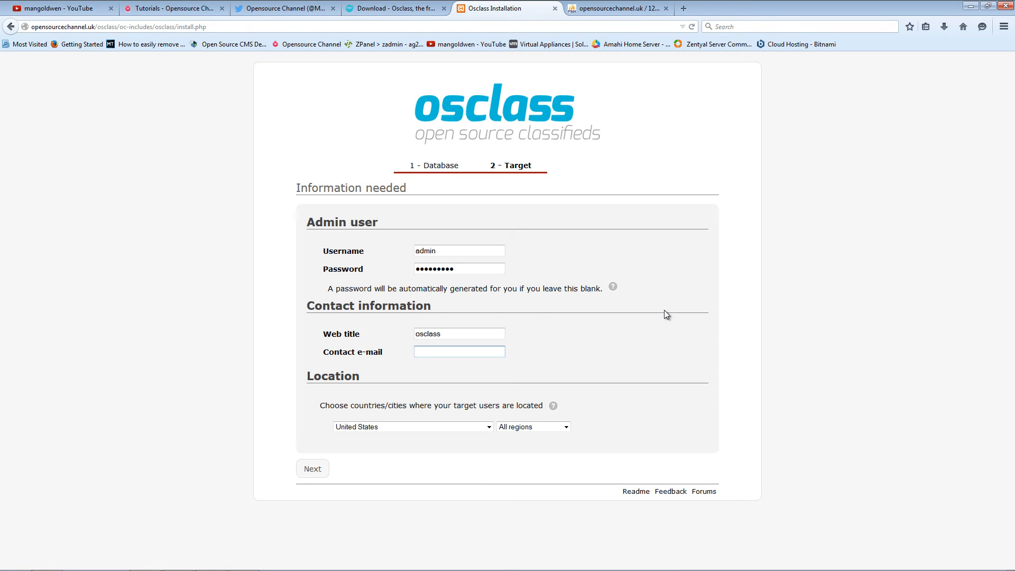
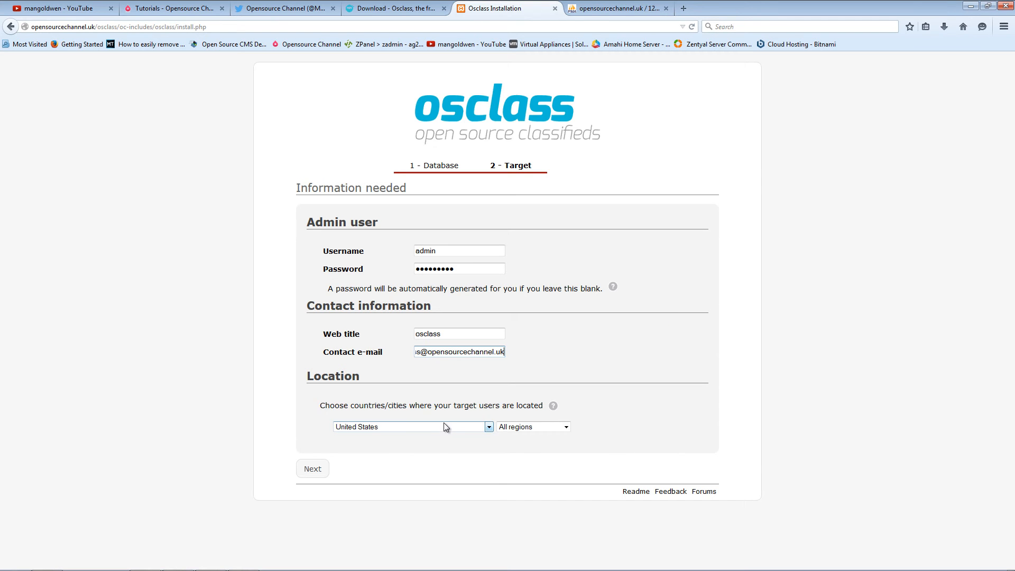
pyautogui.click(413, 426)
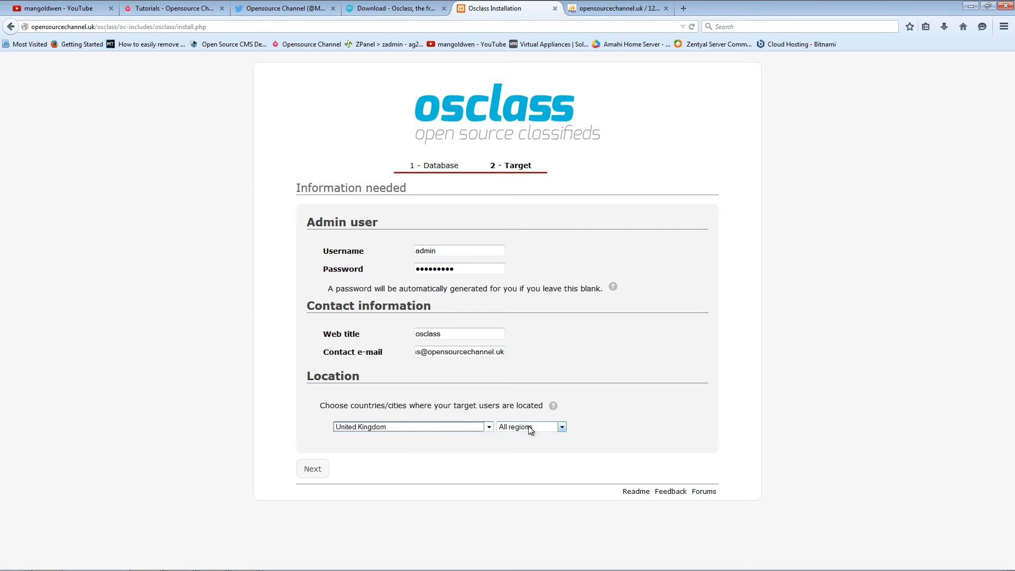
pyautogui.click(312, 468)
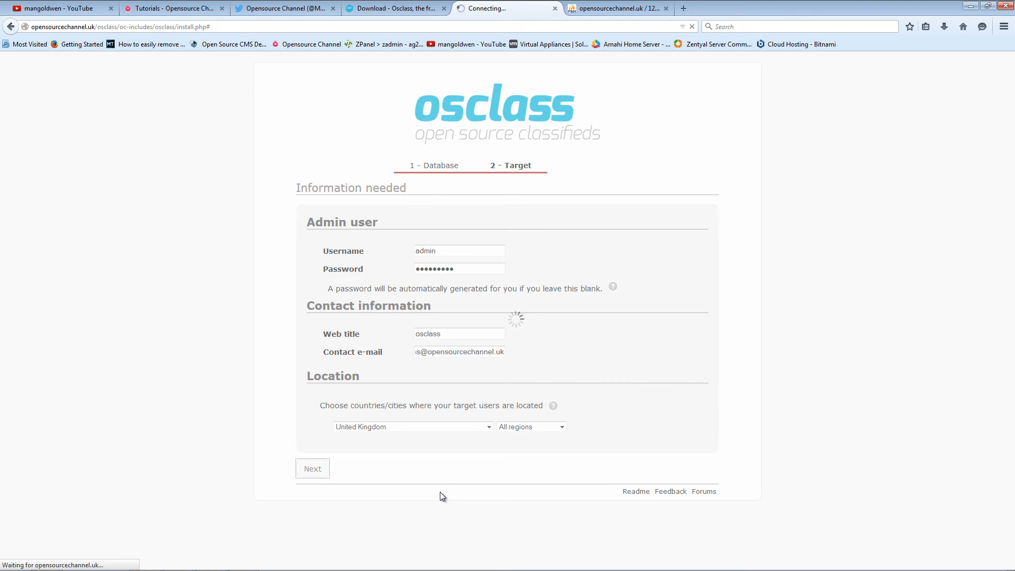
# - Submit the site info, select the generated admin password, and go to the administration panel
pyautogui.click(312, 468)
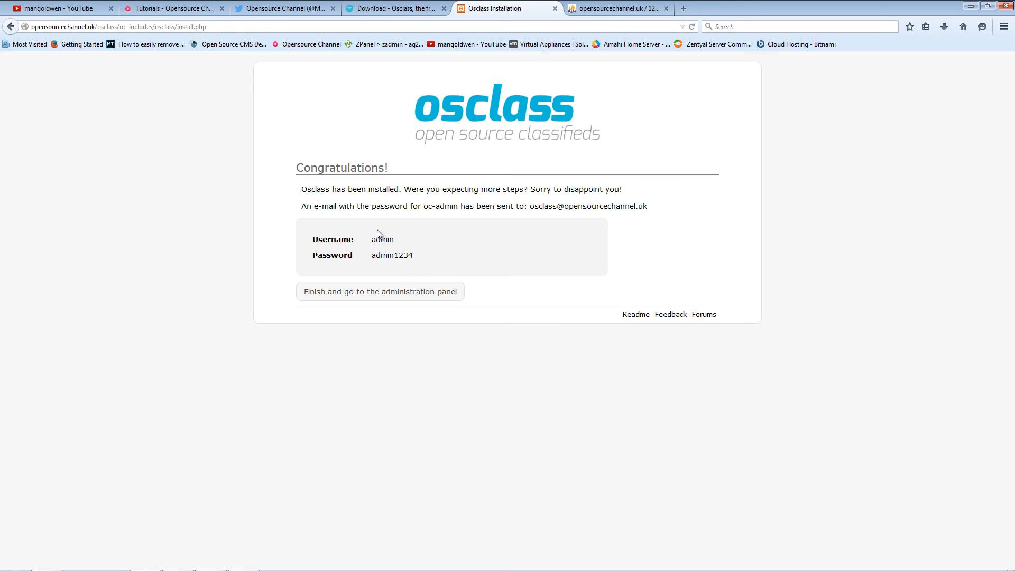
pyautogui.moveTo(355, 268)
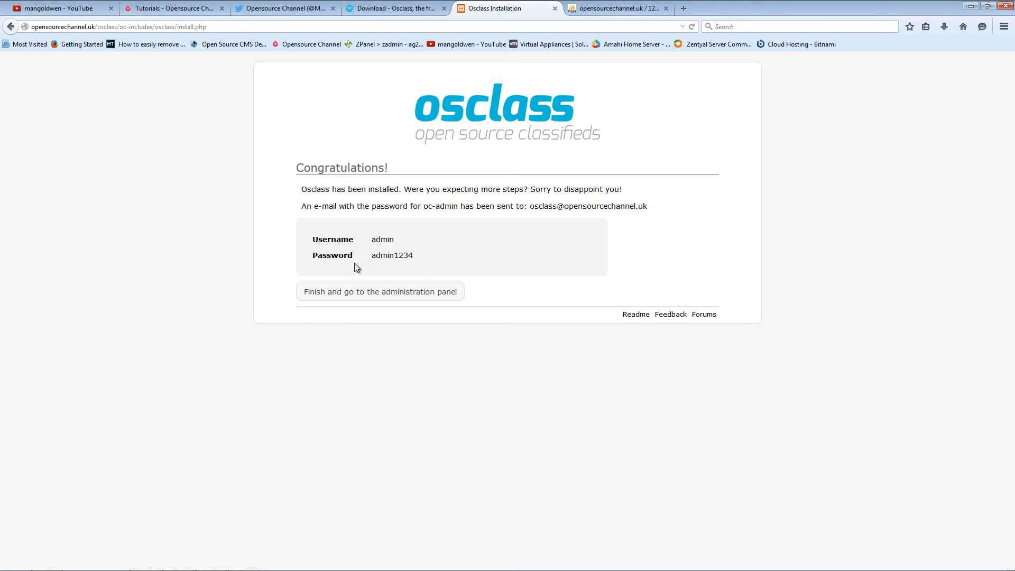
pyautogui.moveTo(425, 260)
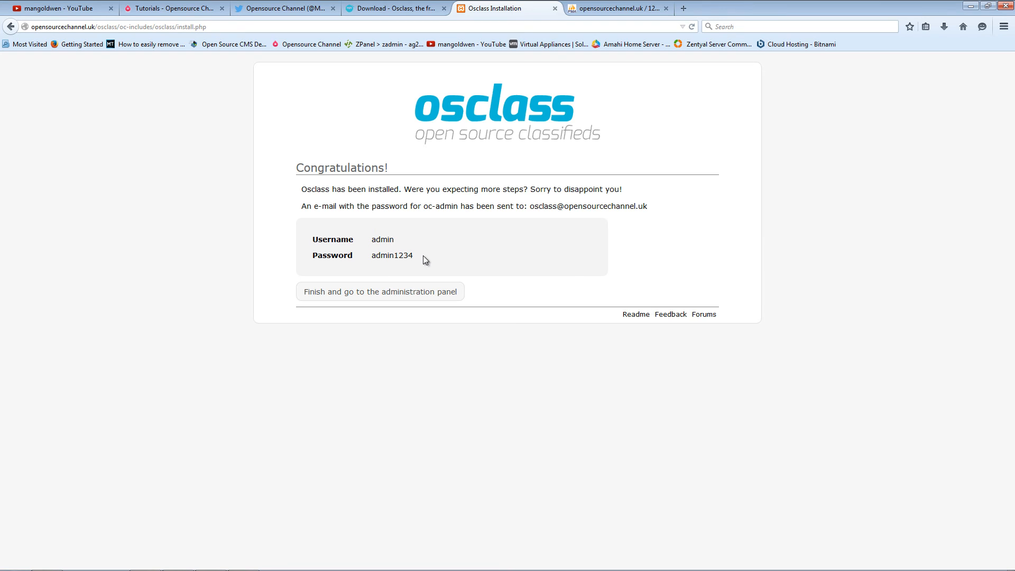
pyautogui.moveTo(451, 251)
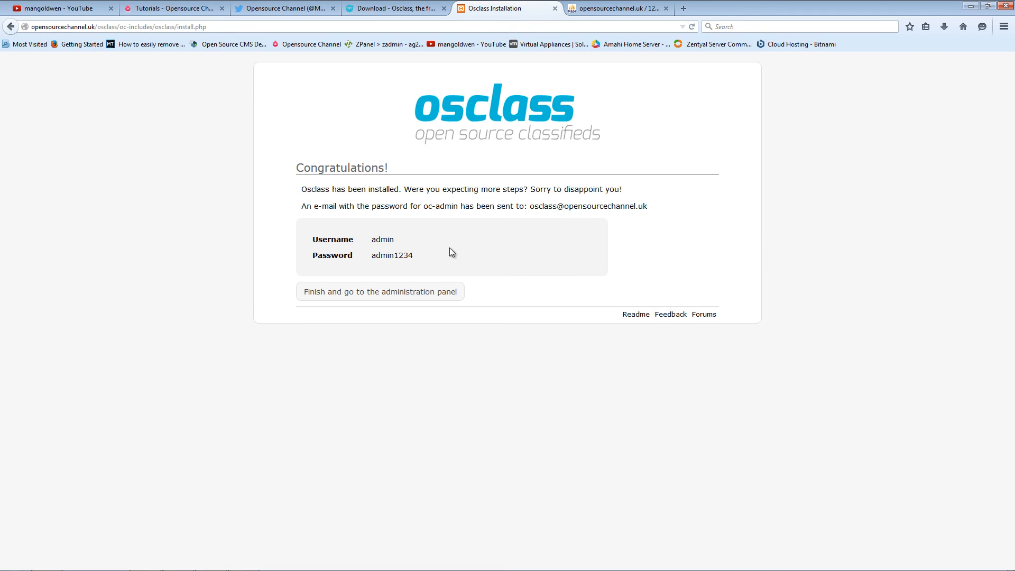
pyautogui.moveTo(373, 259)
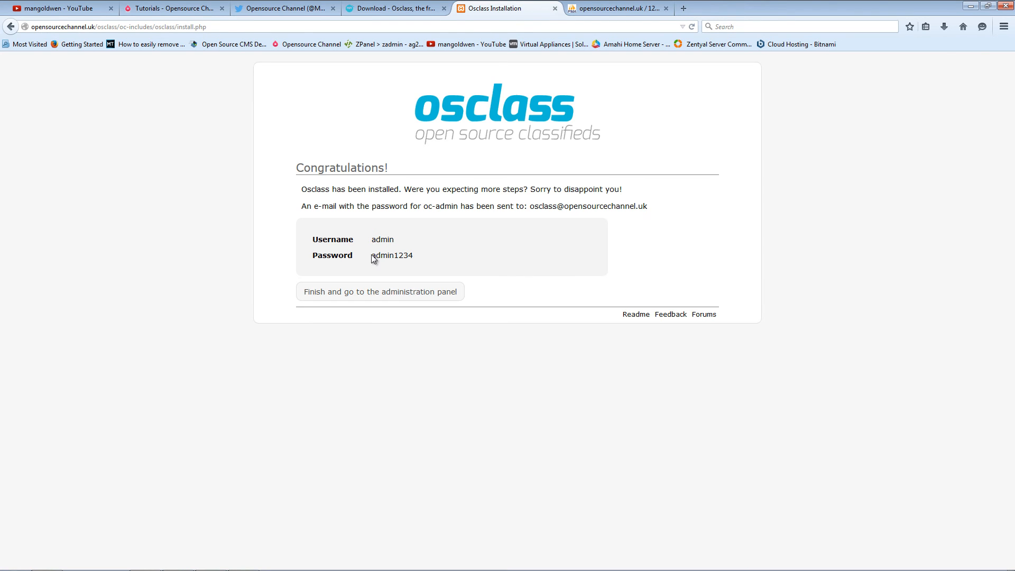
pyautogui.doubleClick(391, 254)
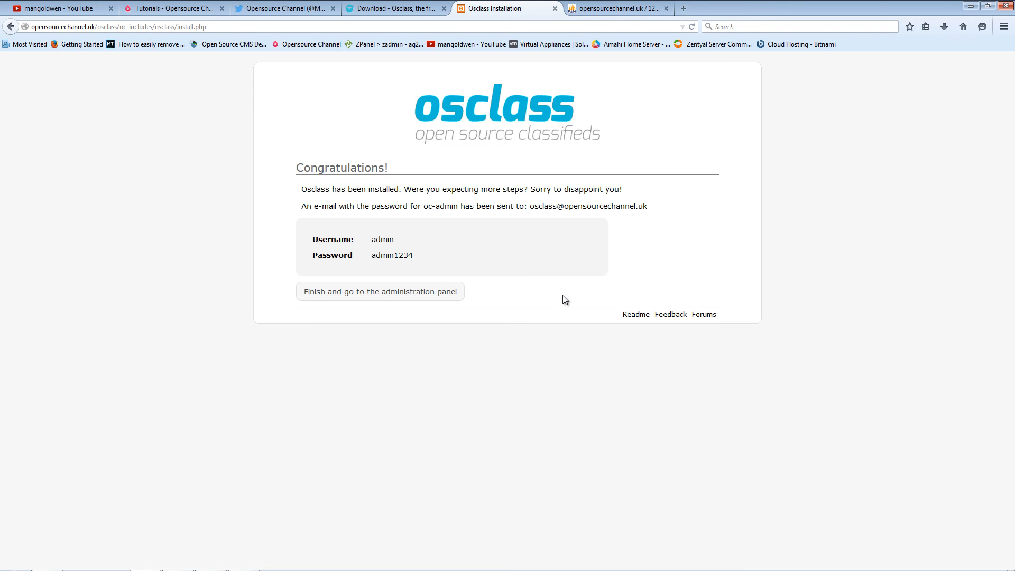
pyautogui.moveTo(358, 251)
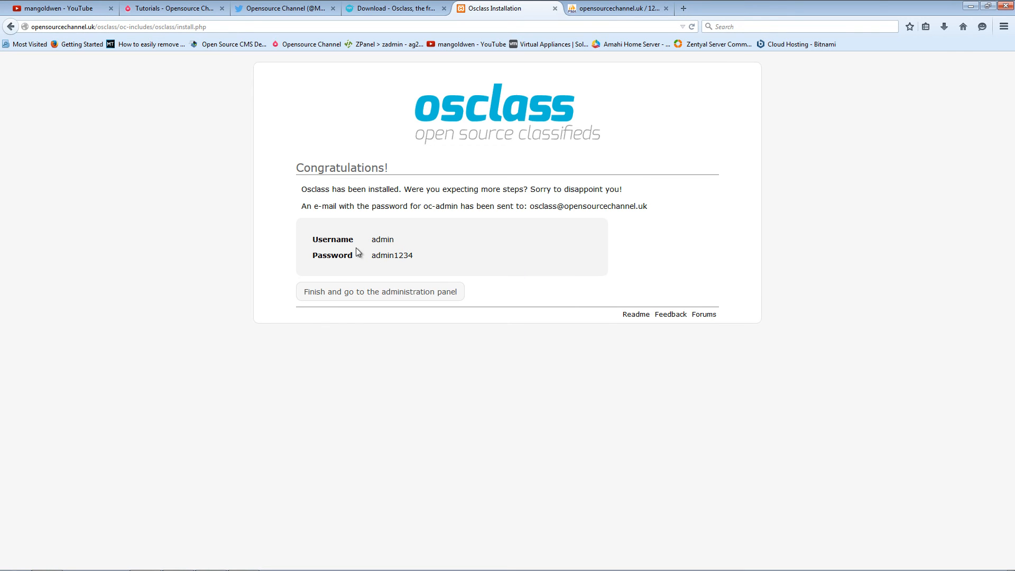
pyautogui.moveTo(277, 320)
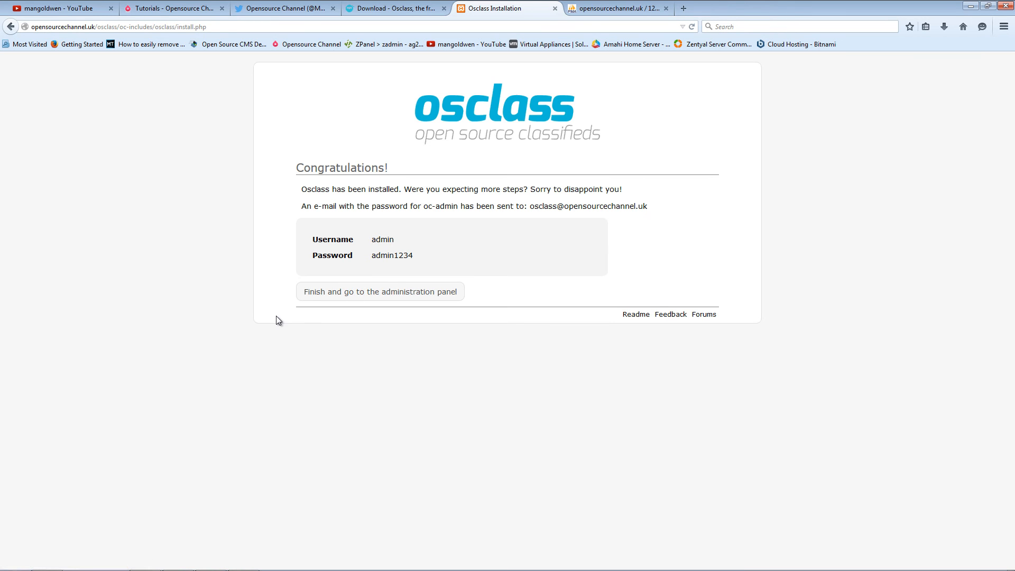
pyautogui.click(379, 292)
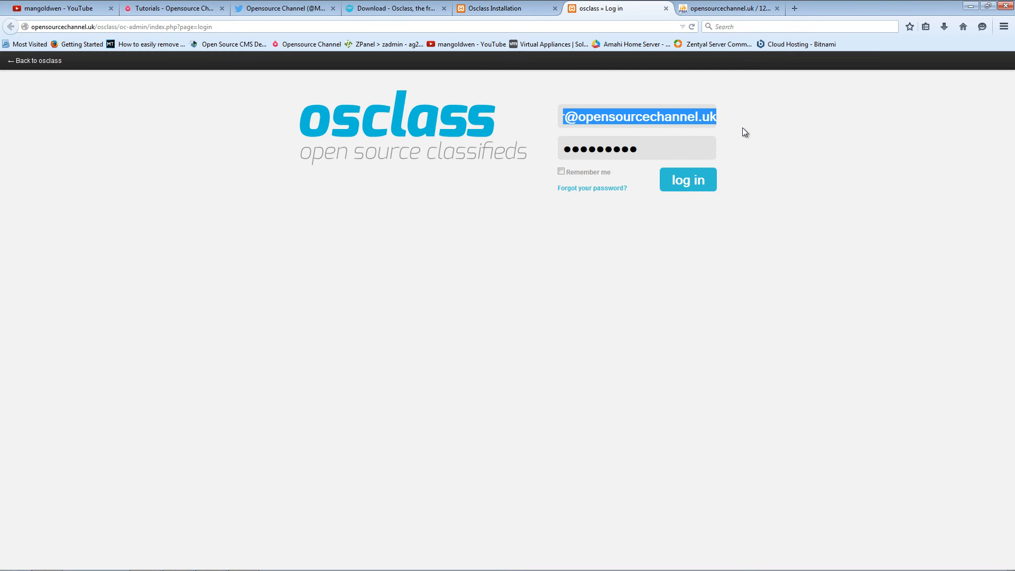
# - Log in to oc-admin as admin with Remember me ticked
pyautogui.write('admin')
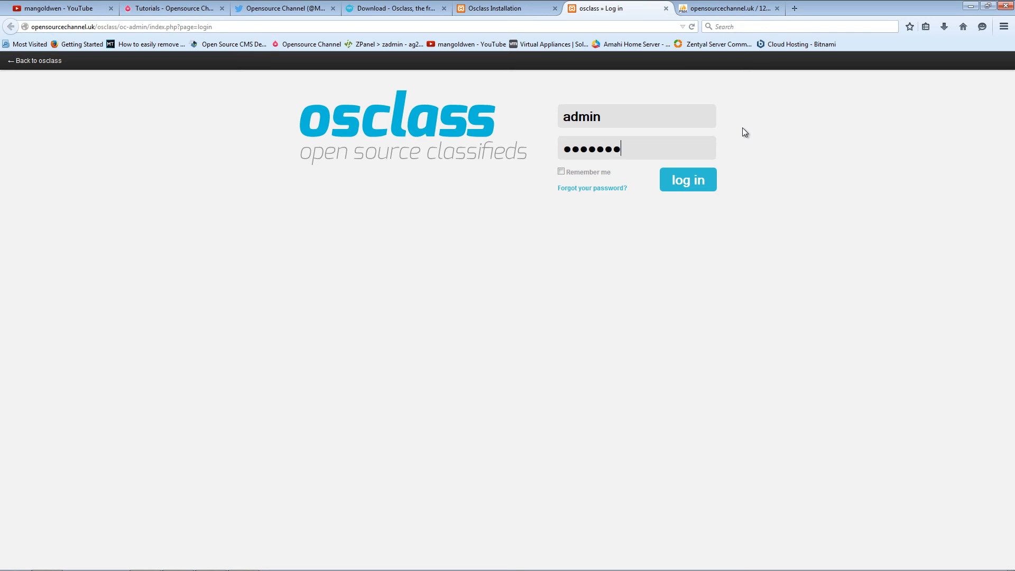
pyautogui.write('••')
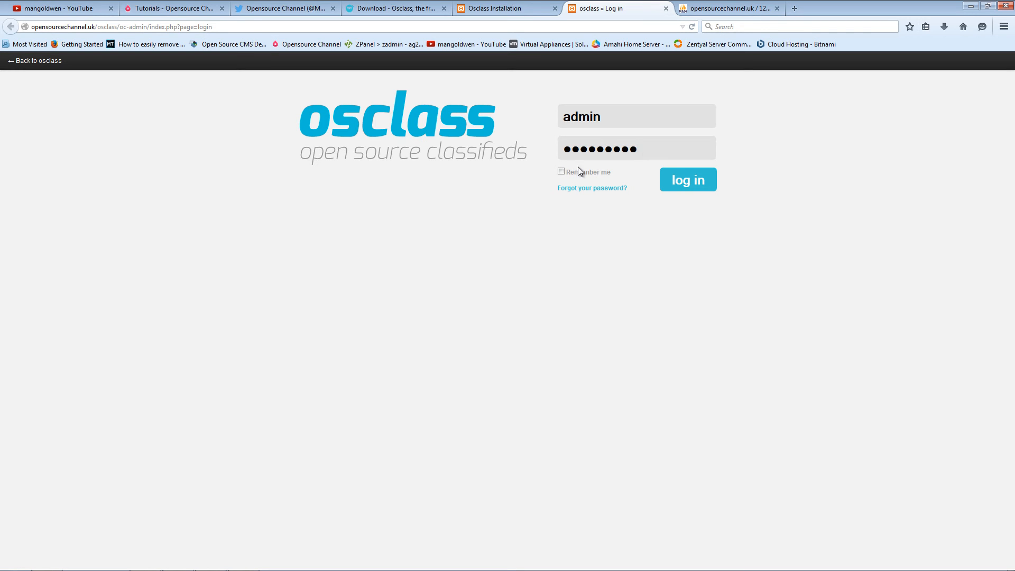
pyautogui.click(687, 179)
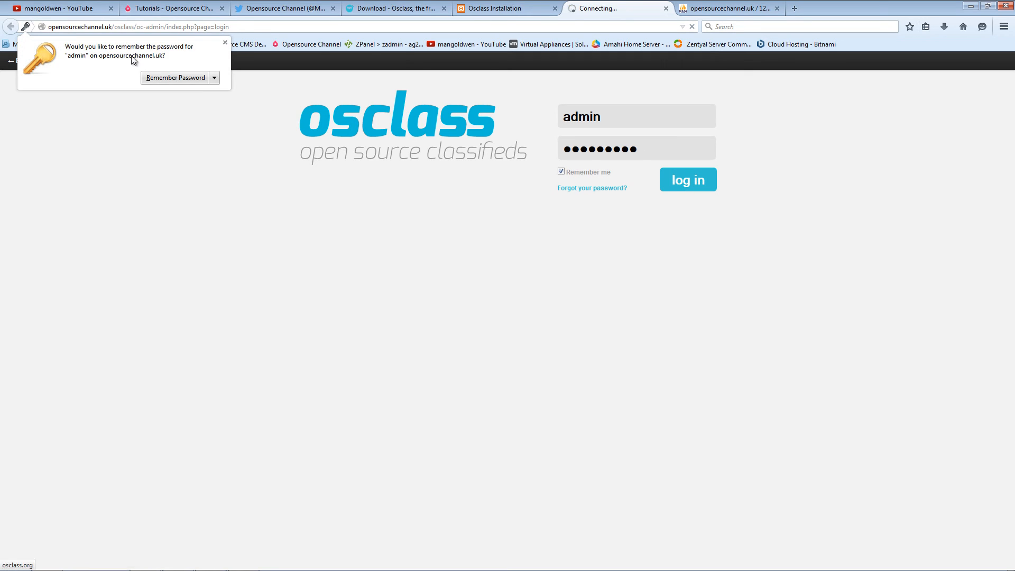
pyautogui.click(688, 179)
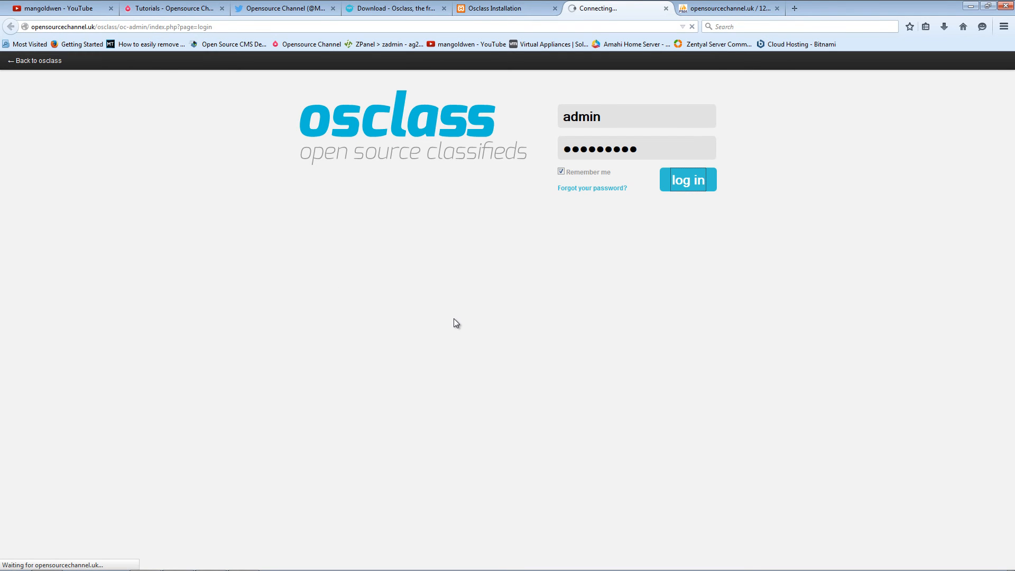
pyautogui.click(688, 179)
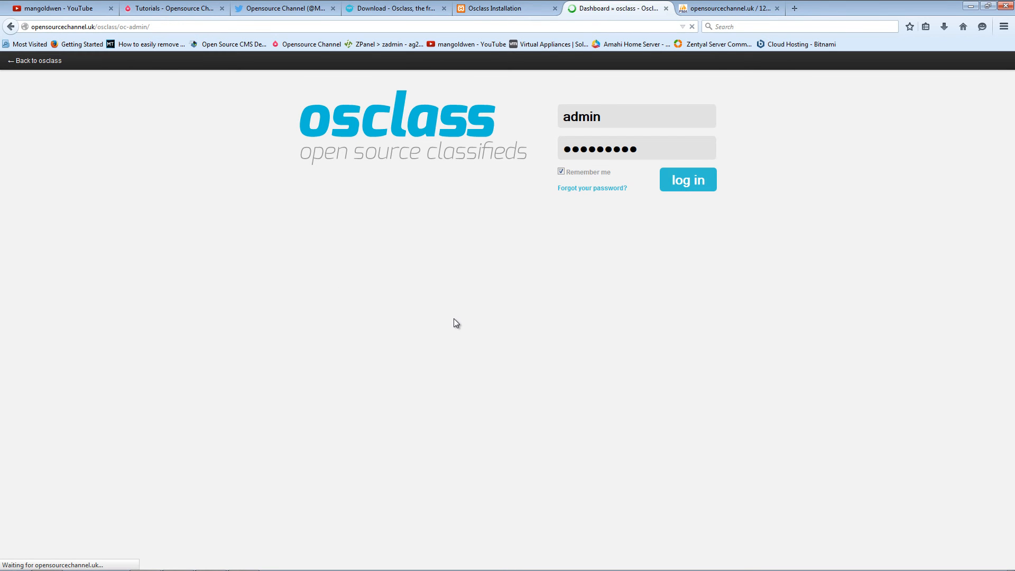
pyautogui.click(687, 179)
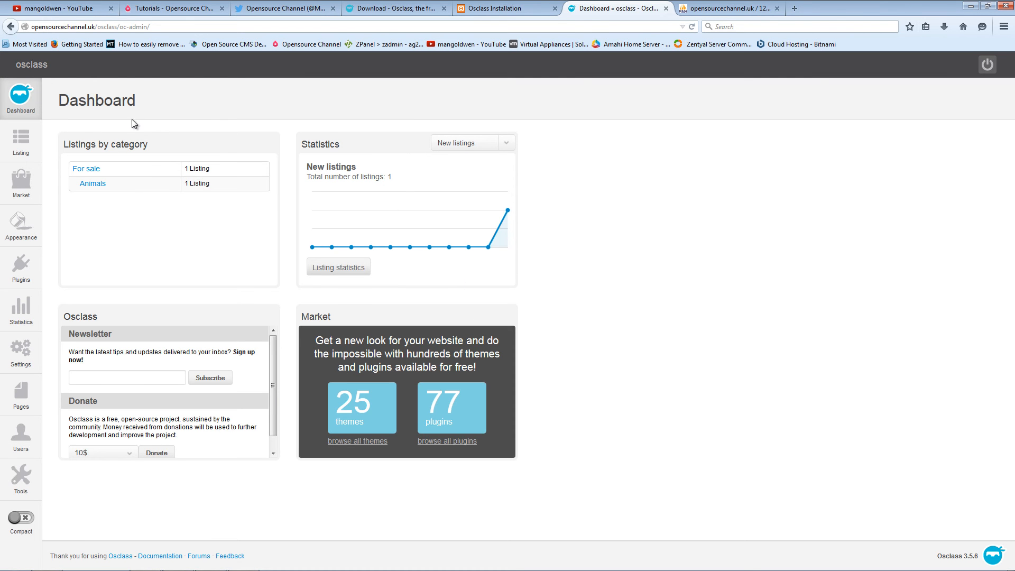
pyautogui.moveTo(634, 234)
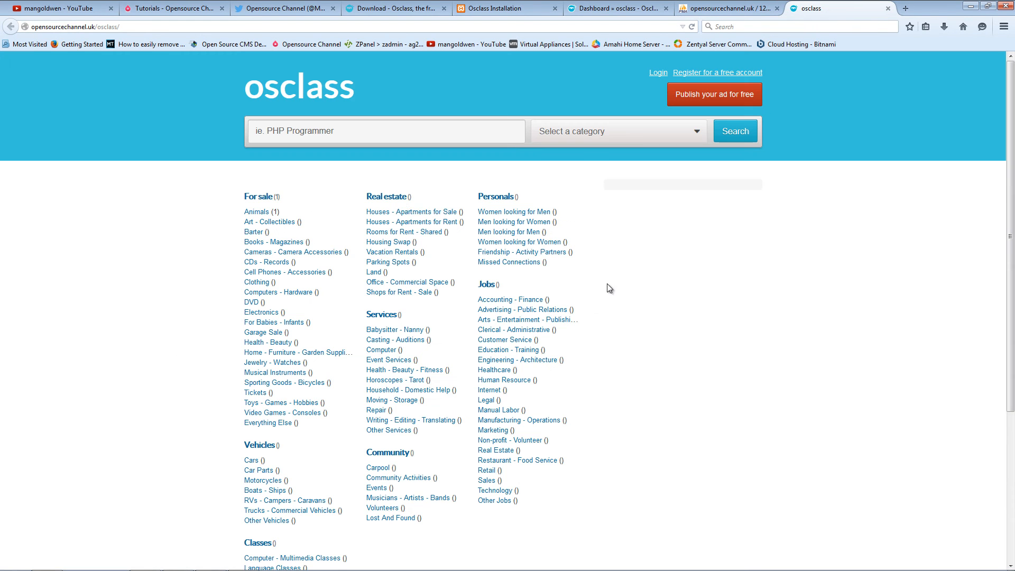
# - Check the Example Ad under Latest Listings, then return to the Dashboard tab
pyautogui.scroll(-3)
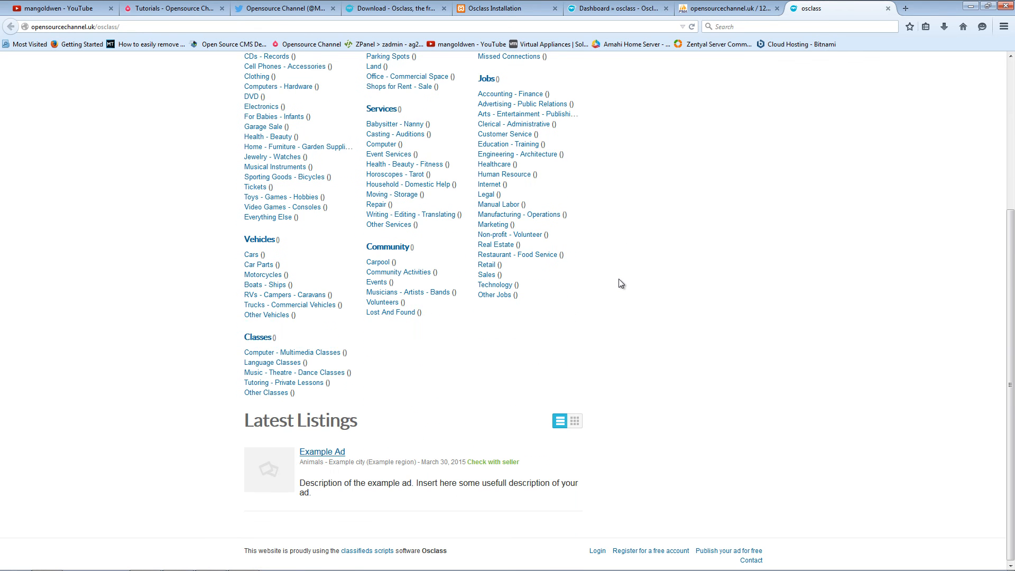
pyautogui.scroll(3)
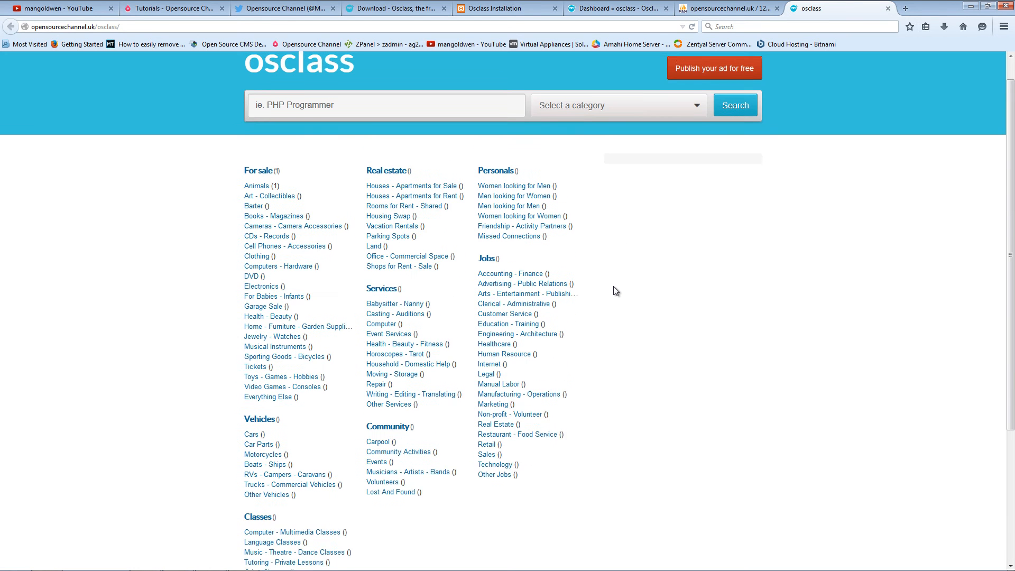
pyautogui.click(615, 9)
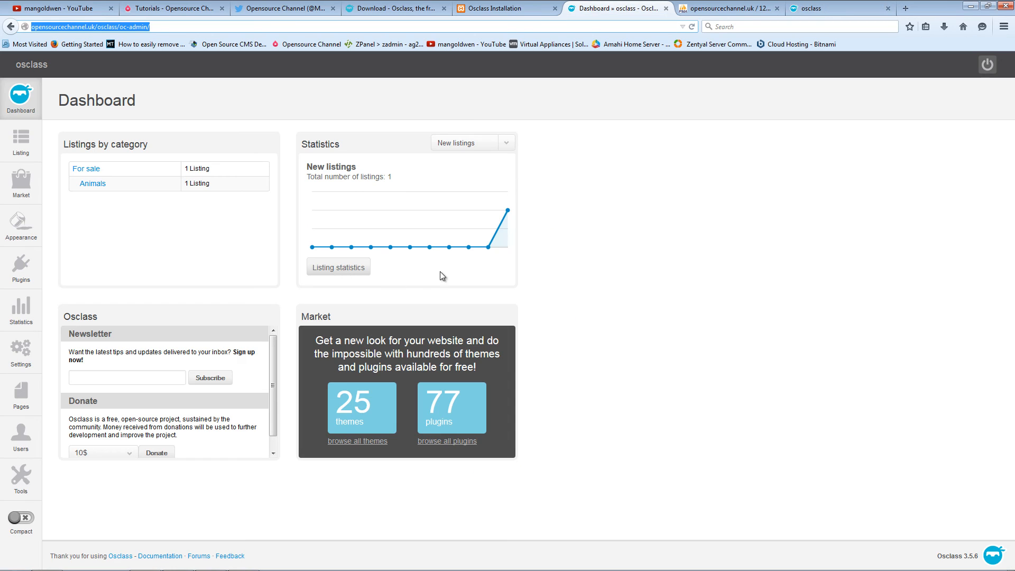
pyautogui.moveTo(86, 418)
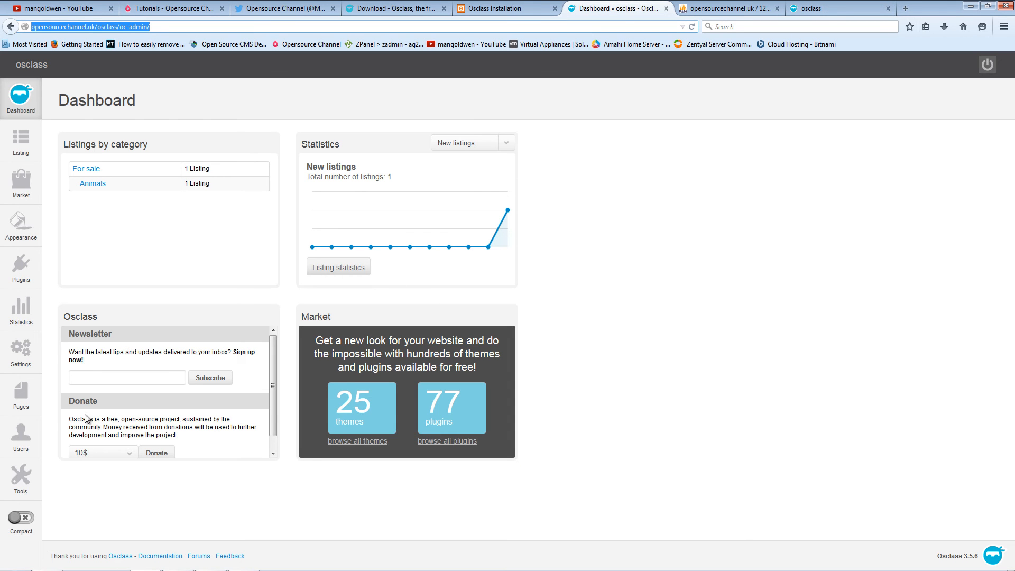
pyautogui.click(20, 477)
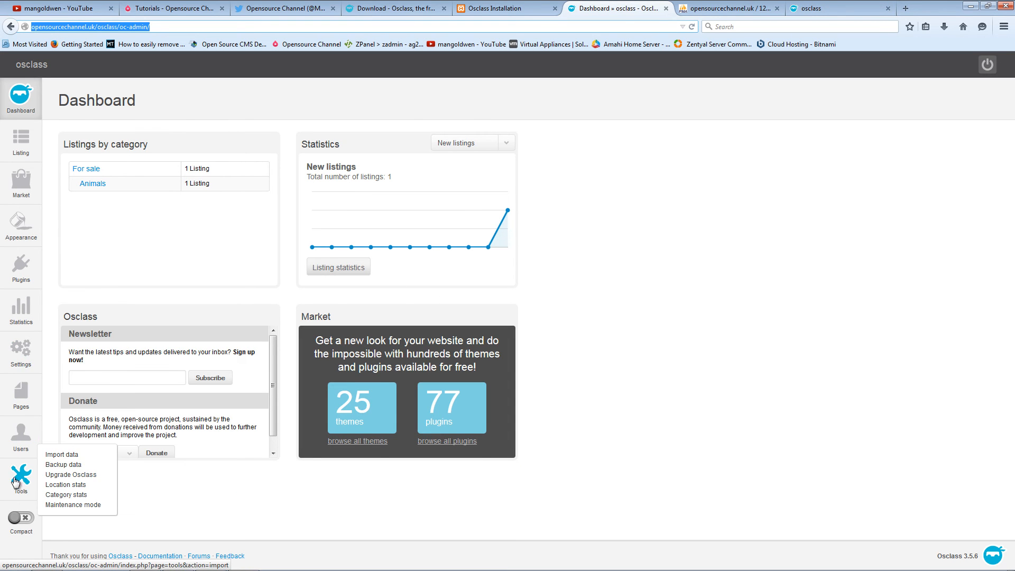
pyautogui.click(20, 437)
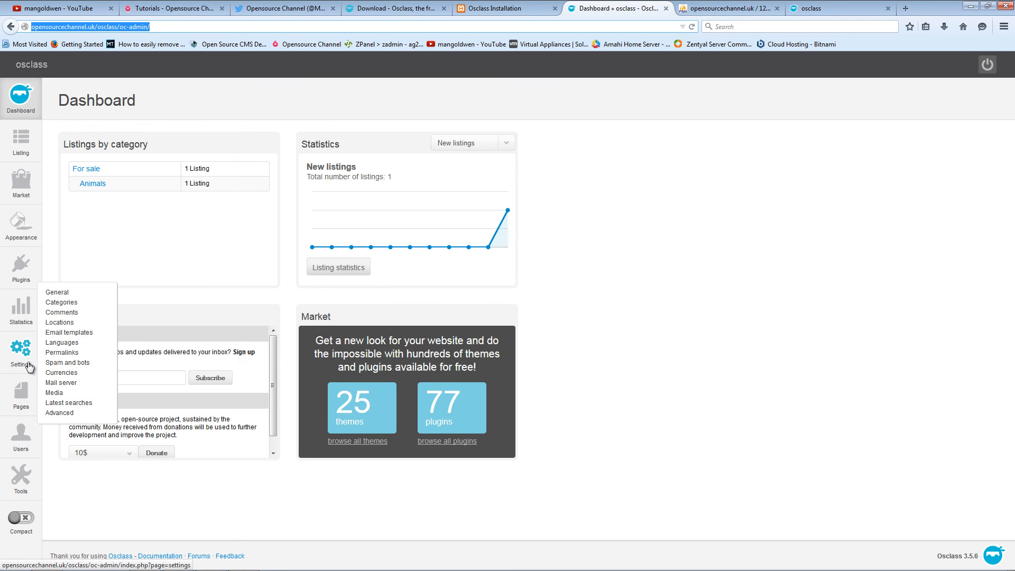
pyautogui.click(20, 268)
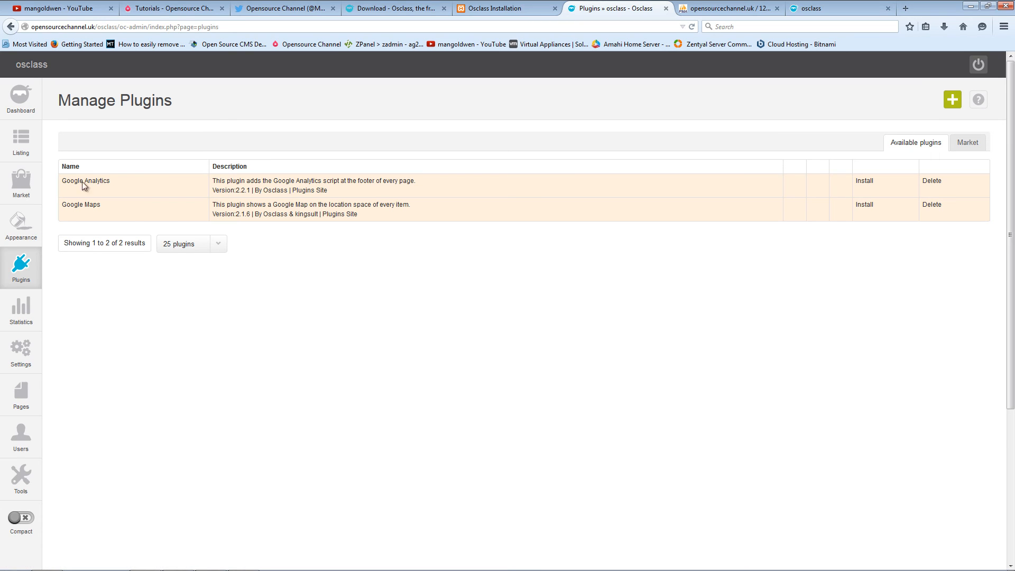
pyautogui.moveTo(687, 392)
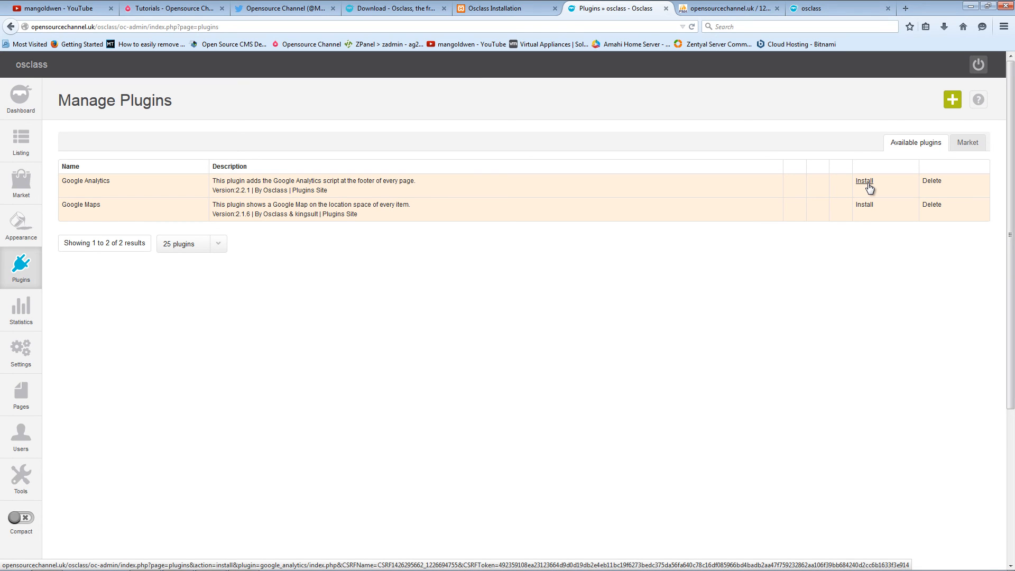
# - Install Google Analytics and Google Maps, then open Google Analytics' Tracking ID settings
pyautogui.click(865, 181)
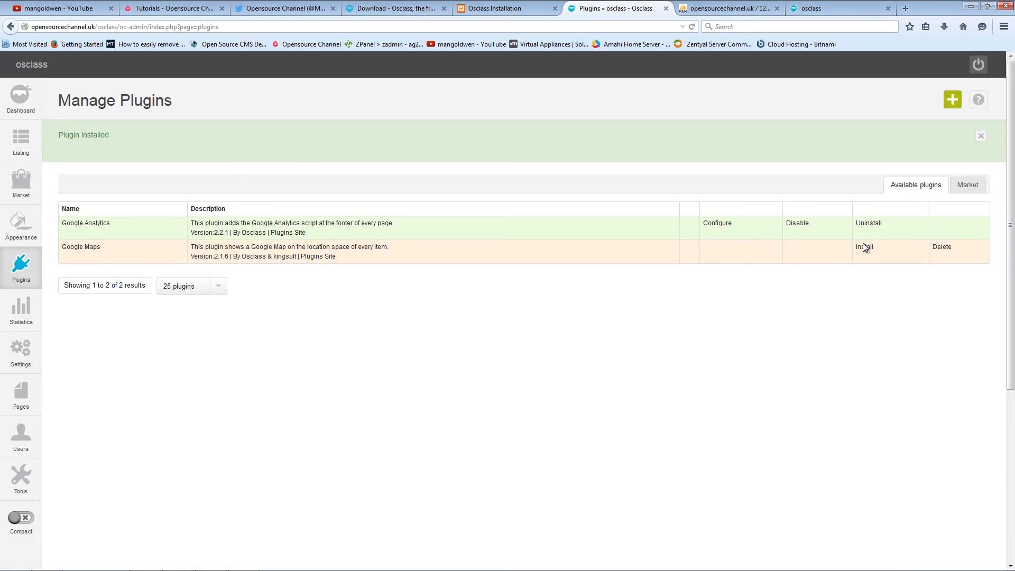
pyautogui.click(865, 247)
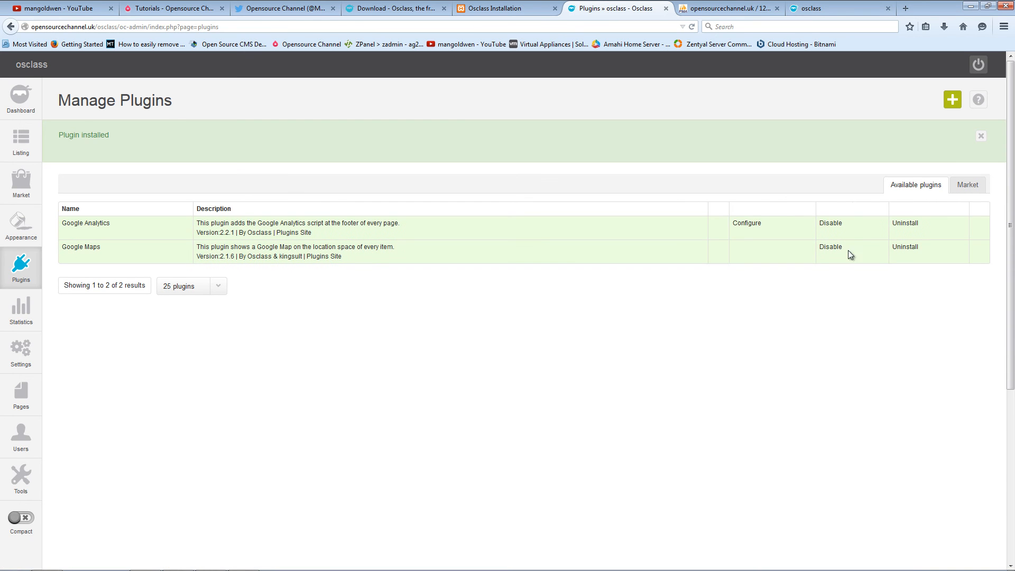
pyautogui.click(747, 222)
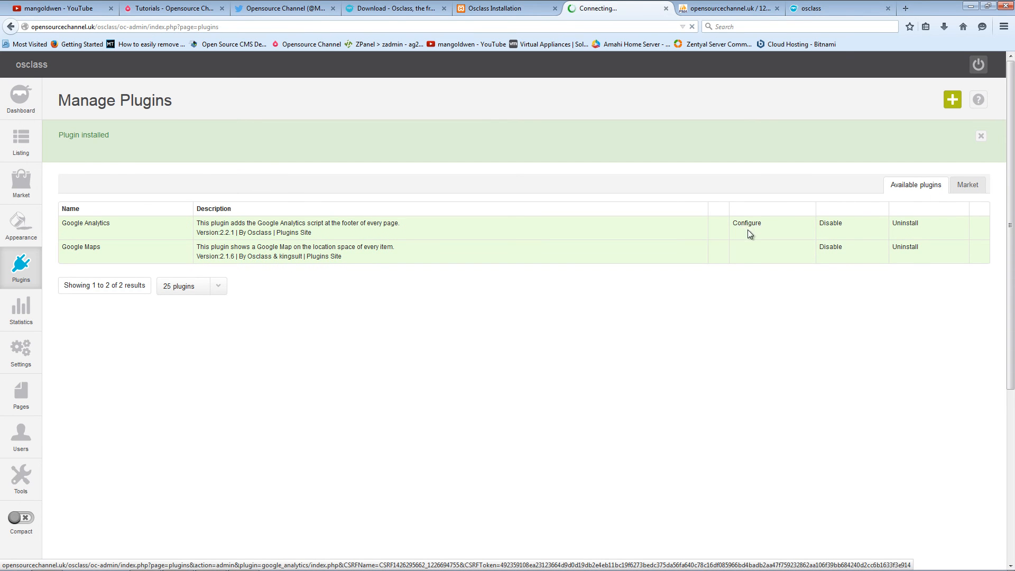
pyautogui.click(746, 222)
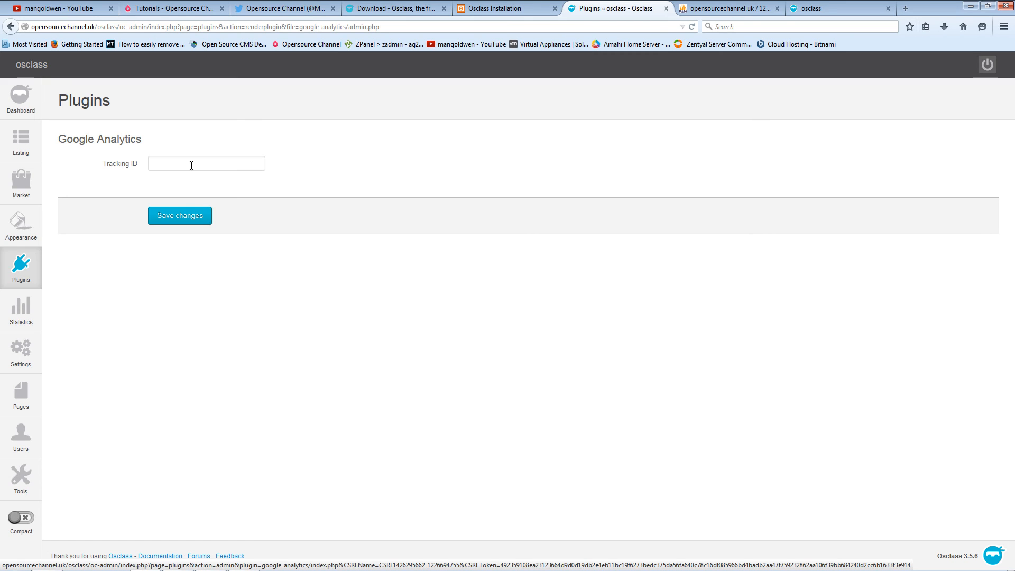
pyautogui.moveTo(20, 268)
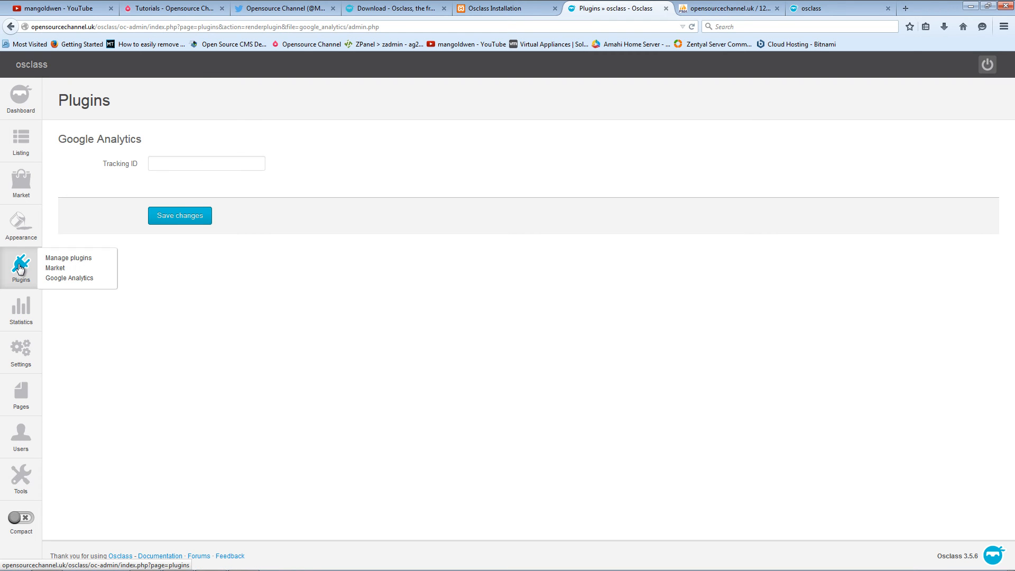
pyautogui.moveTo(11, 272)
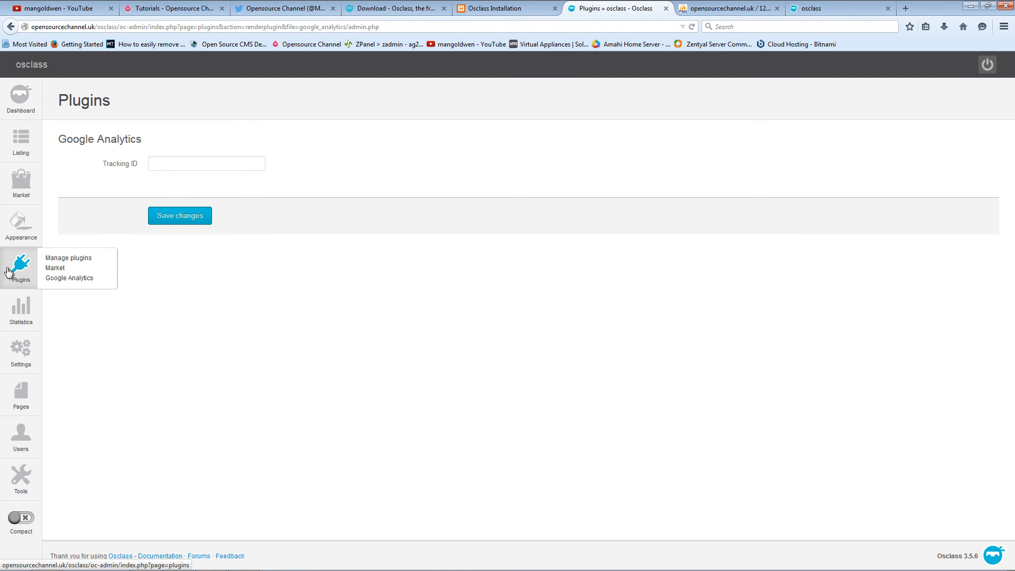
# - Browse the Market's recommended themes and language packs
pyautogui.click(54, 267)
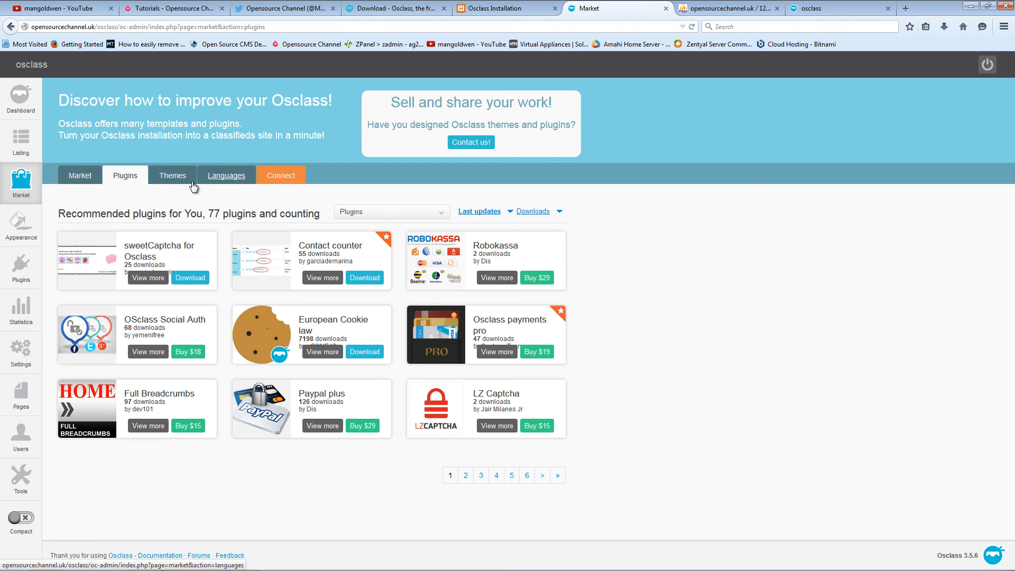
pyautogui.click(172, 175)
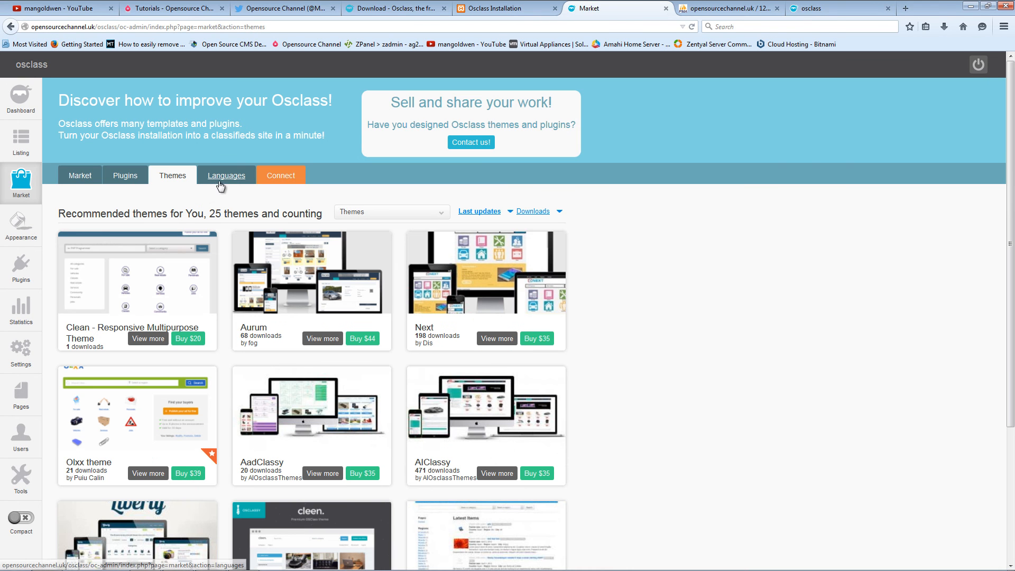
pyautogui.click(226, 175)
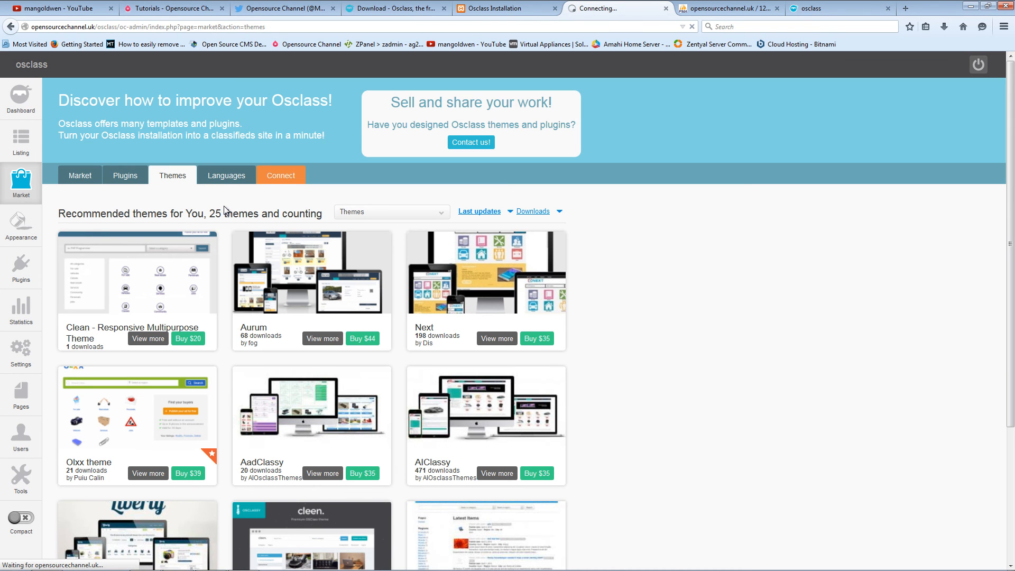
pyautogui.click(226, 176)
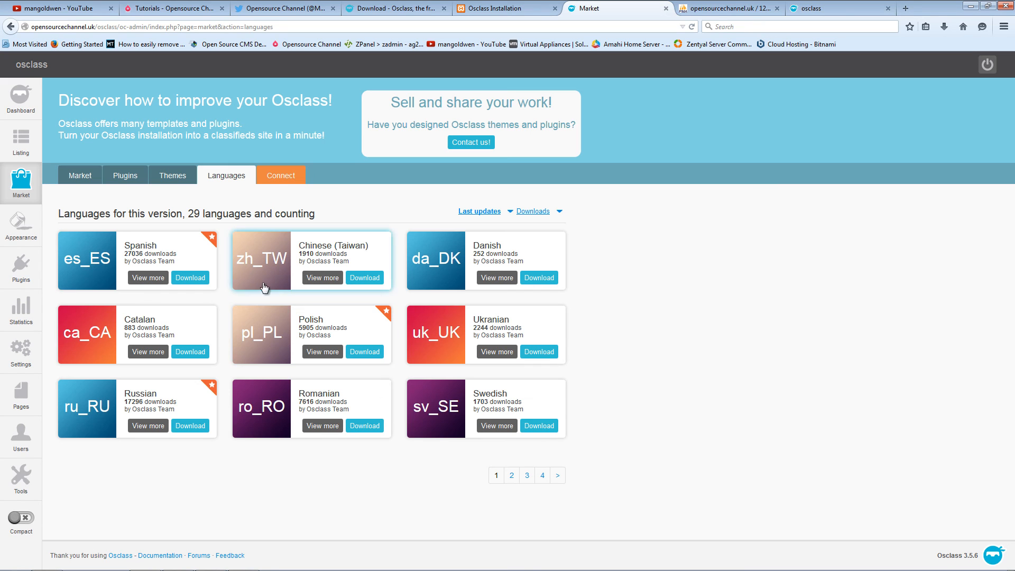
pyautogui.moveTo(478, 374)
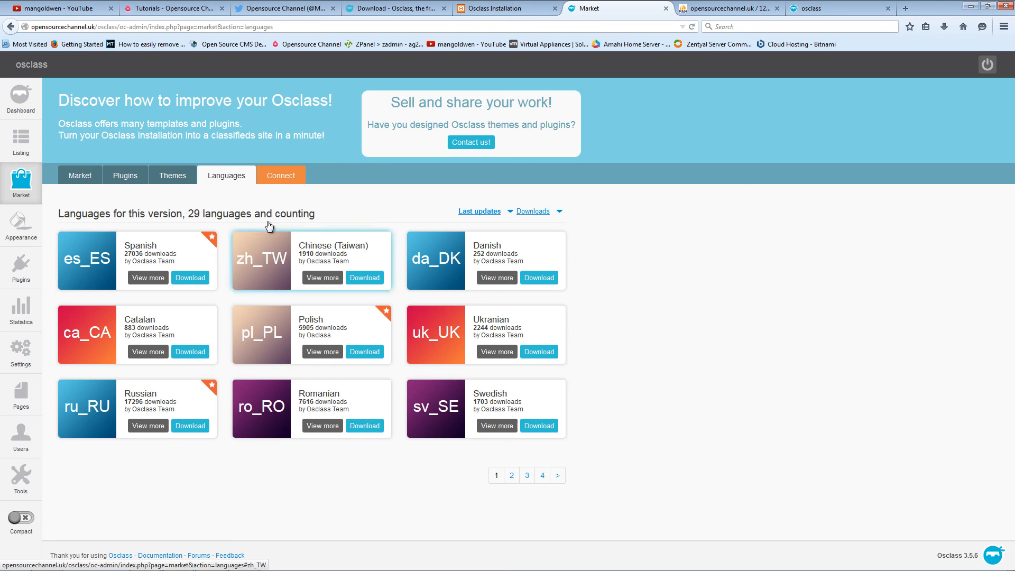
pyautogui.click(172, 175)
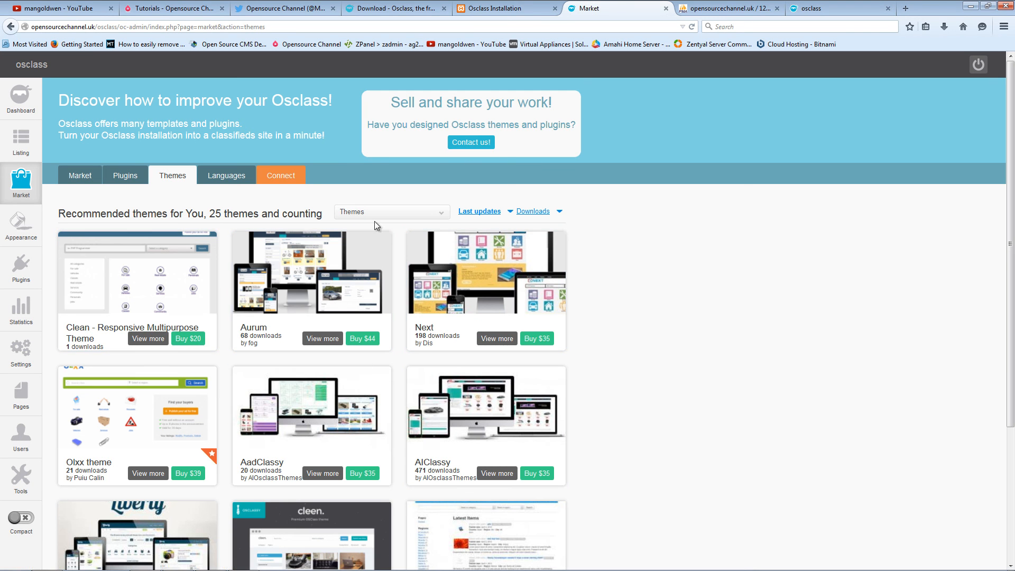
# - Page through themes pages 2 and 3, then view the public classifieds site
pyautogui.scroll(-3)
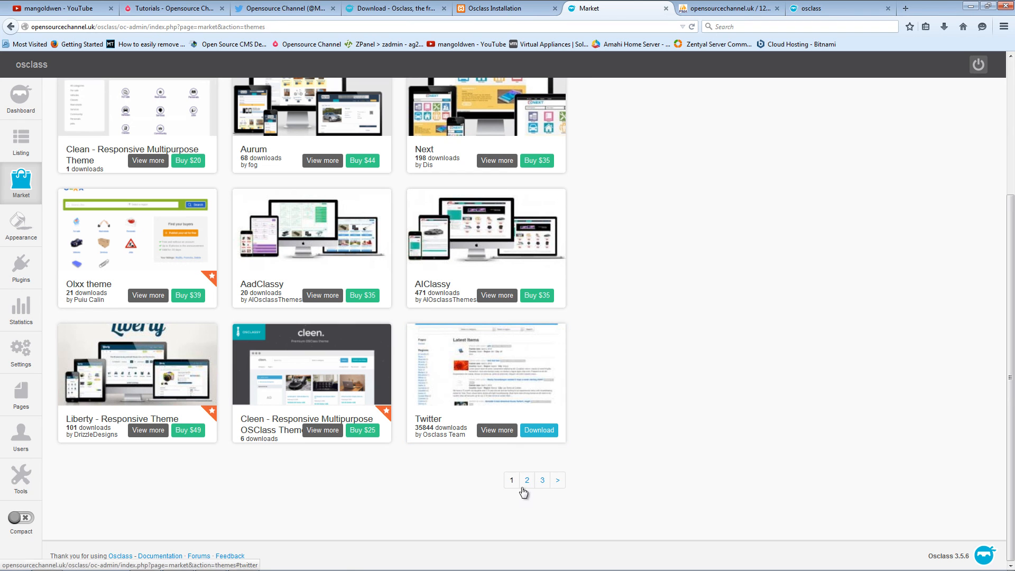
pyautogui.click(527, 479)
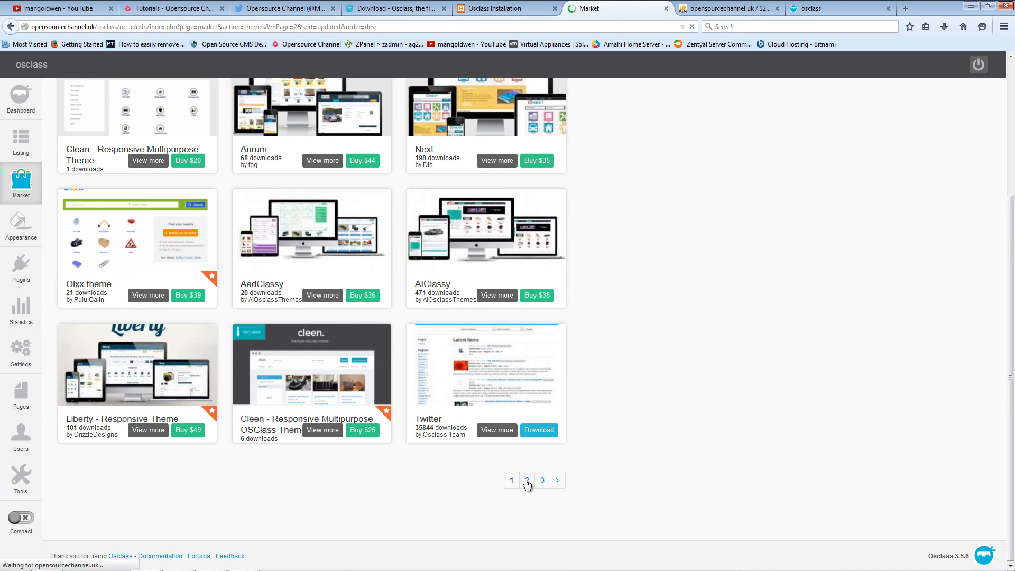
pyautogui.click(528, 480)
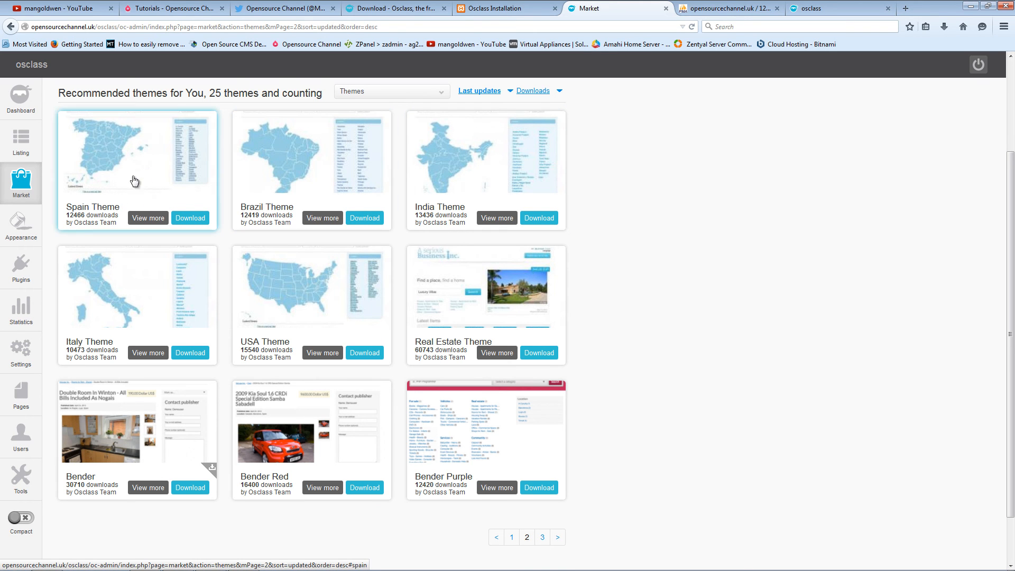
pyautogui.moveTo(124, 294)
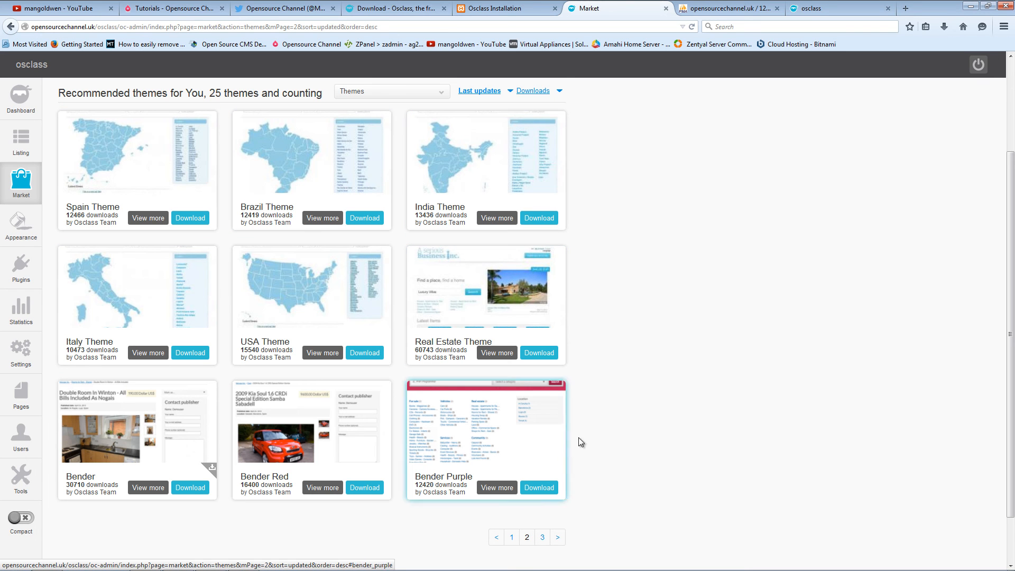
pyautogui.scroll(-3)
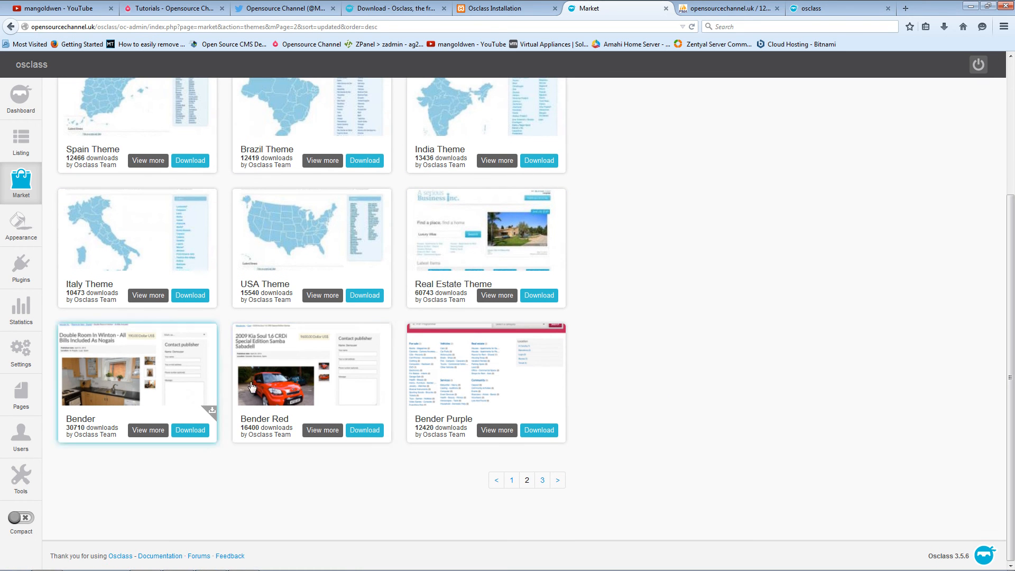
pyautogui.moveTo(541, 480)
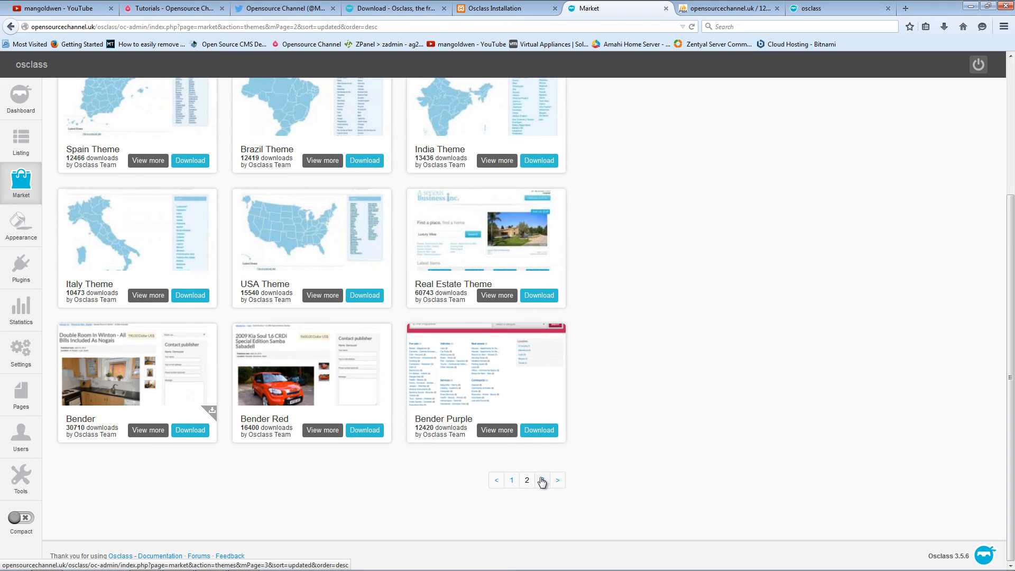
pyautogui.click(541, 480)
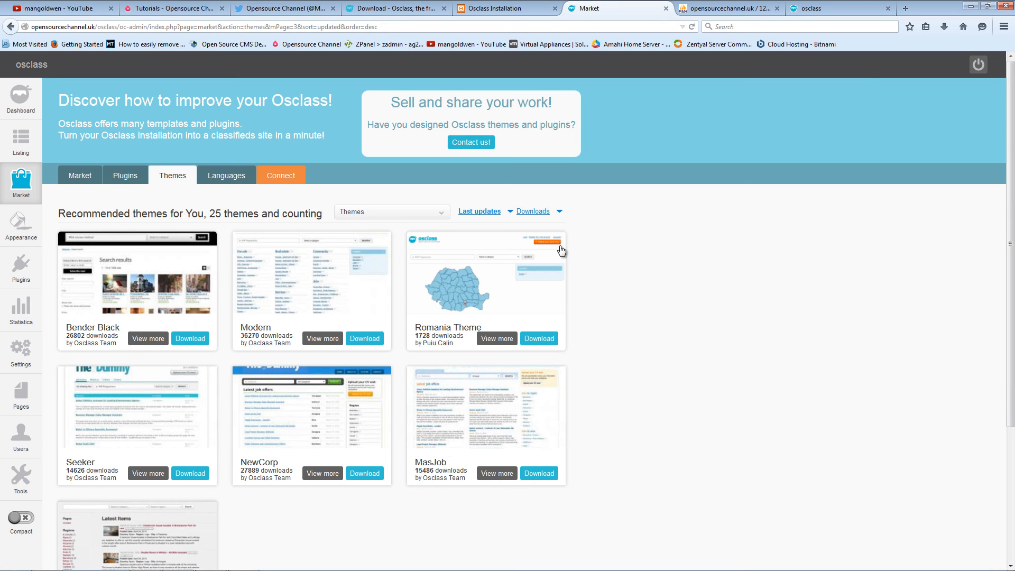
pyautogui.click(20, 479)
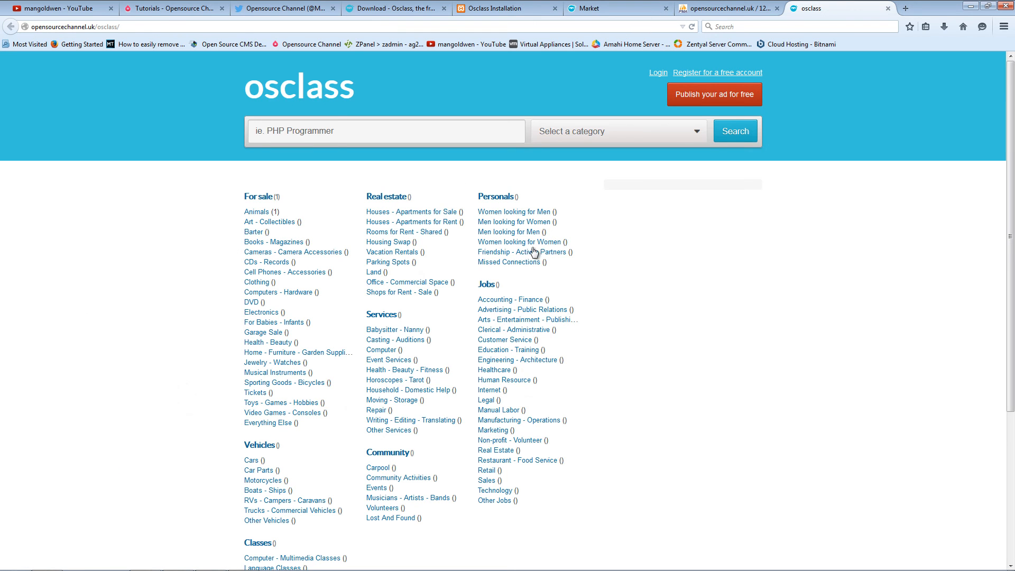
pyautogui.scroll(-3)
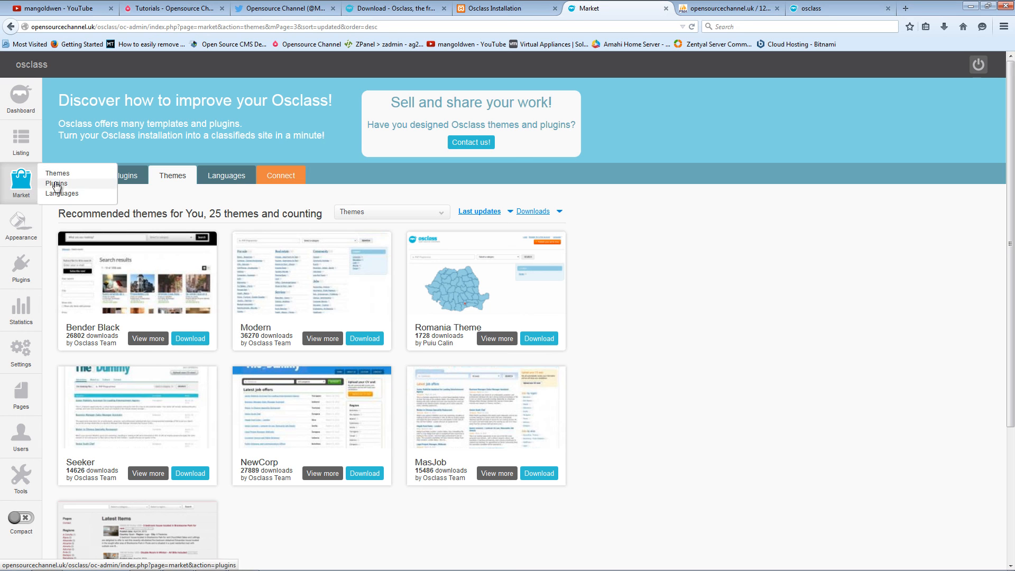
# - Download the Payments plugin from Market Plugins page 2 and install it
pyautogui.click(56, 183)
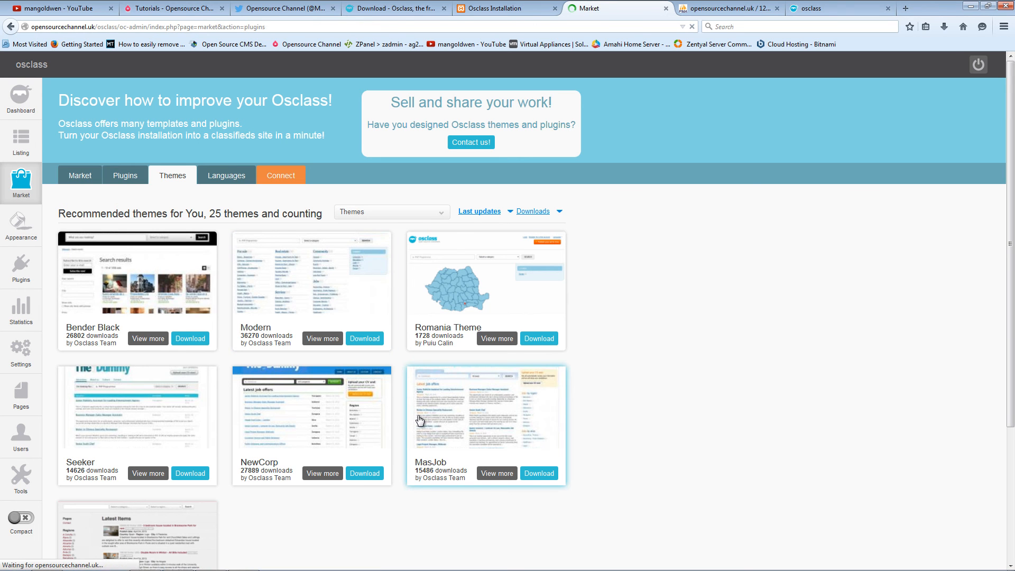
pyautogui.click(124, 176)
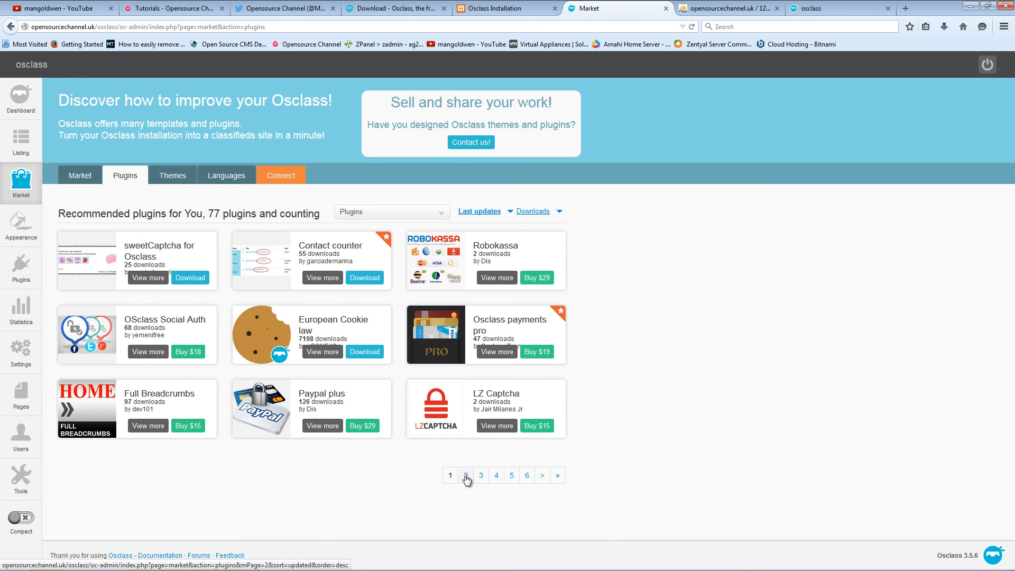
pyautogui.click(465, 476)
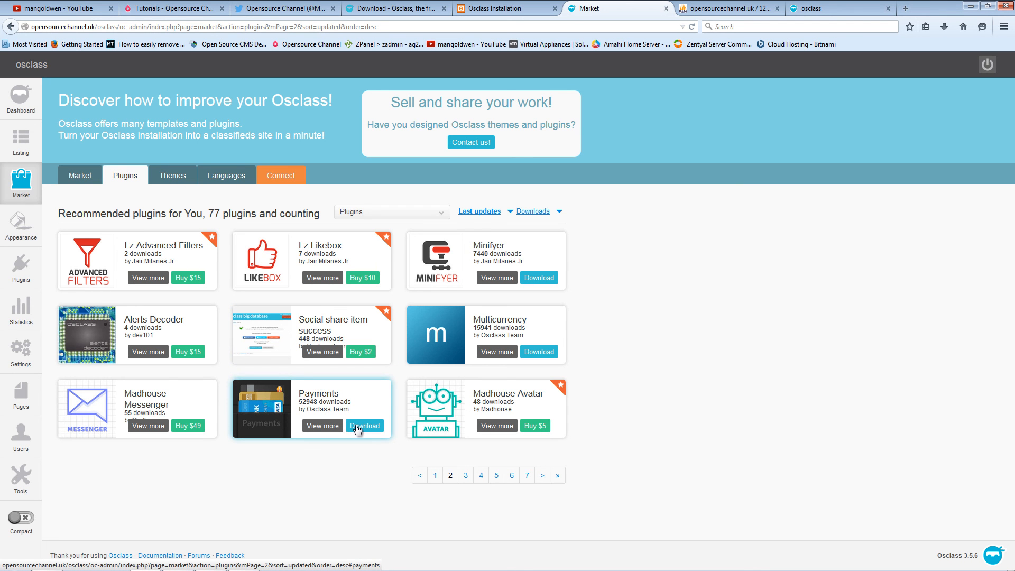
pyautogui.click(364, 425)
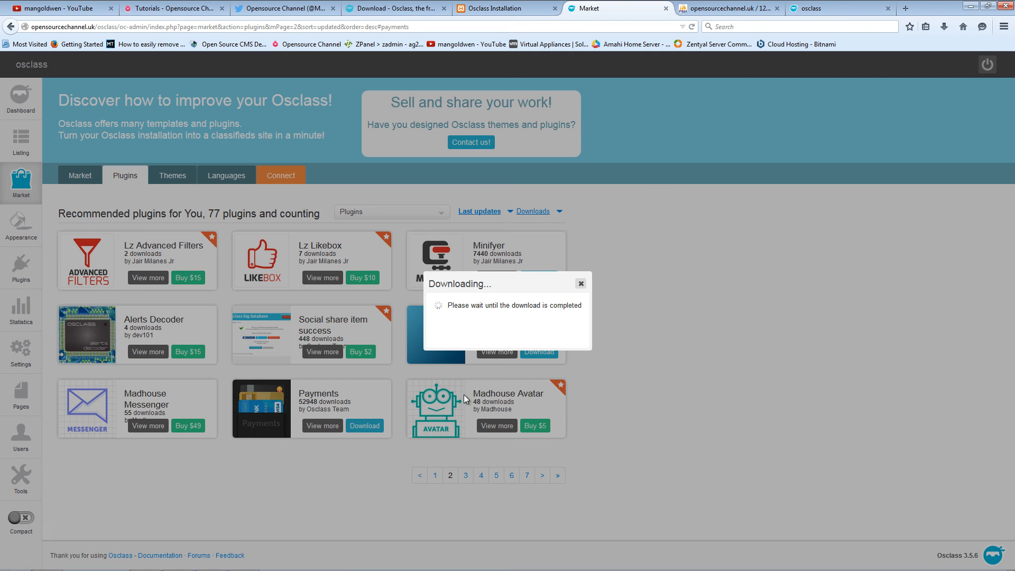
pyautogui.moveTo(566, 424)
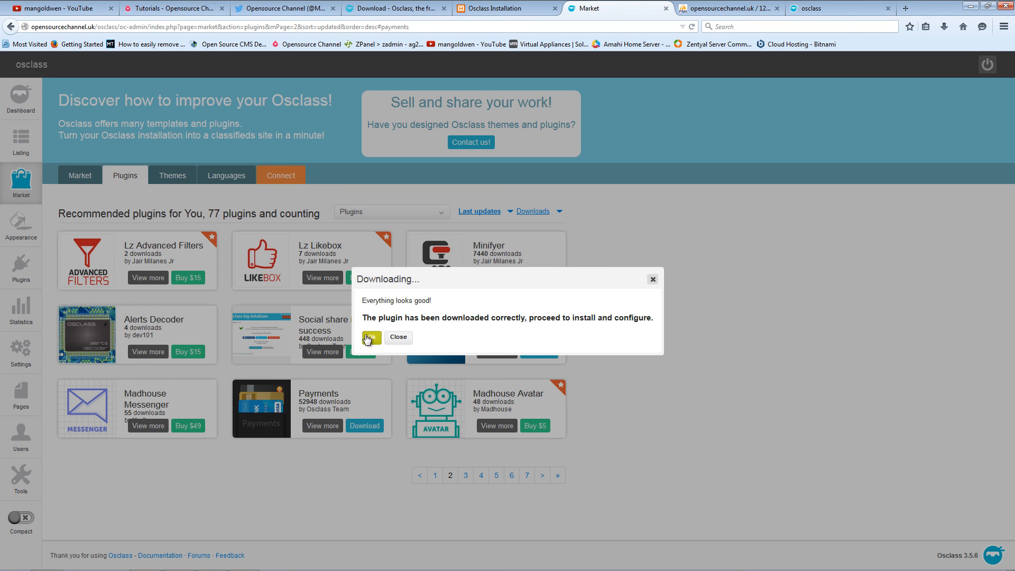
pyautogui.click(370, 337)
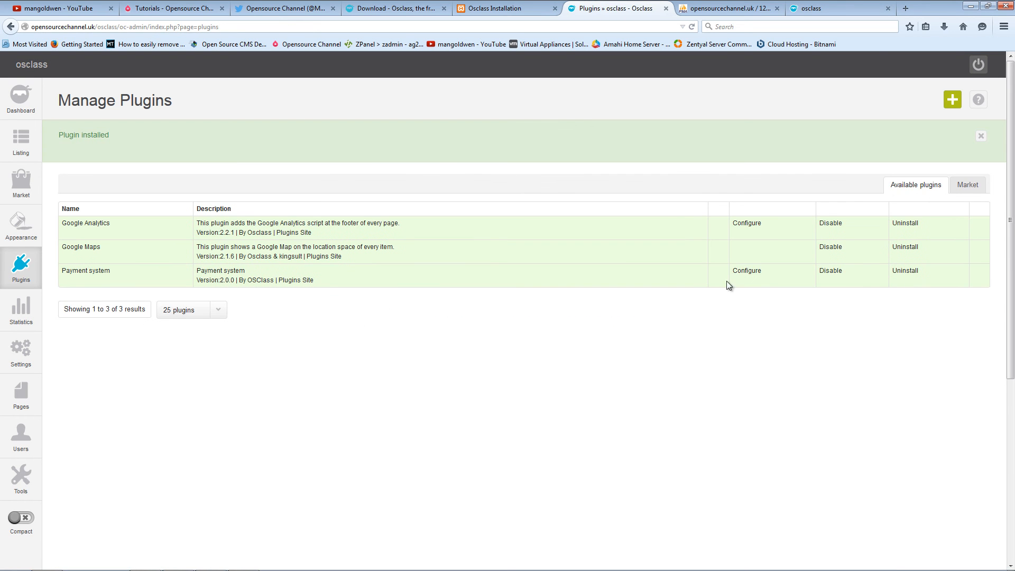
# - Enable 'Allow premium ads' and 'Pay per post ads' in Payment system settings
pyautogui.click(746, 271)
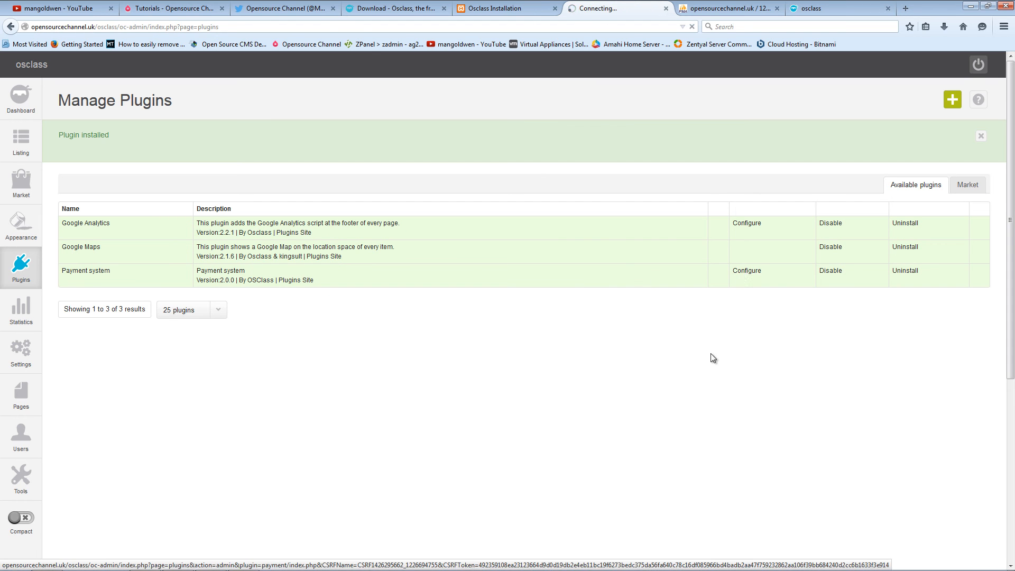
pyautogui.click(746, 271)
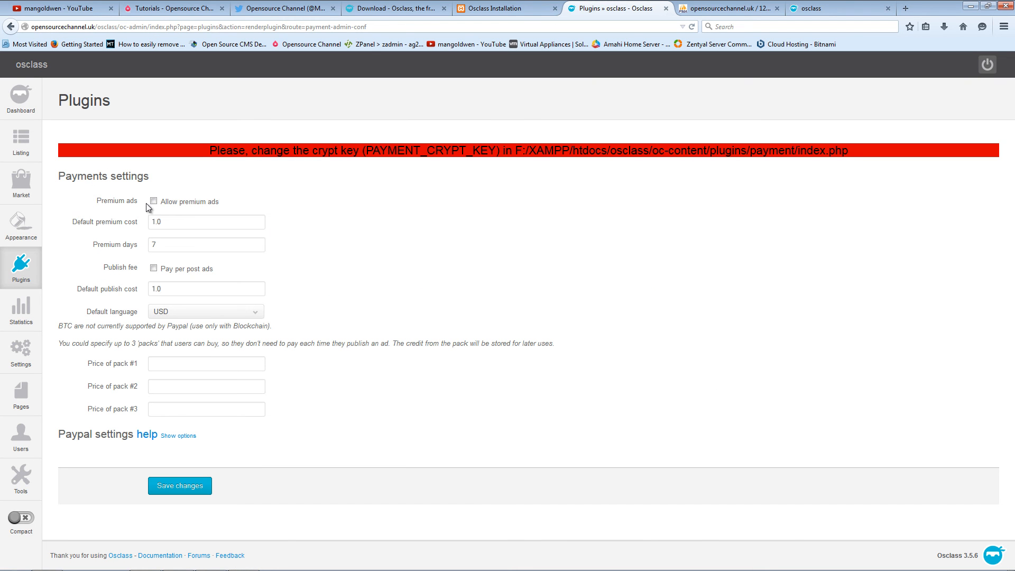
pyautogui.click(153, 201)
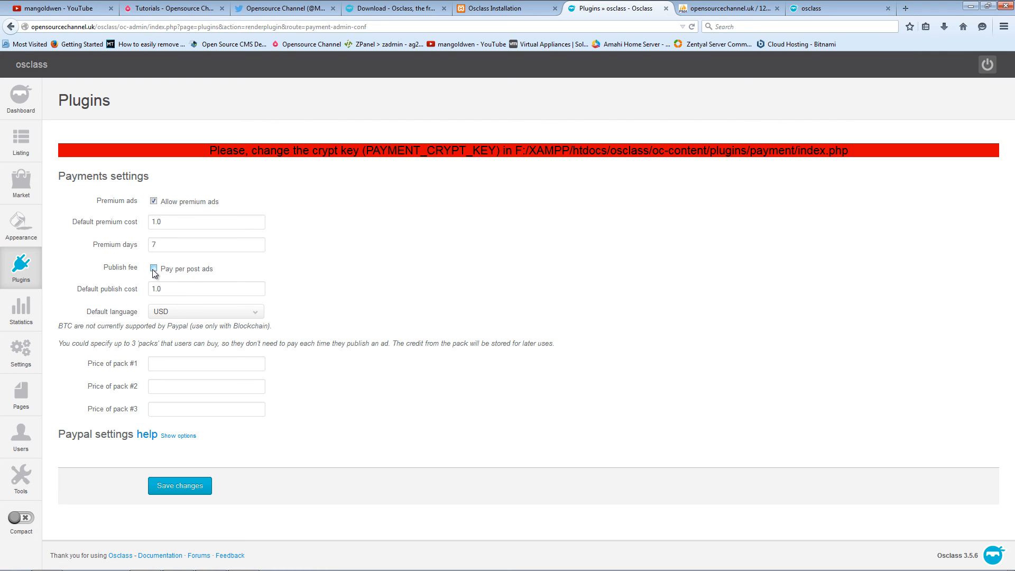
pyautogui.click(153, 268)
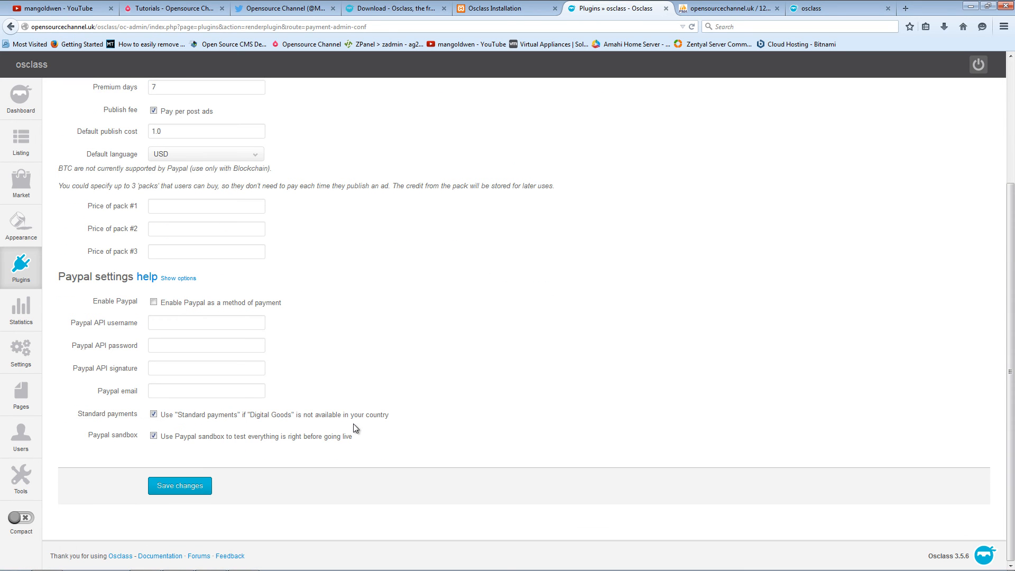
pyautogui.moveTo(282, 320)
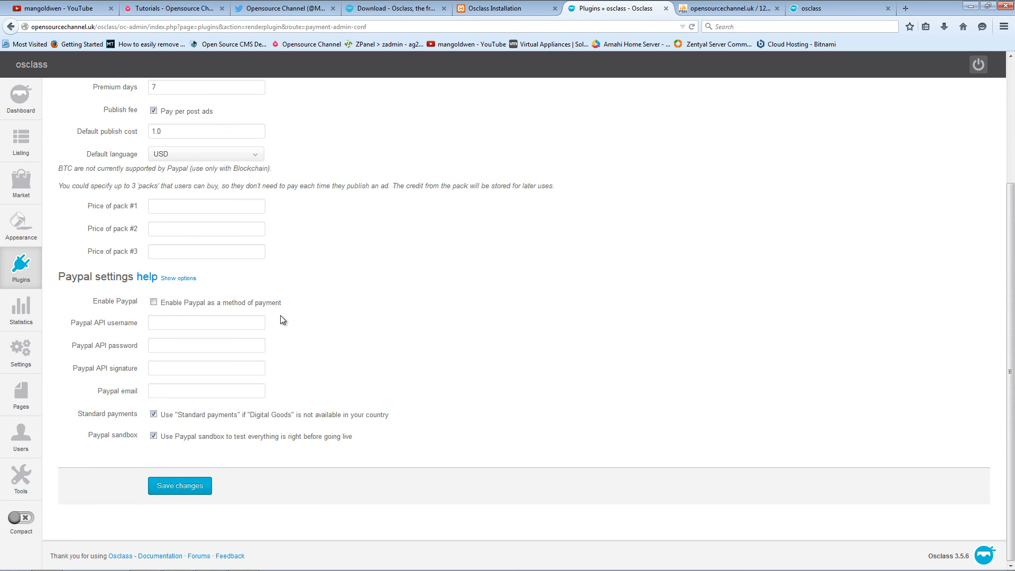
pyautogui.moveTo(112, 333)
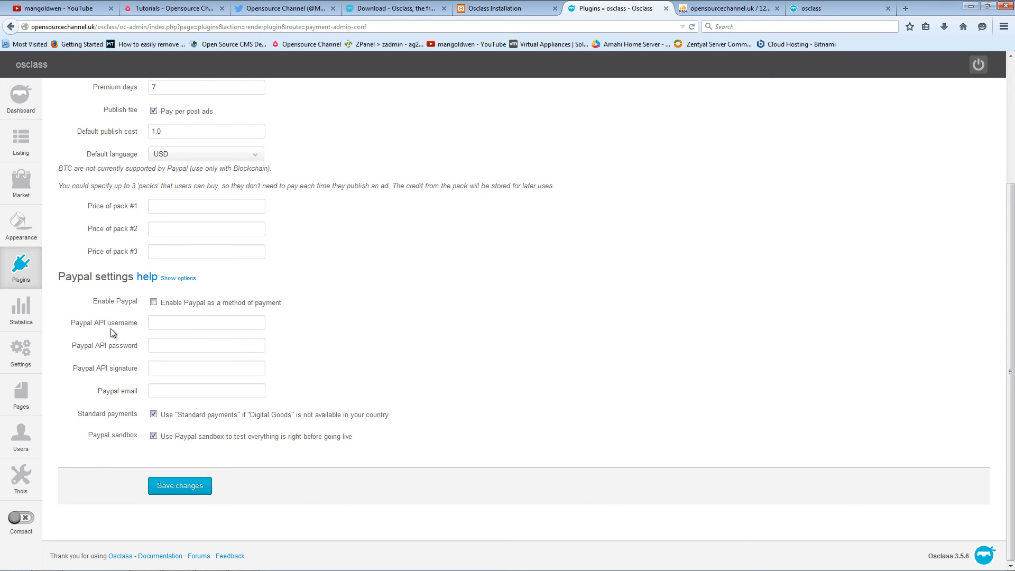
pyautogui.moveTo(367, 350)
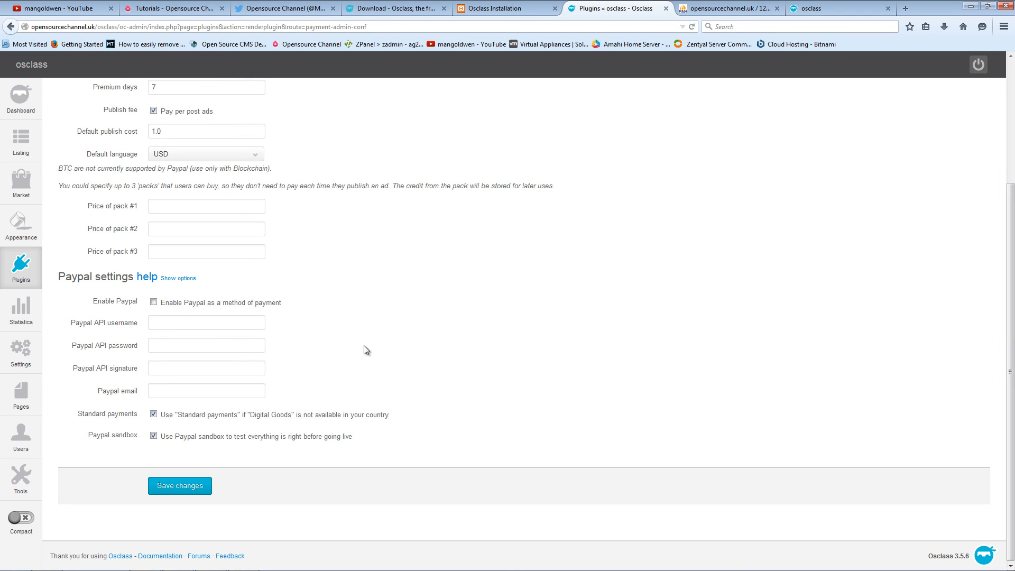
pyautogui.moveTo(194, 373)
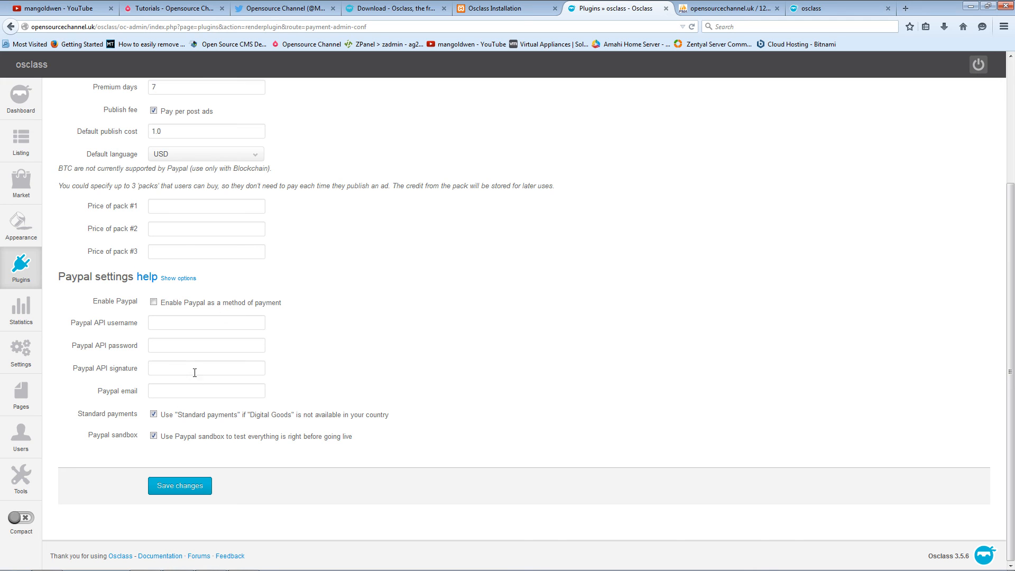
pyautogui.moveTo(149, 443)
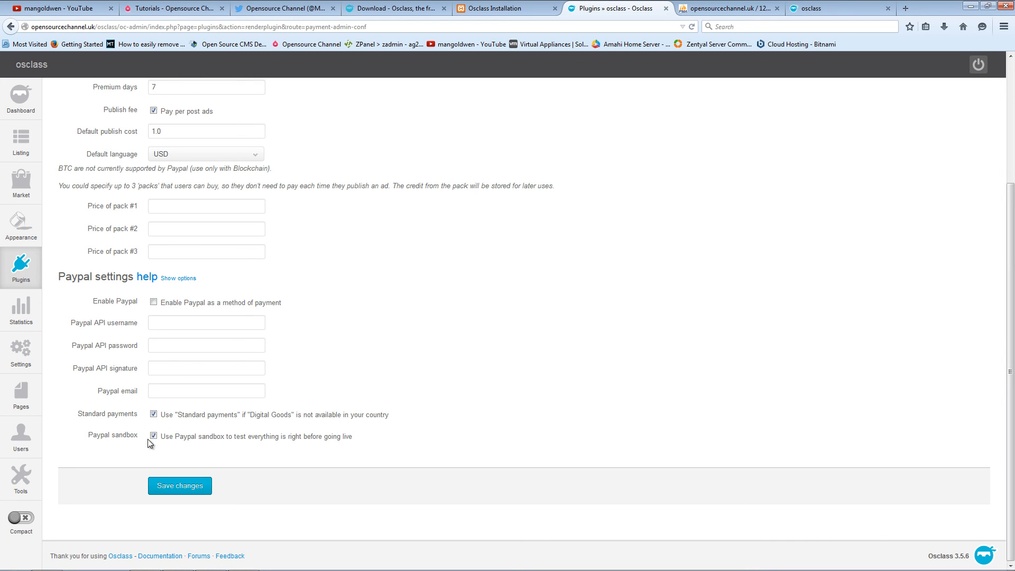
pyautogui.moveTo(332, 446)
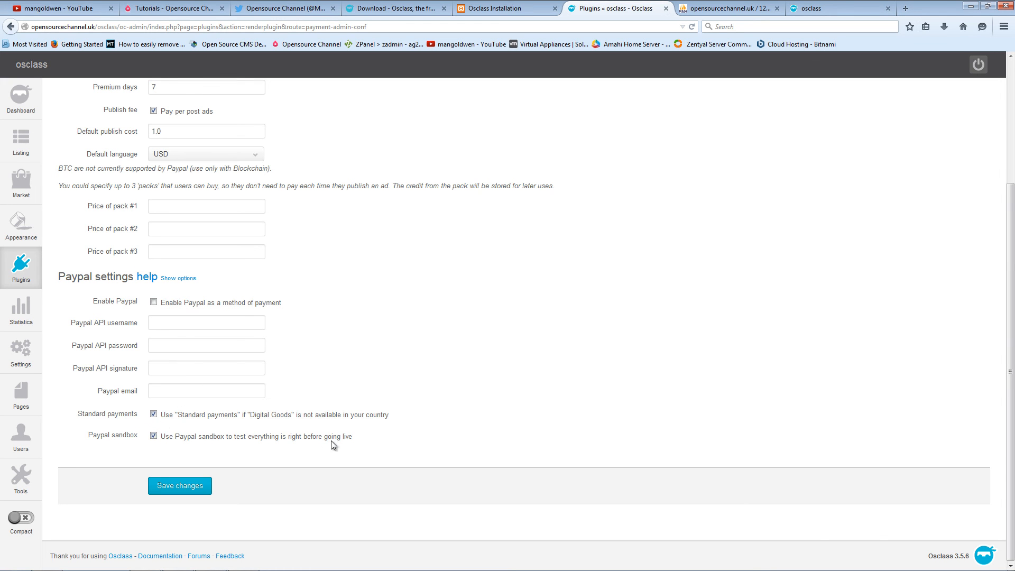
pyautogui.click(179, 486)
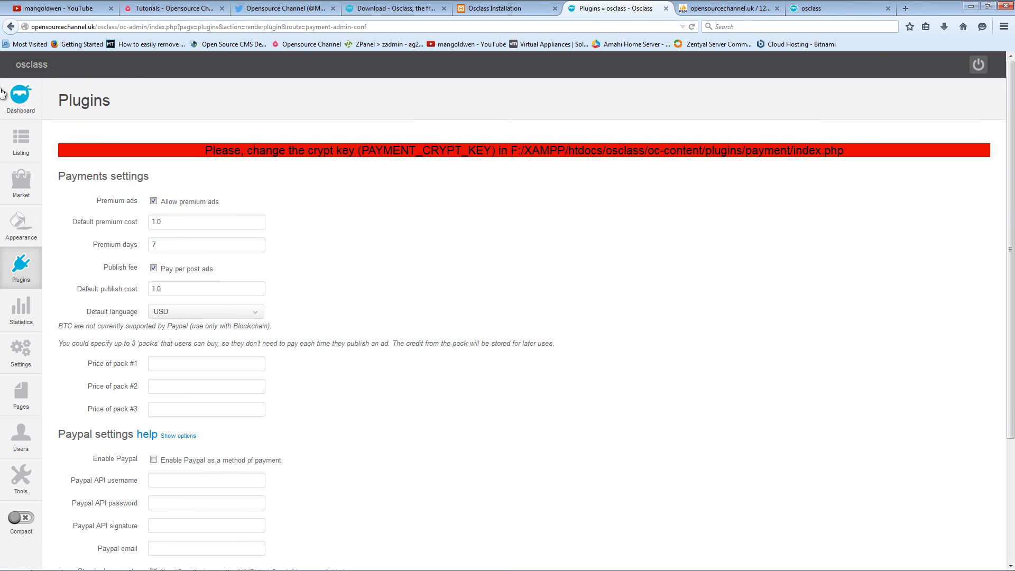
# - Review the Example Ad in Manage listings and public Animals, then open OpenSourceChannel
pyautogui.click(20, 98)
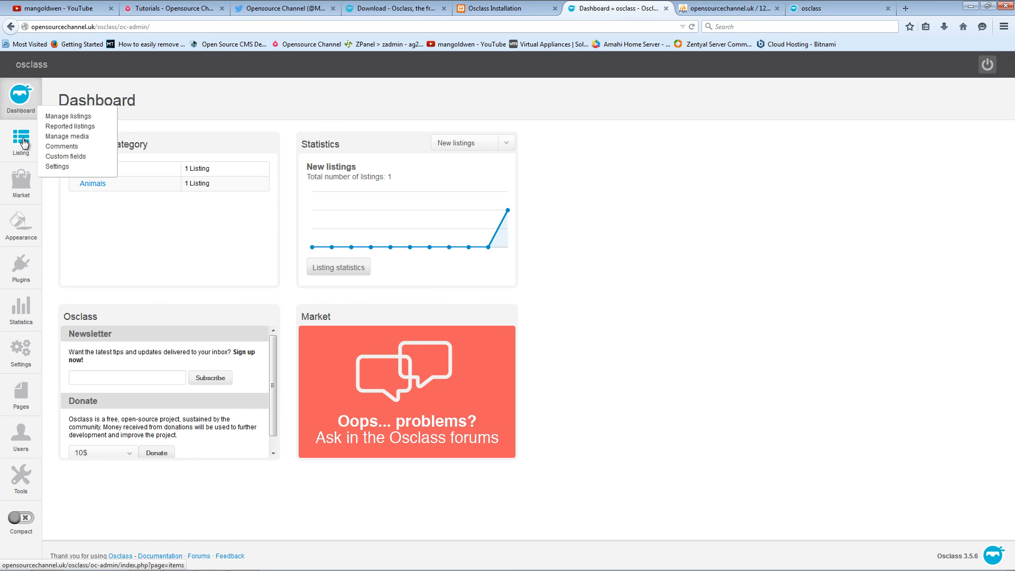
pyautogui.click(68, 115)
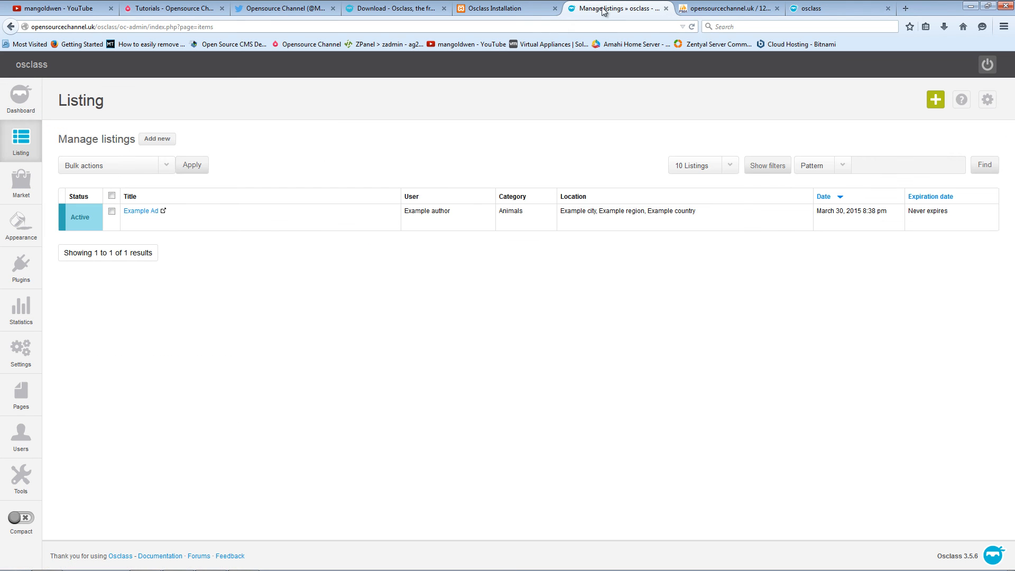
pyautogui.click(835, 8)
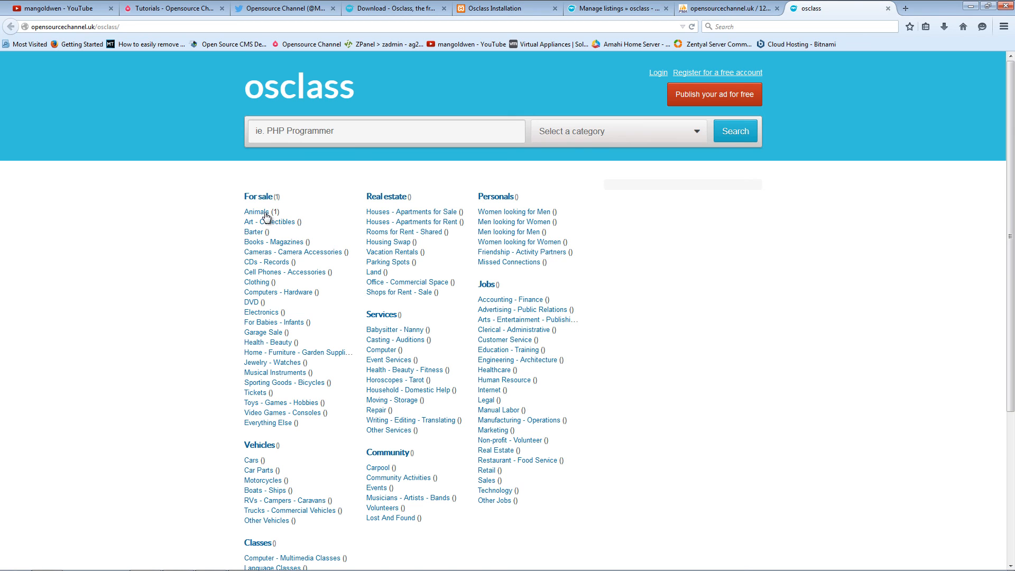
pyautogui.click(254, 212)
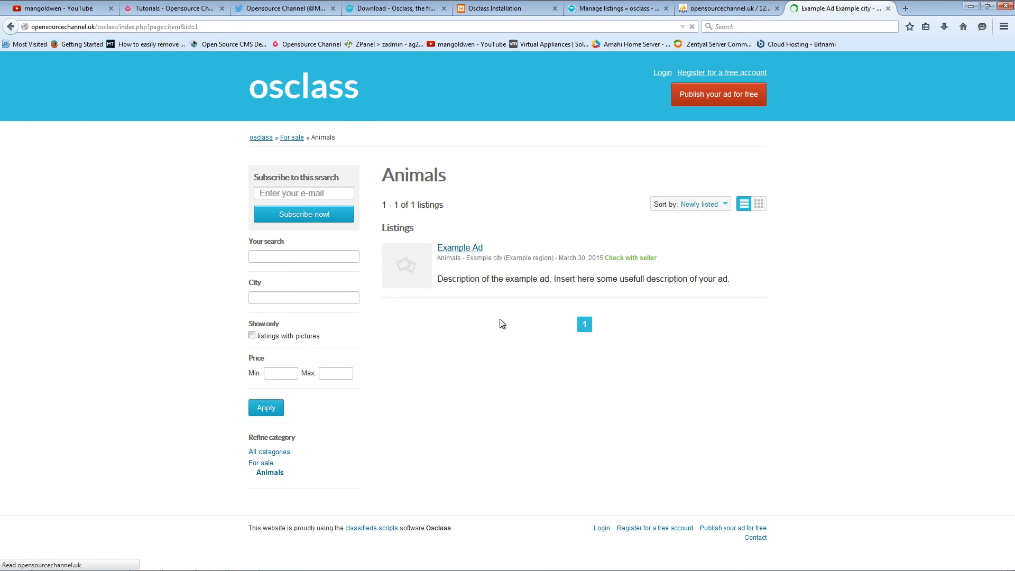
pyautogui.click(172, 8)
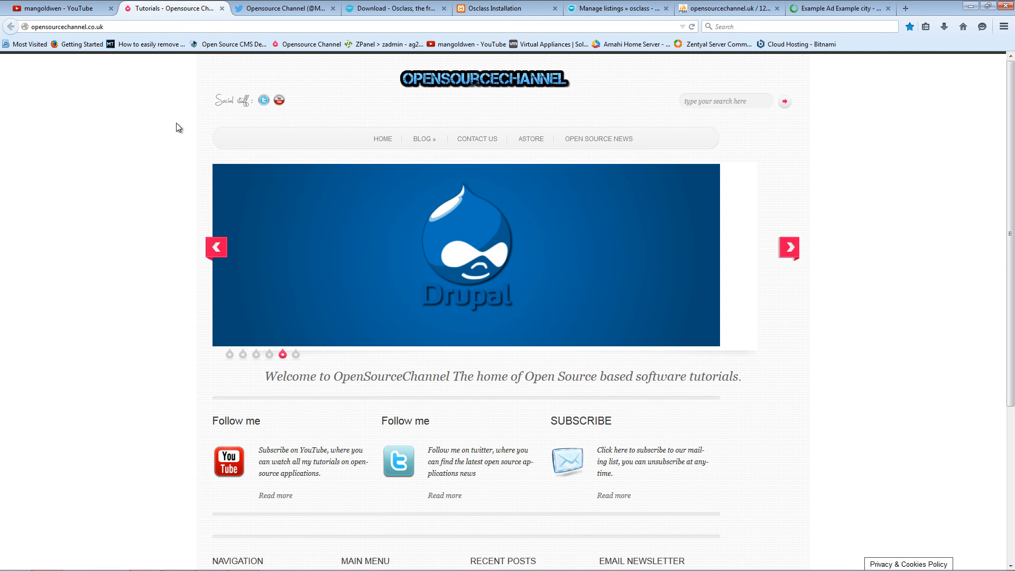
# - Switch to the YouTube tab showing the OpenSourceChannel Videos page
pyautogui.click(58, 9)
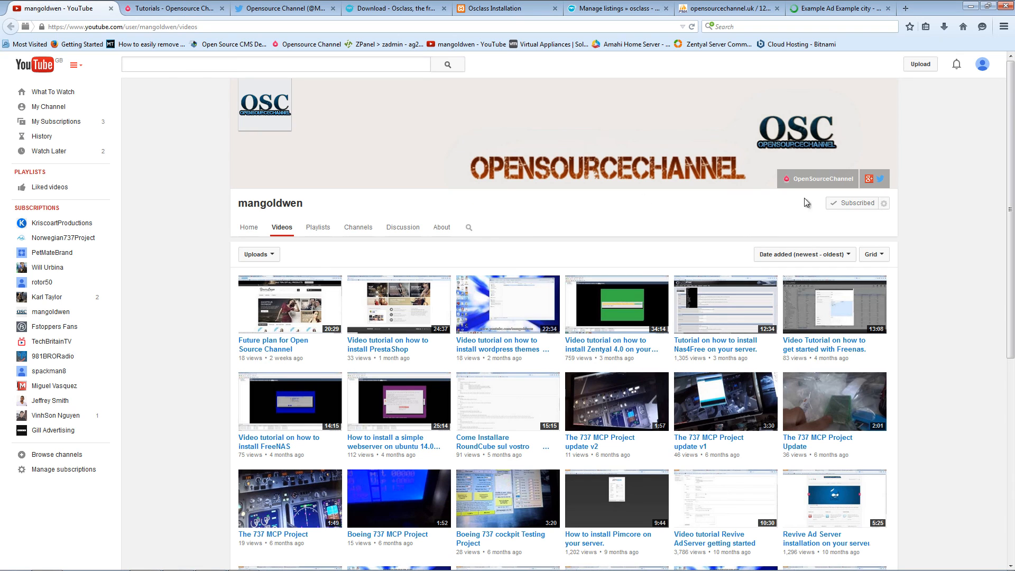
pyautogui.moveTo(567, 225)
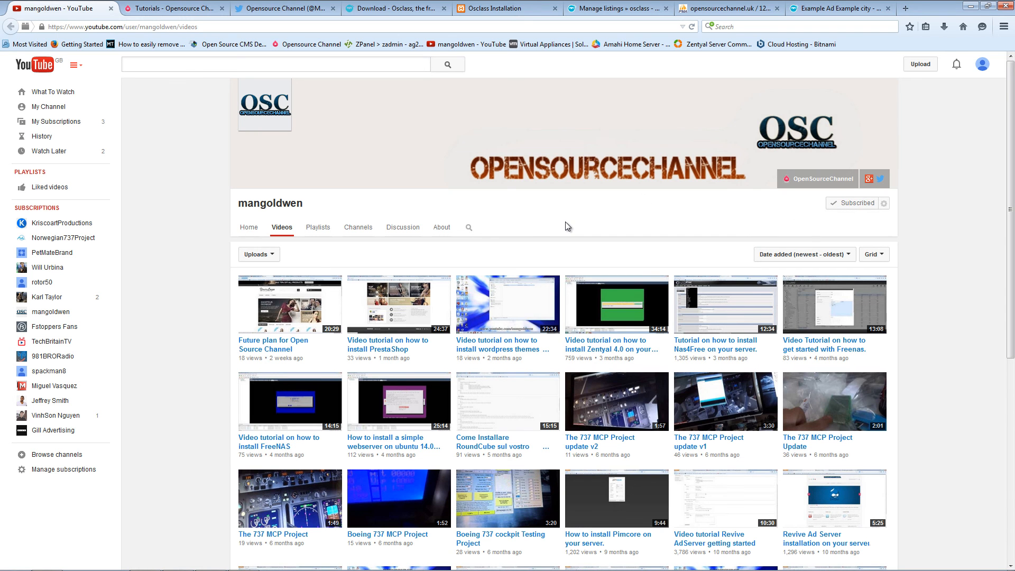
pyautogui.moveTo(271, 503)
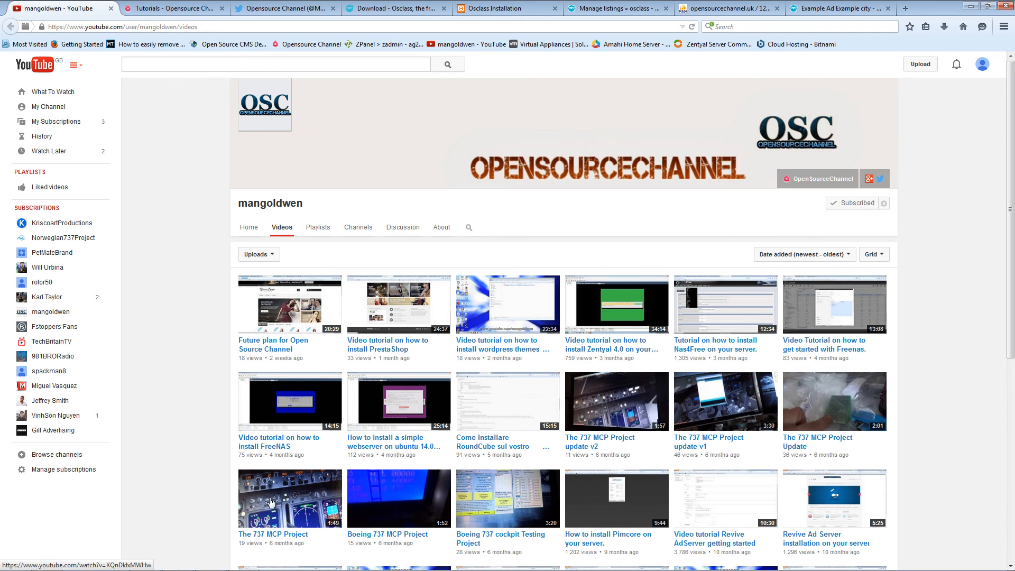